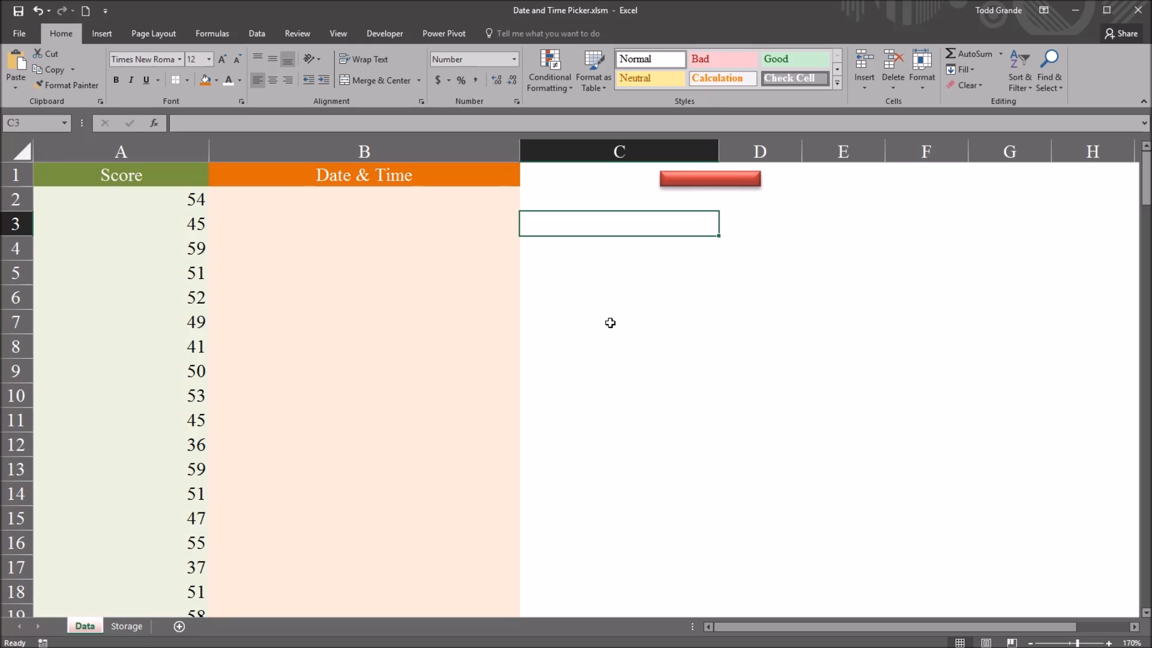
mouse_move(114, 177)
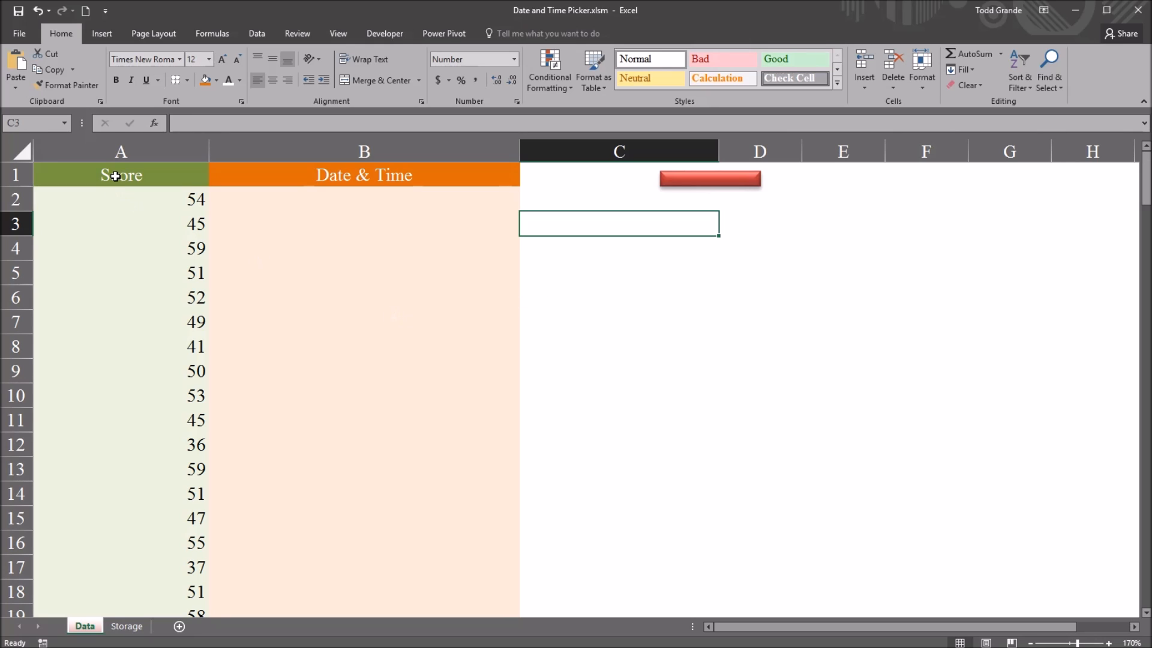
Review the Score values and the empty Date & Time cell B2 on the sheet
left_click_drag(119, 199, 120, 297)
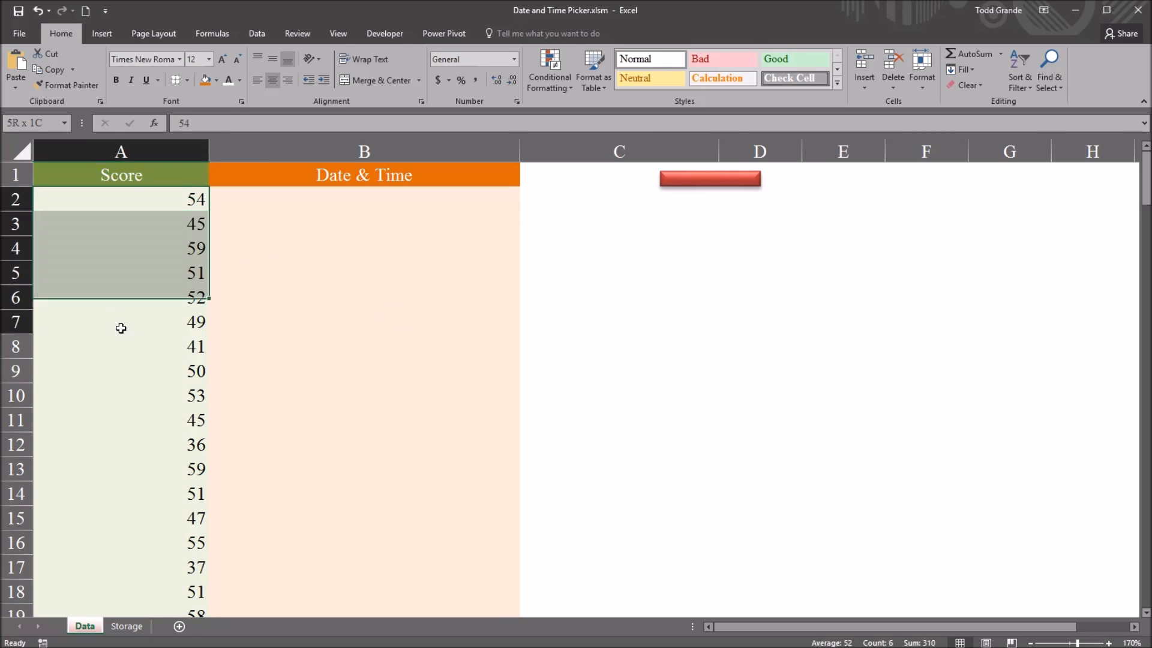
left_click(140, 199)
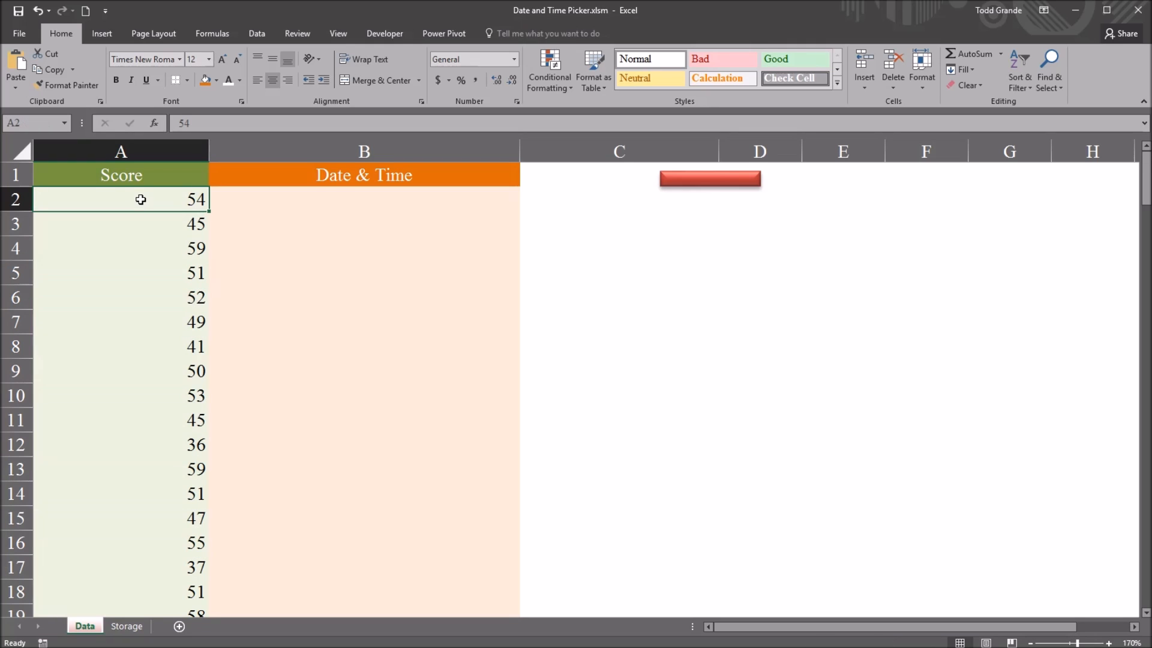
left_click(363, 175)
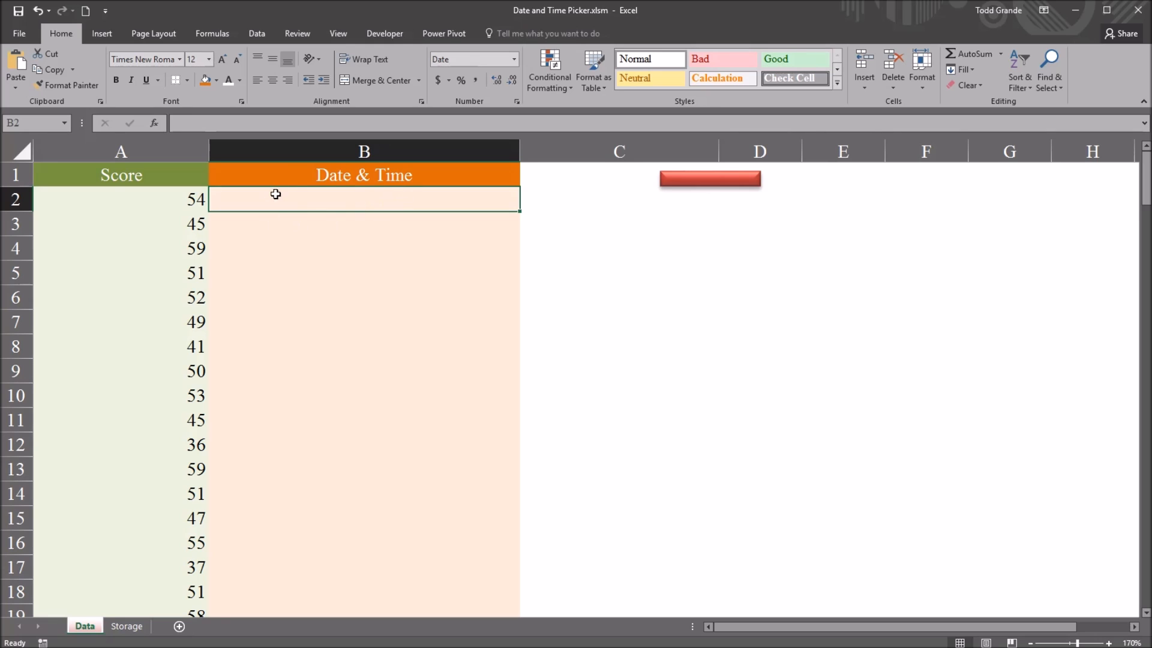
mouse_move(355, 199)
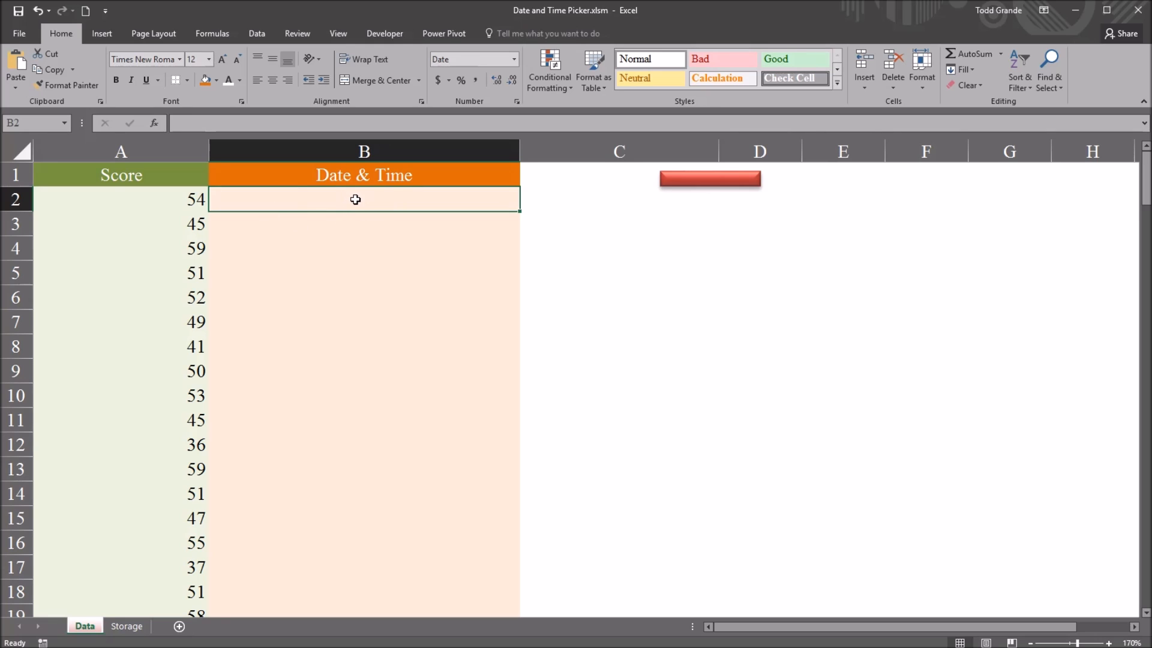
mouse_move(163, 203)
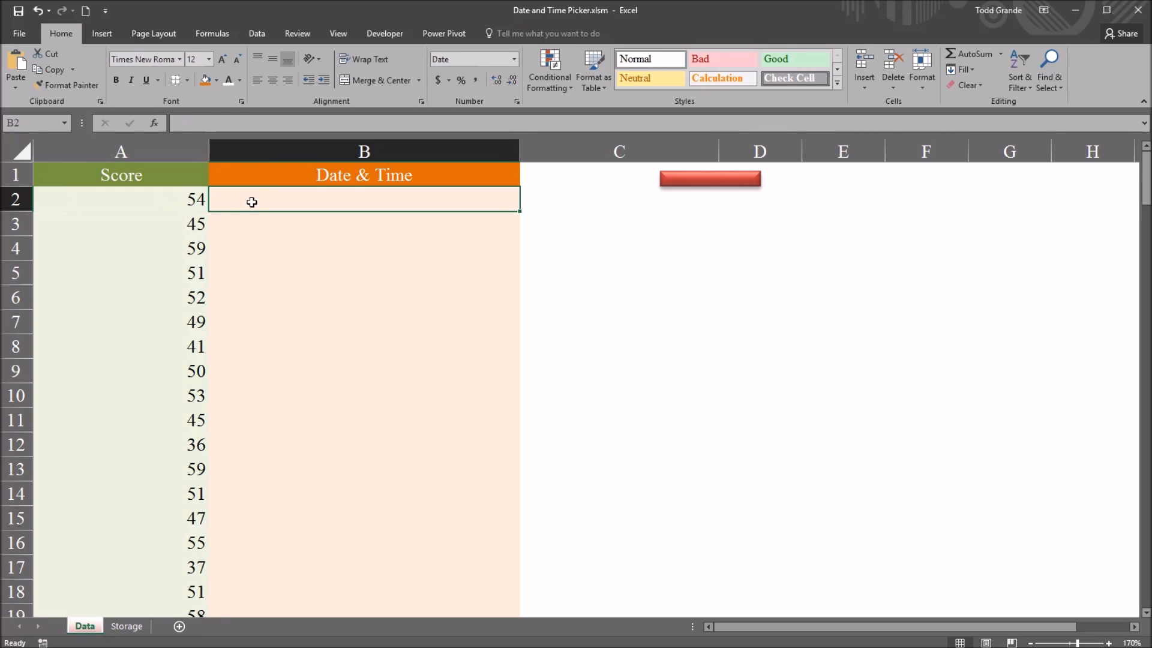
mouse_move(266, 203)
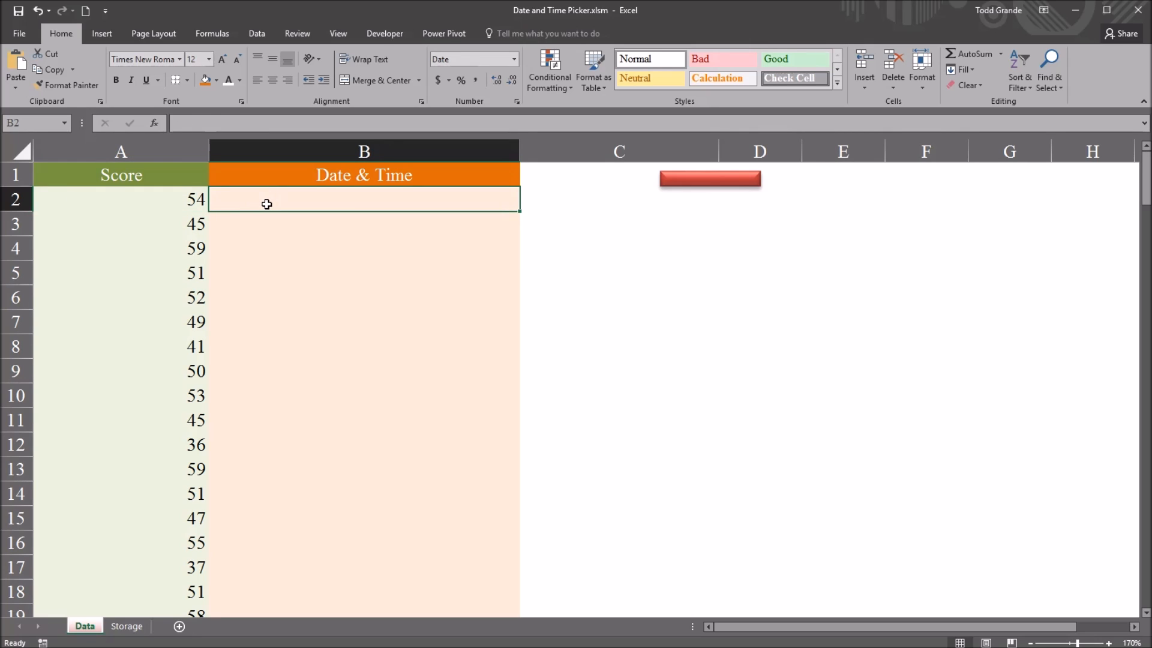
mouse_move(271, 199)
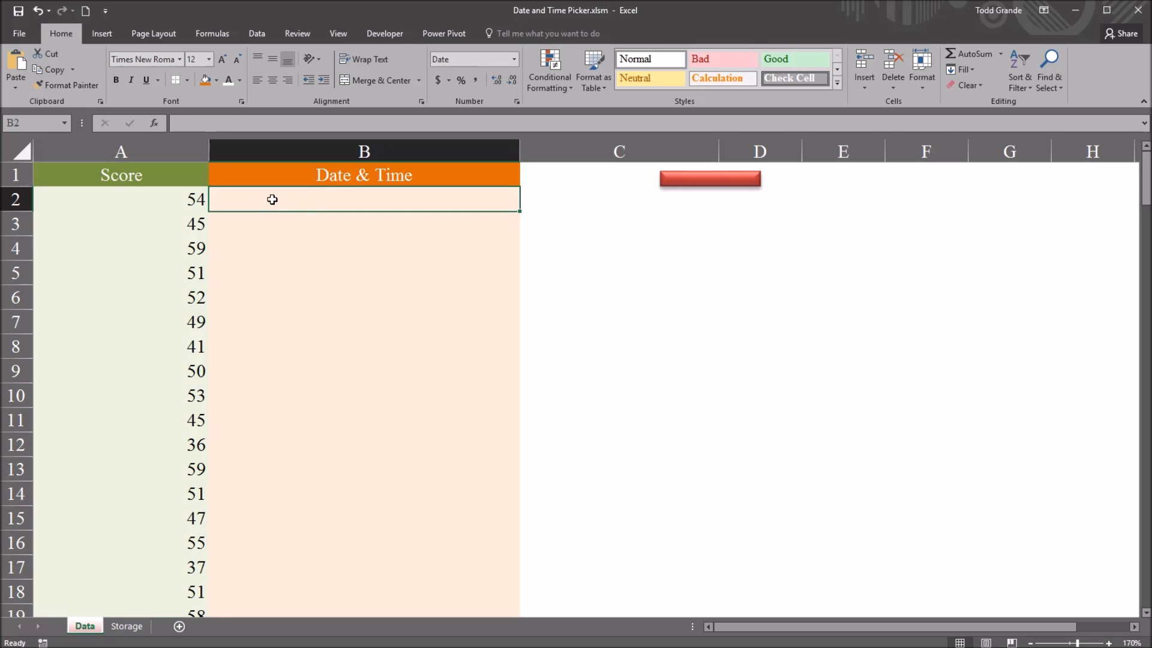
mouse_move(302, 201)
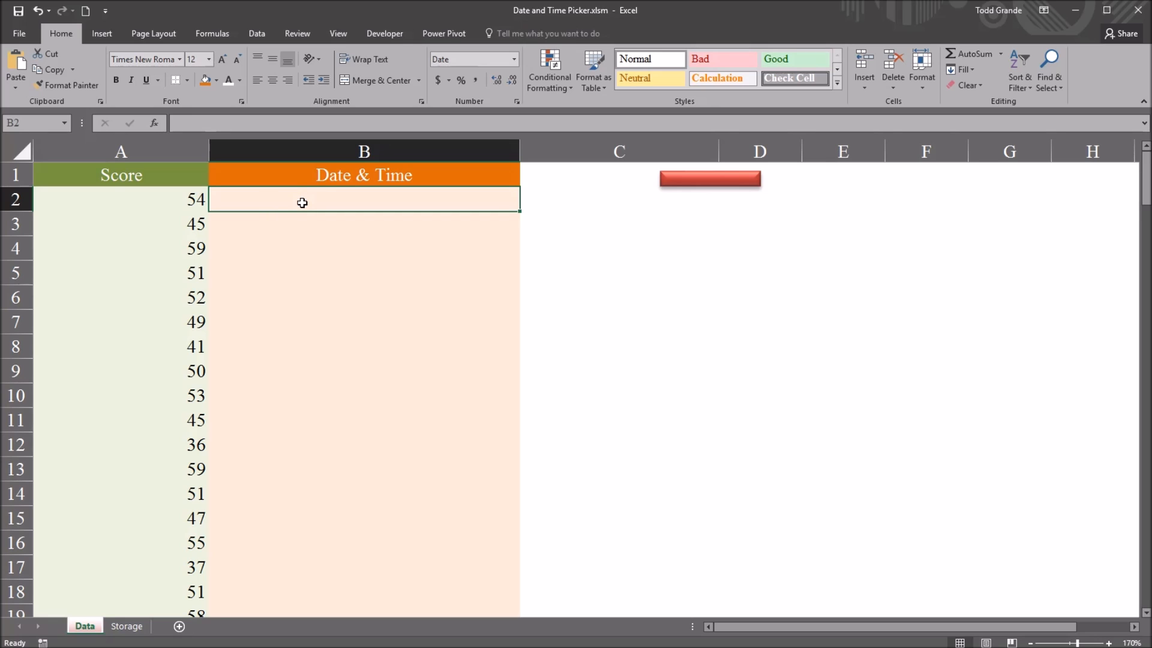
mouse_move(600, 307)
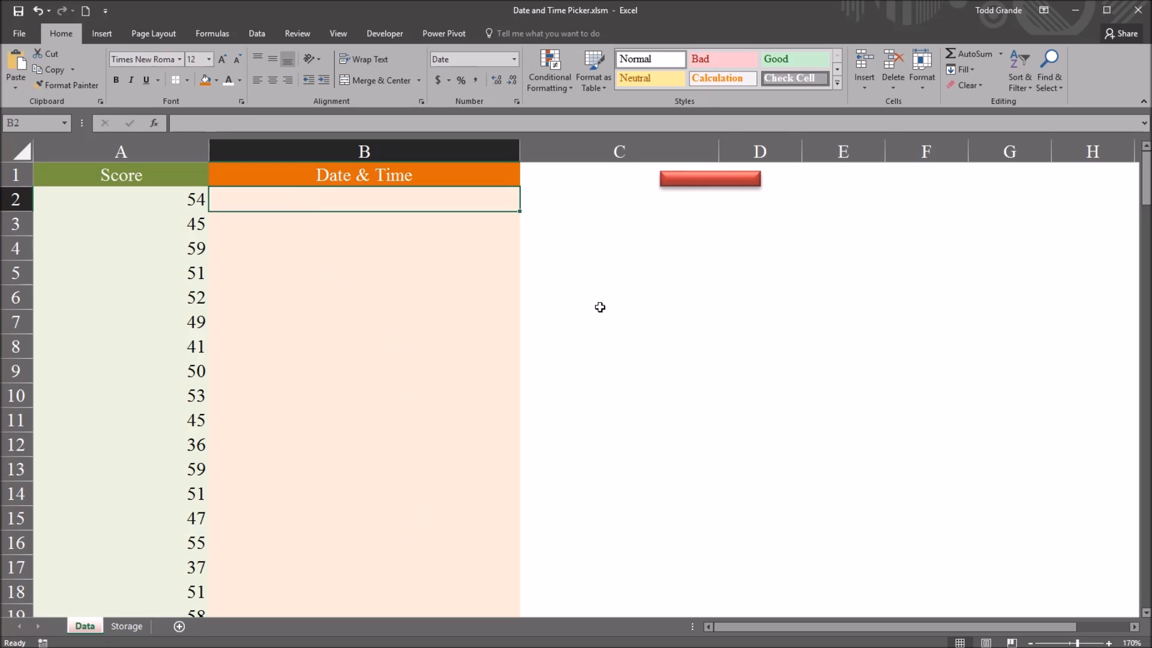
Check that the red shape runs the openform macro and run it to show Main Form
left_click(710, 180)
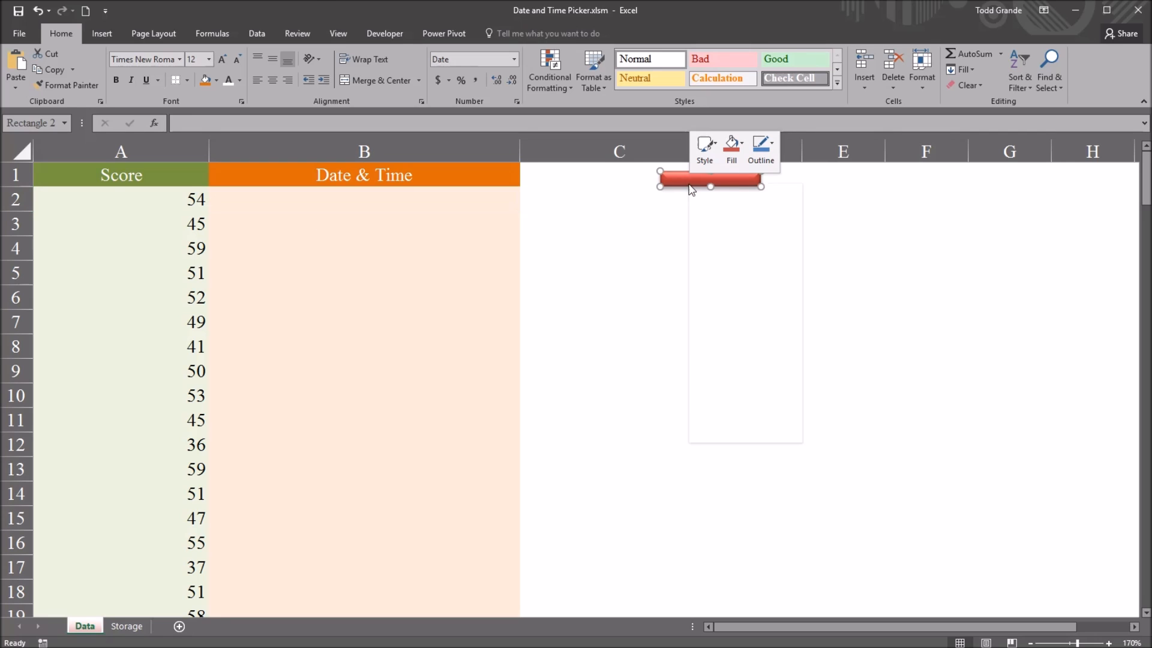
right_click(691, 182)
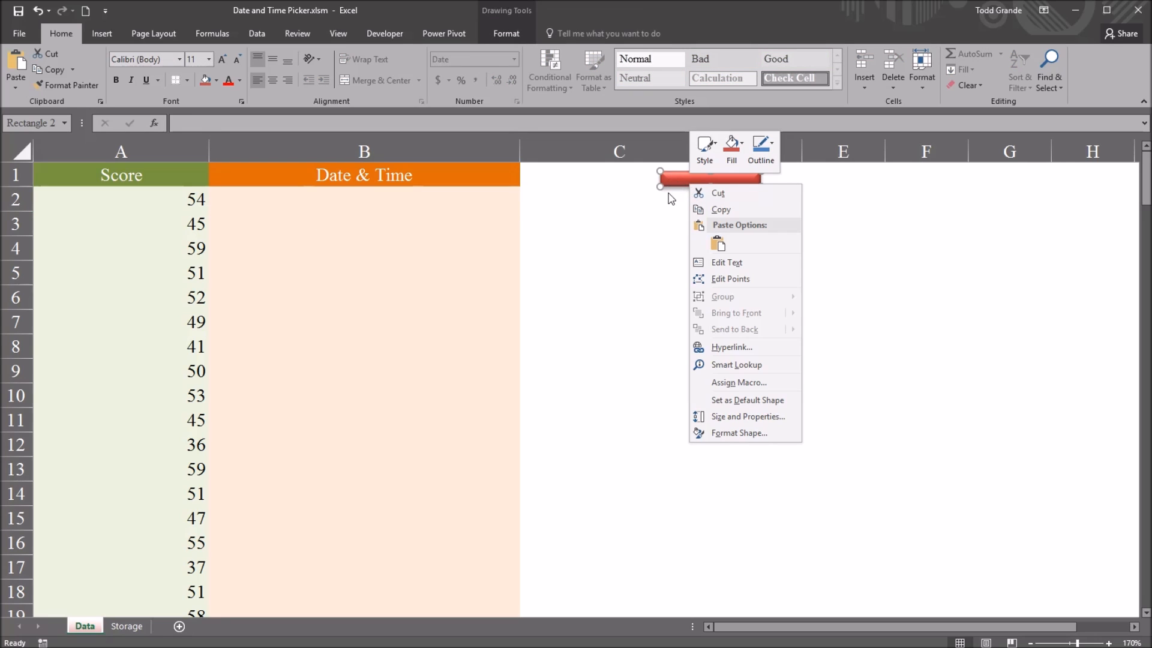
mouse_move(739, 383)
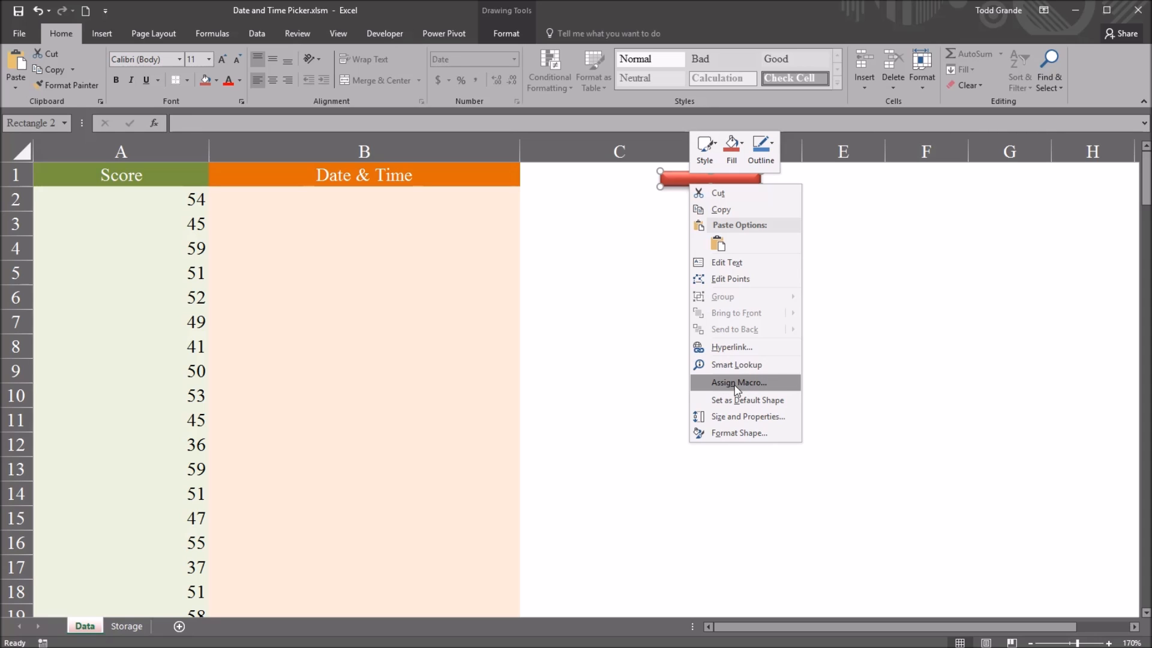
left_click(740, 382)
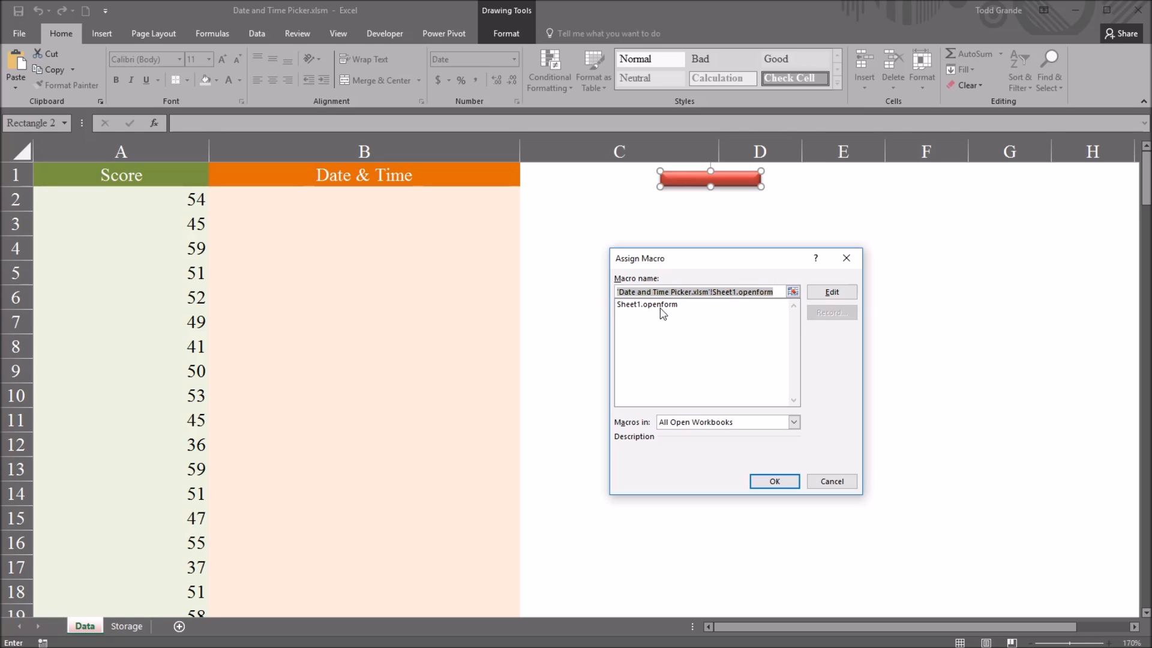
left_click(774, 481)
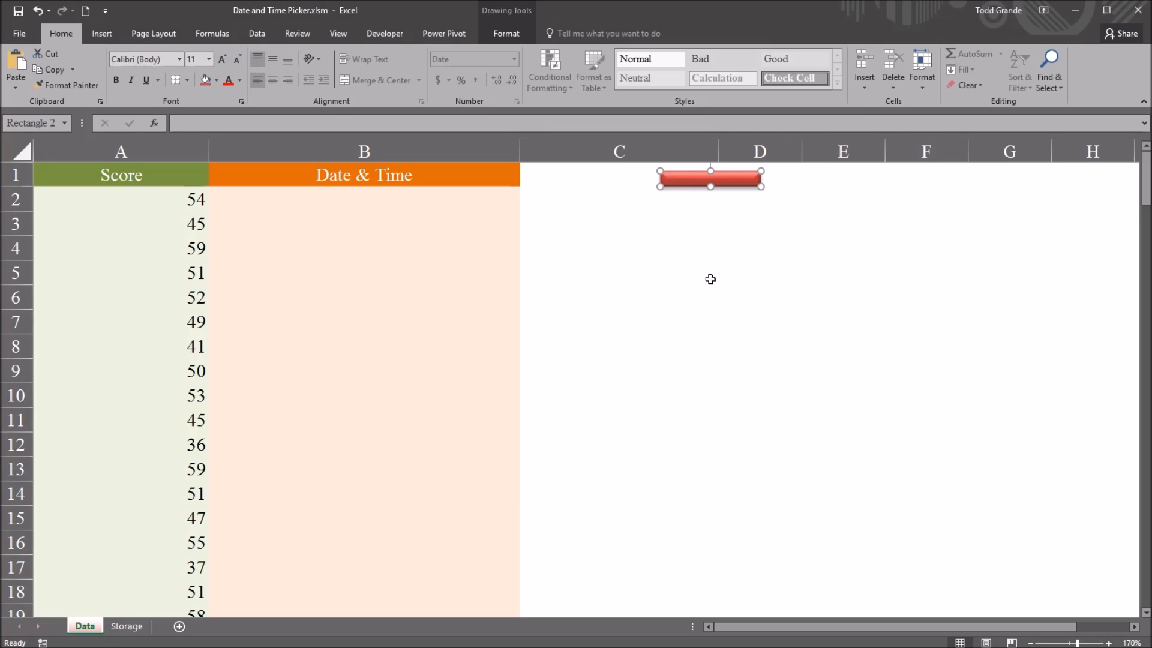
left_click(710, 178)
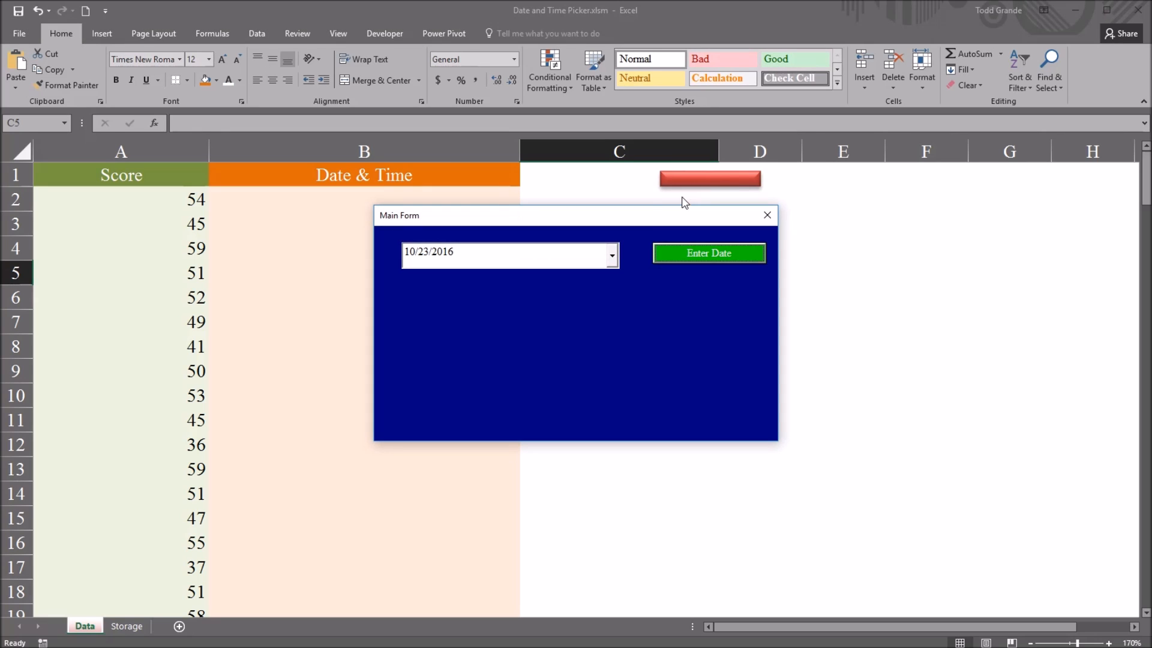
mouse_move(547, 313)
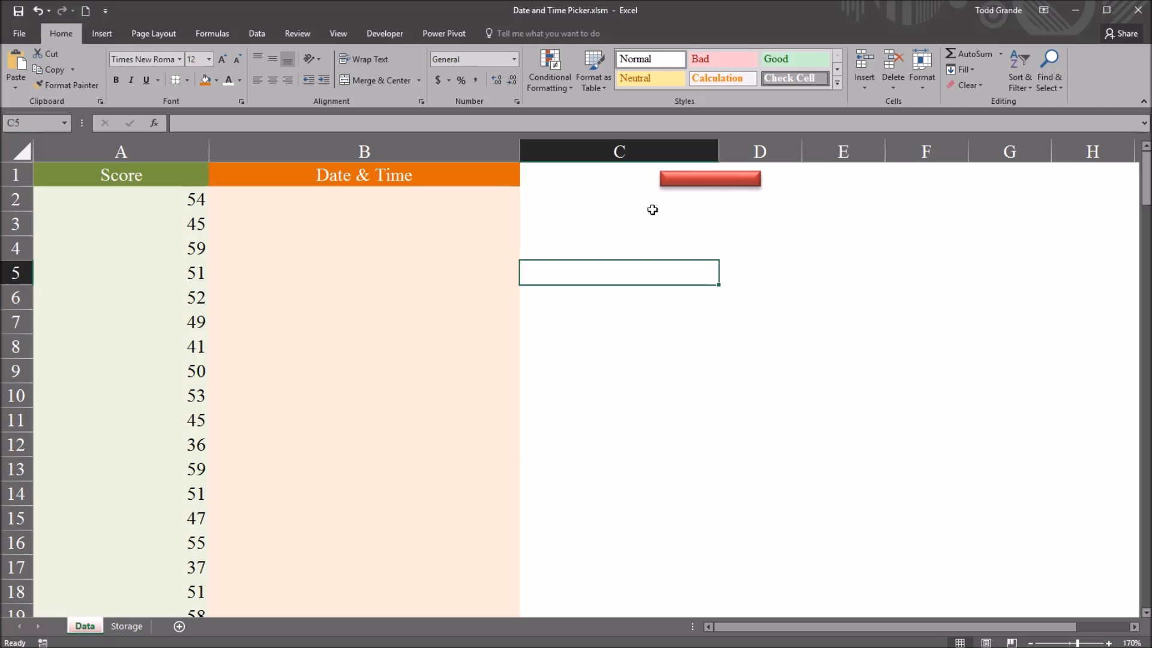
left_click(640, 223)
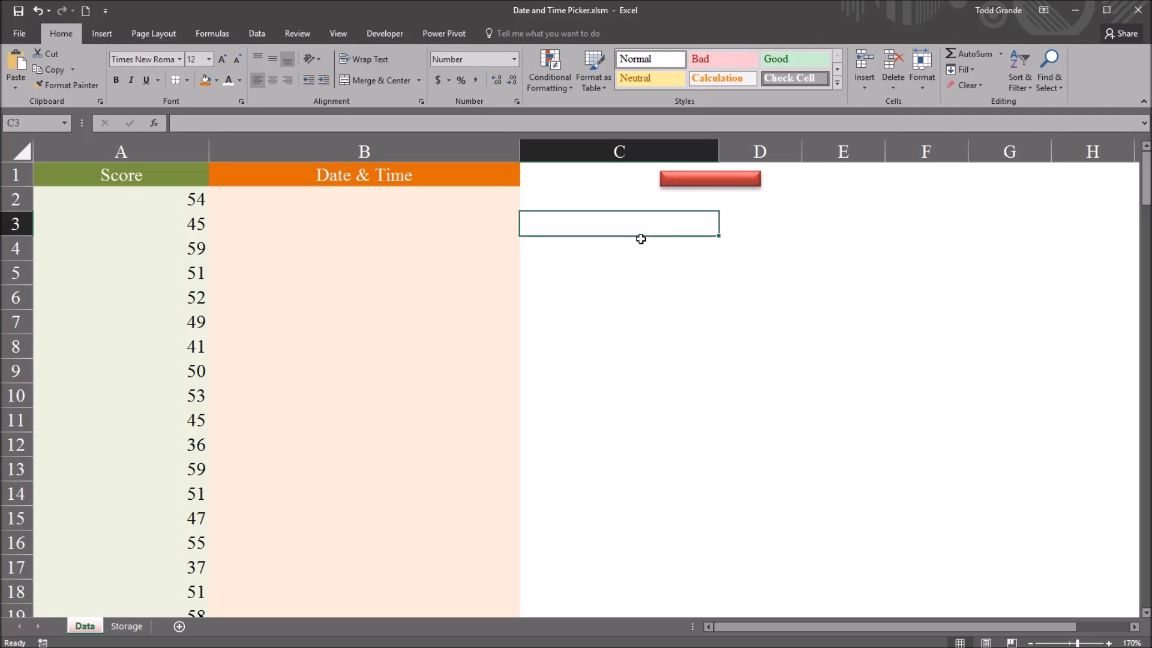
mouse_move(580, 269)
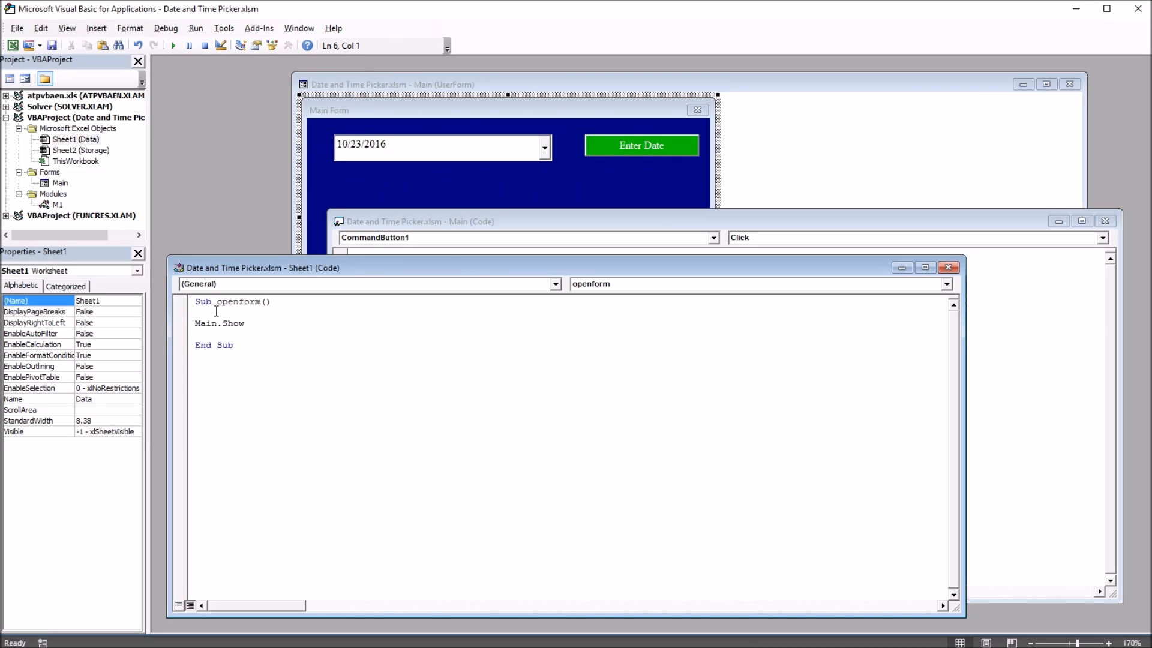
In the VBA editor, view the openform code and open the Main userform for editing
left_click(276, 302)
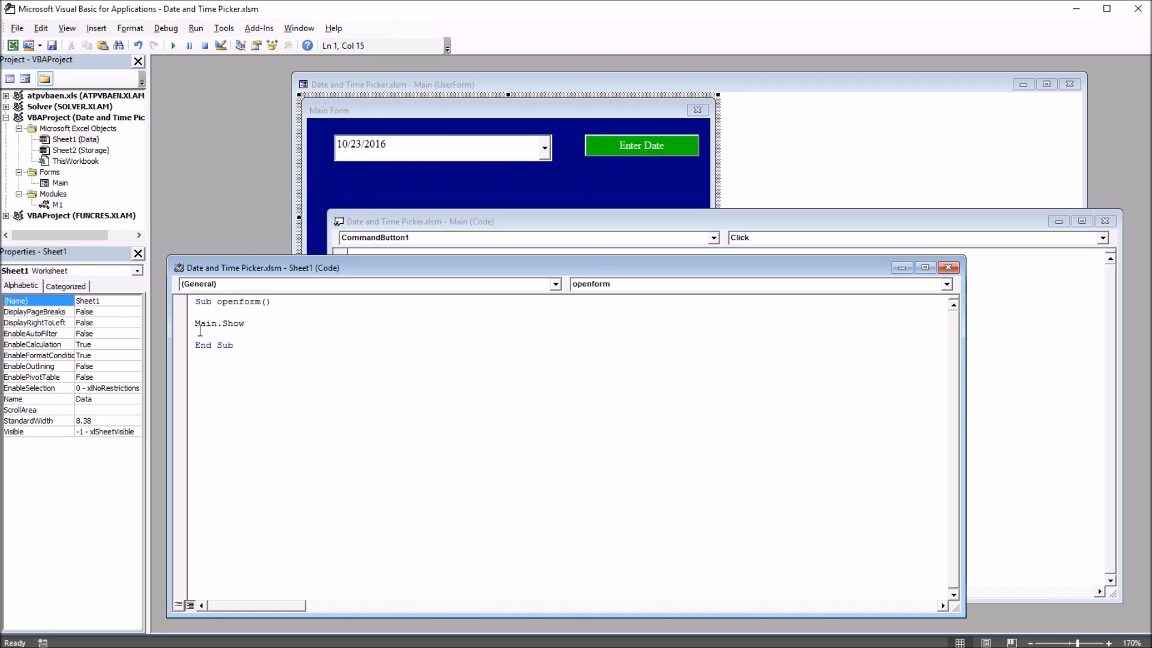
double_click(206, 322)
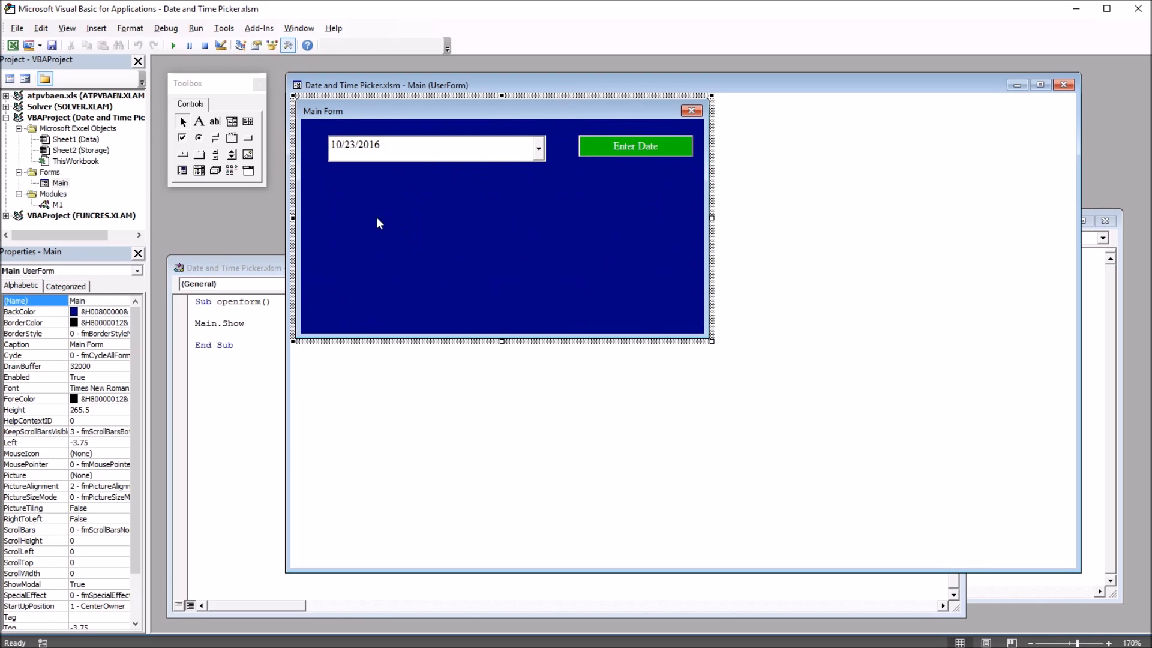
mouse_move(355, 182)
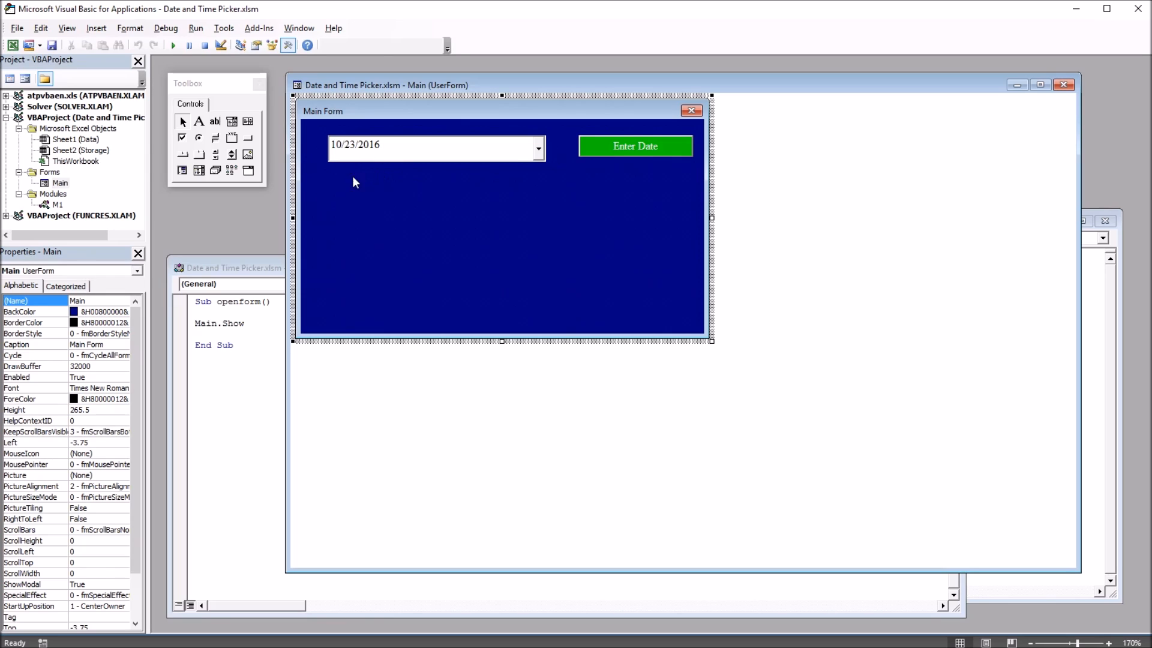
mouse_move(427, 157)
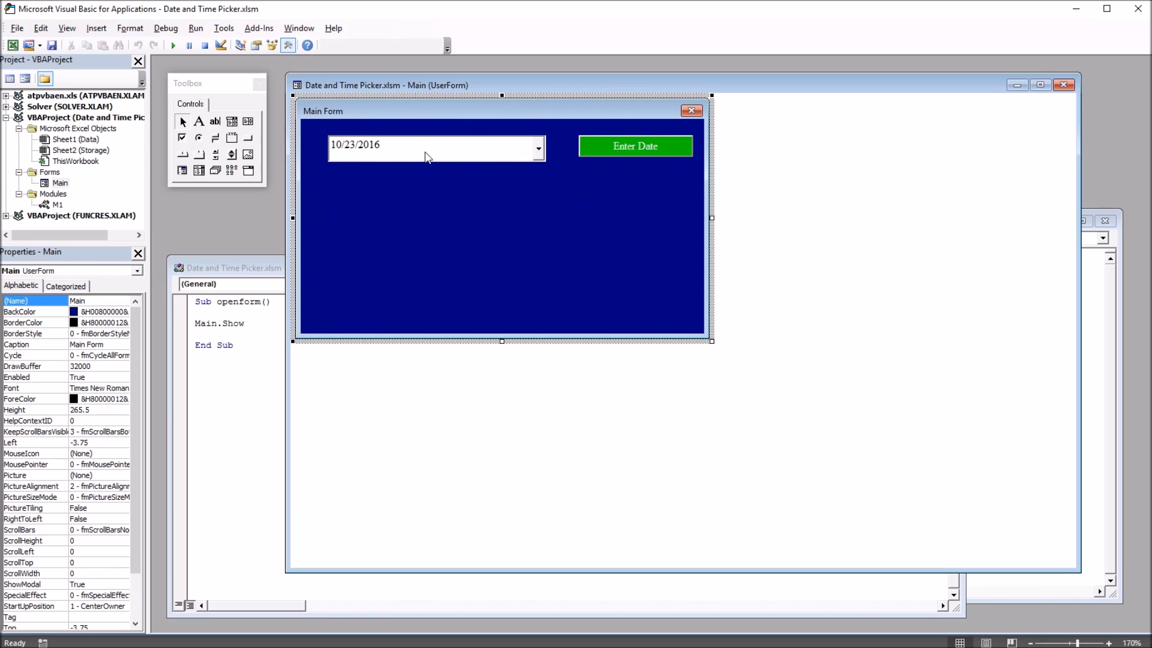
mouse_move(631, 155)
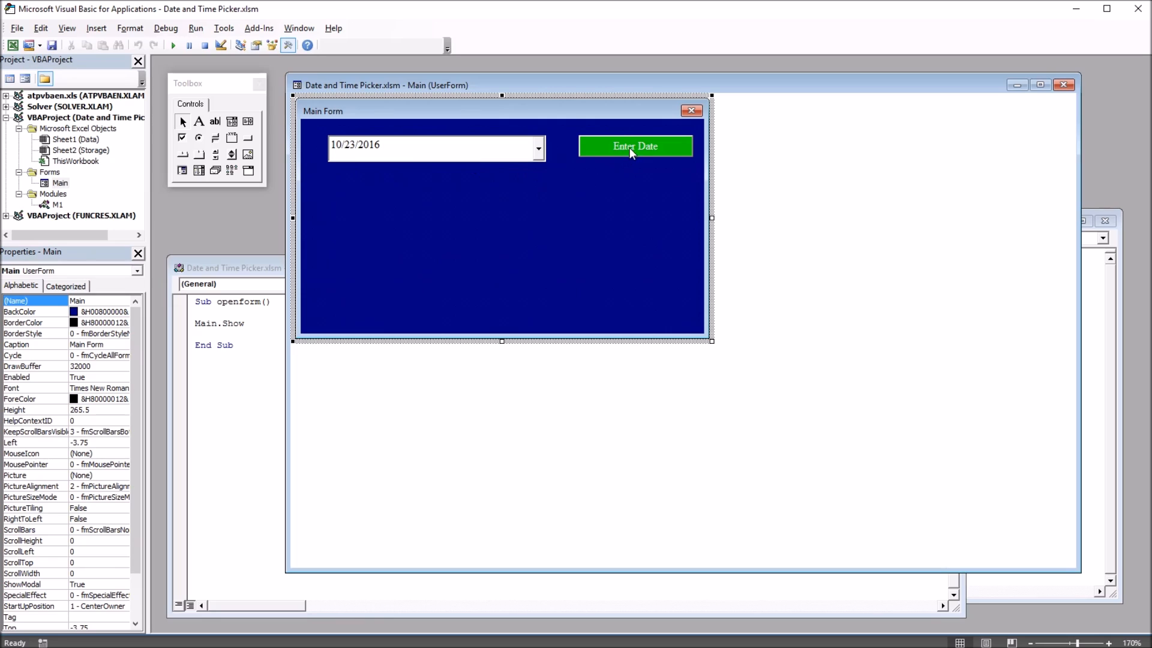
mouse_move(206, 84)
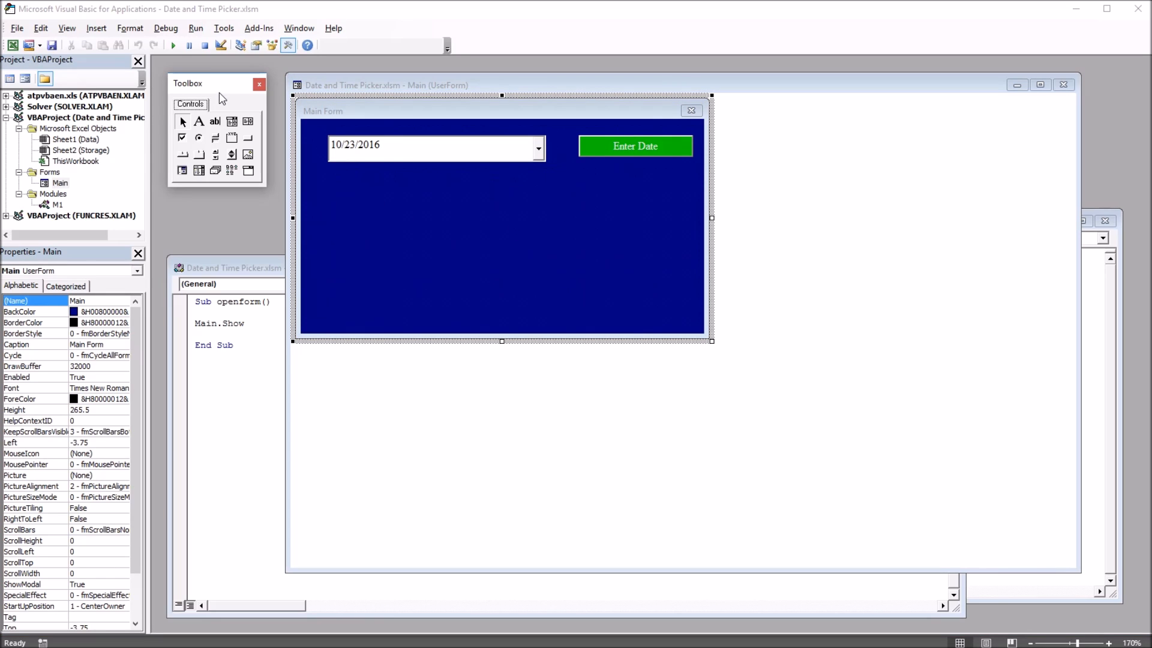
mouse_move(247, 170)
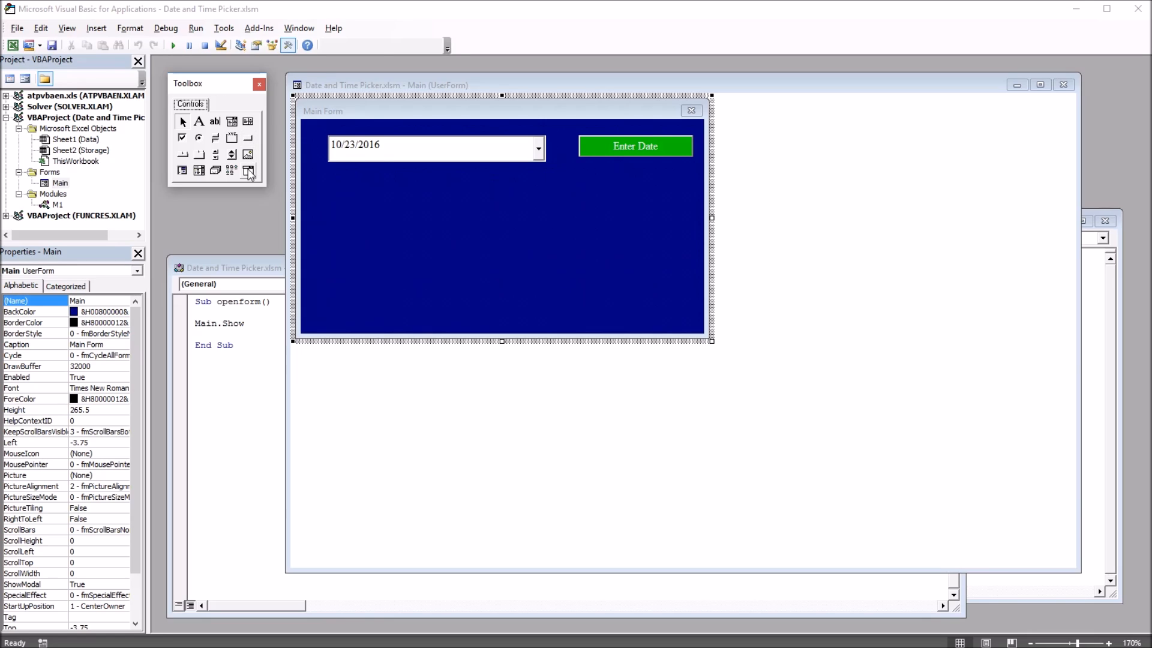
mouse_move(247, 171)
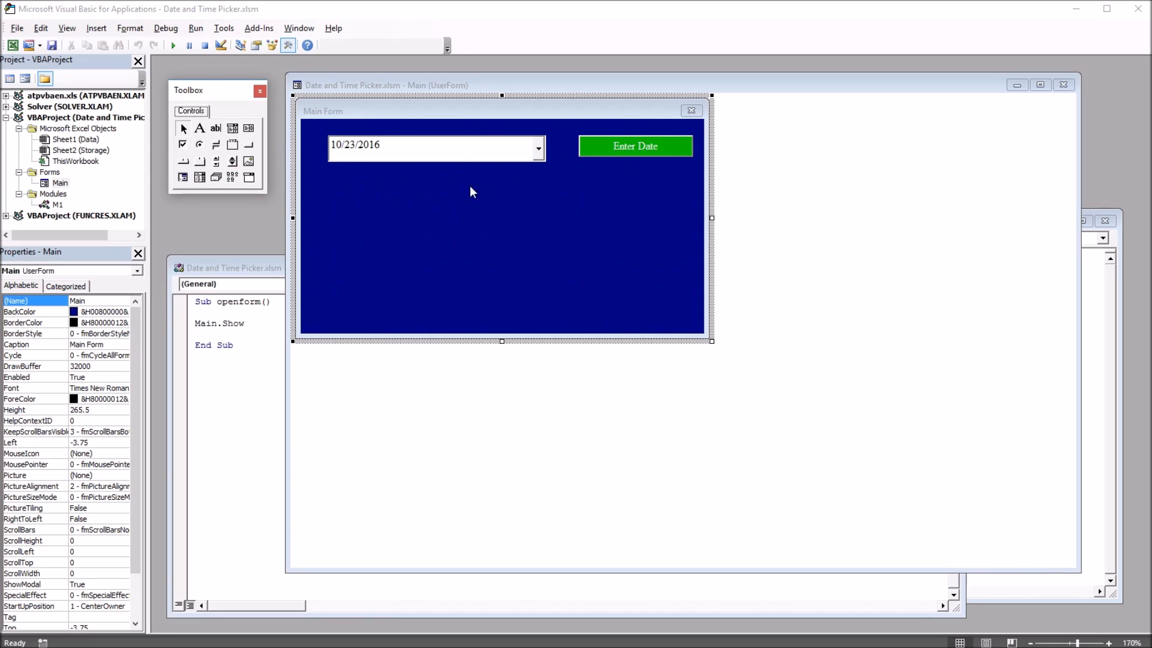
mouse_move(412, 186)
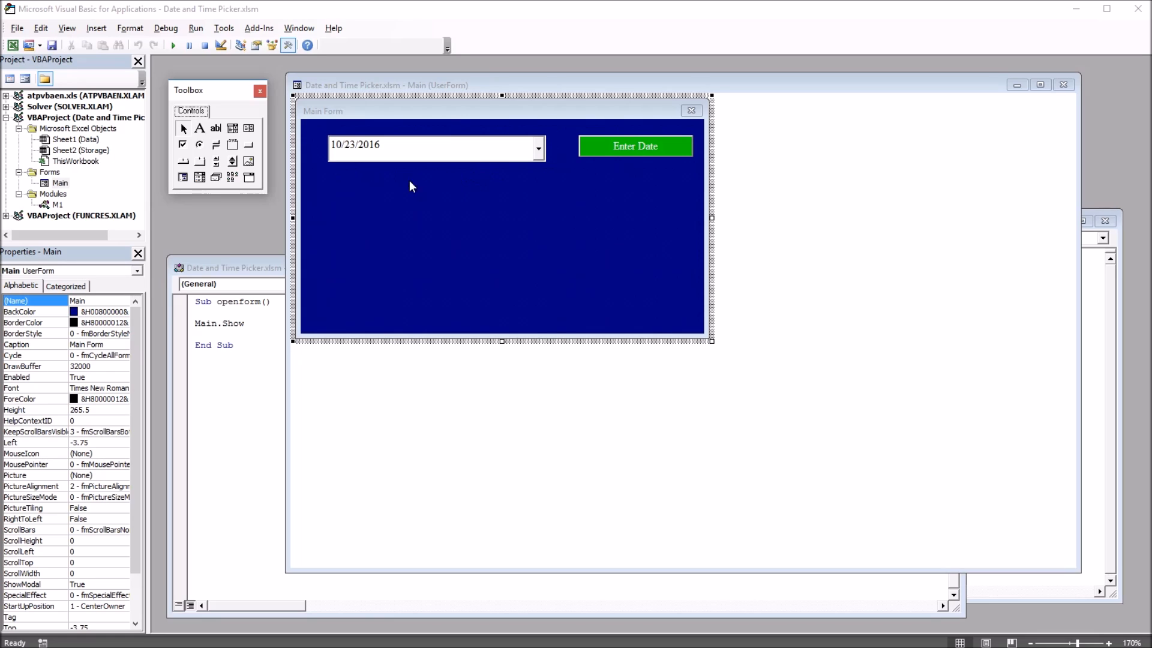
Show all Additional Controls with Microsoft Date and Time Picker Control 6.0 ticked, then return to Main Form
left_click(223, 27)
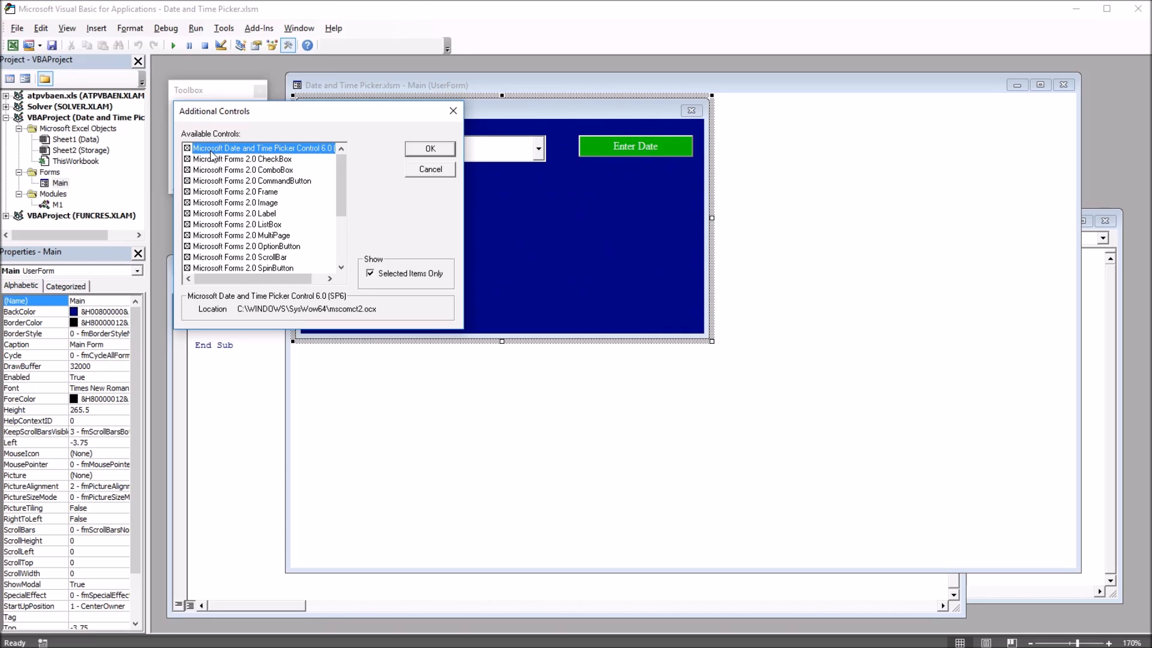
mouse_move(233, 119)
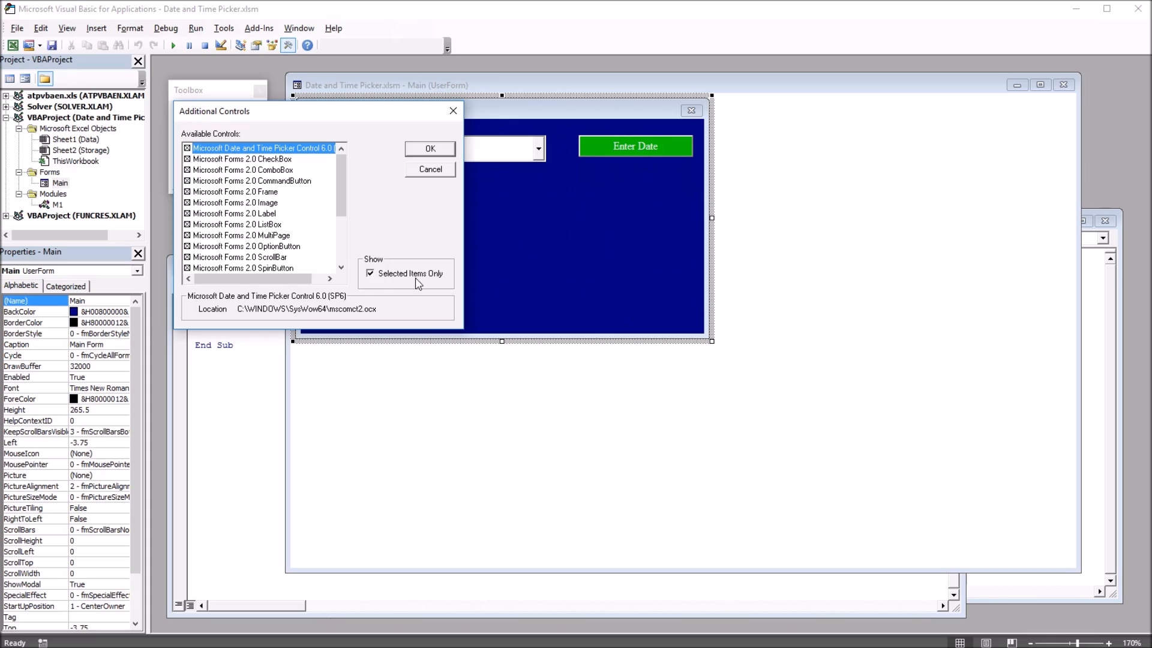
left_click(370, 273)
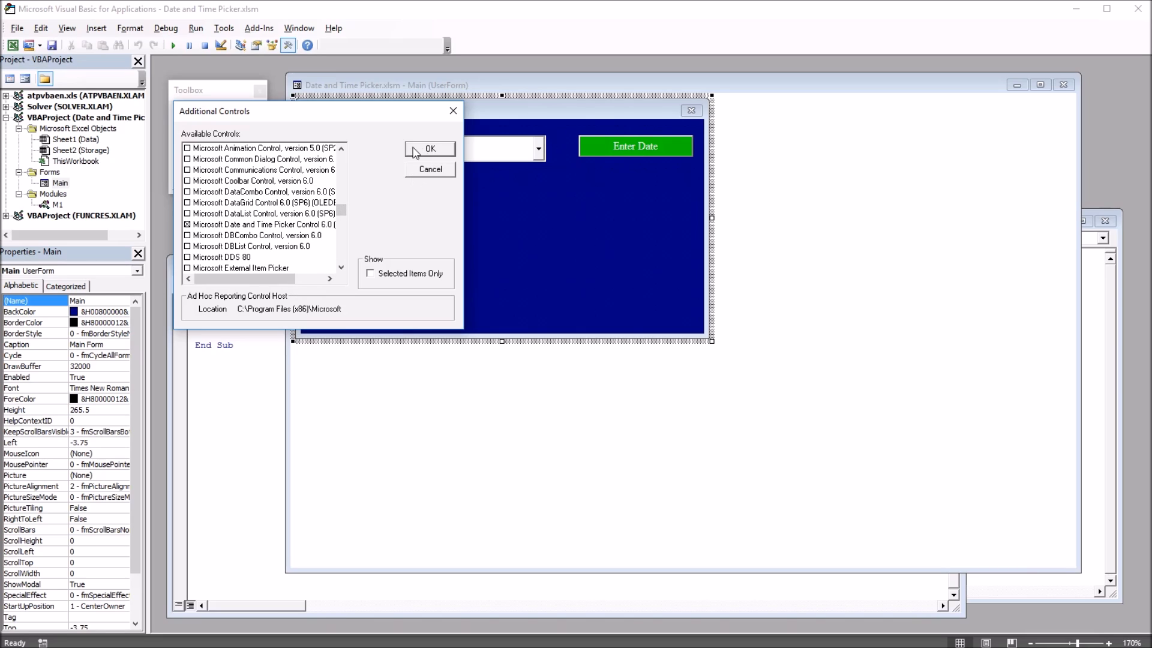
left_click(429, 149)
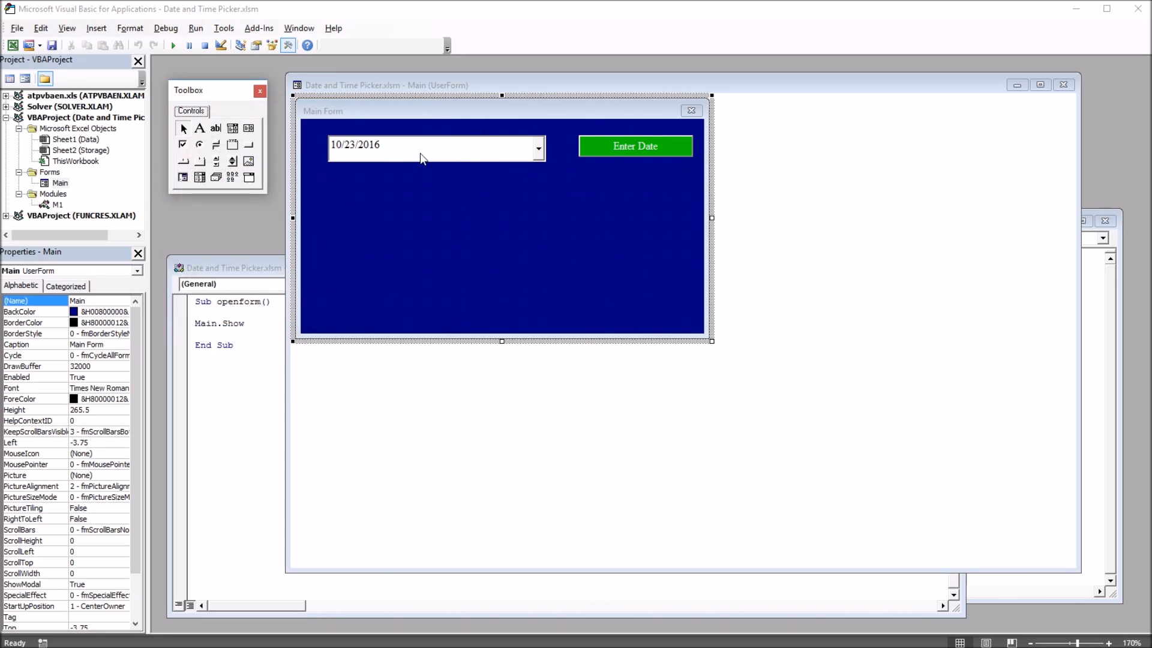
mouse_move(217, 103)
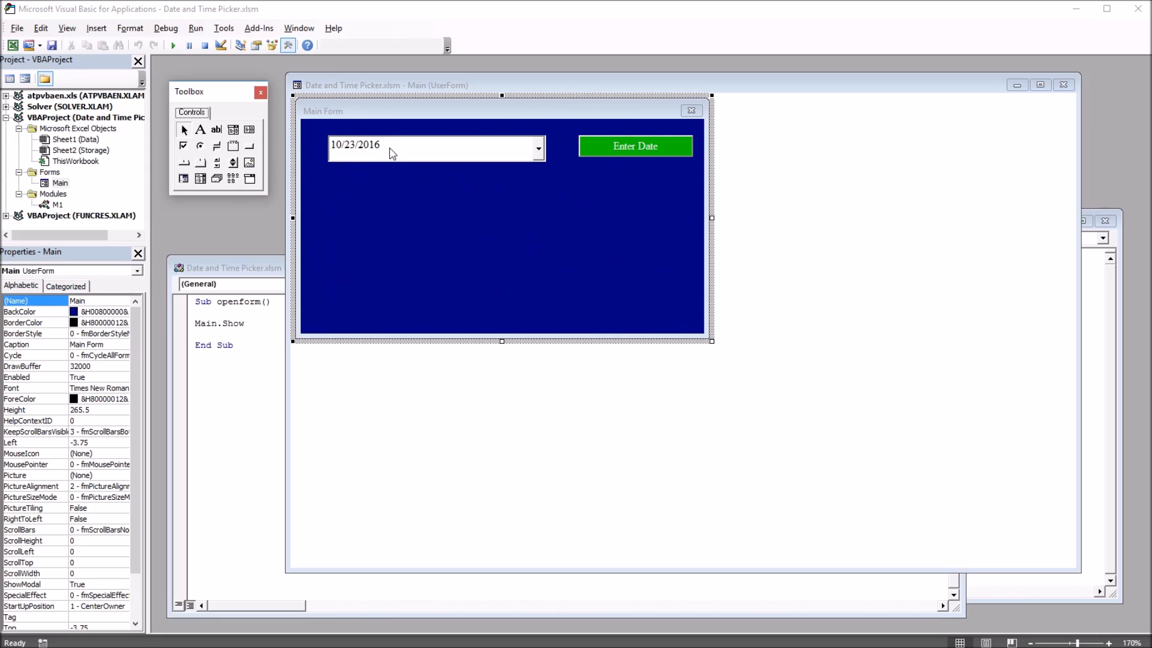
mouse_move(252, 187)
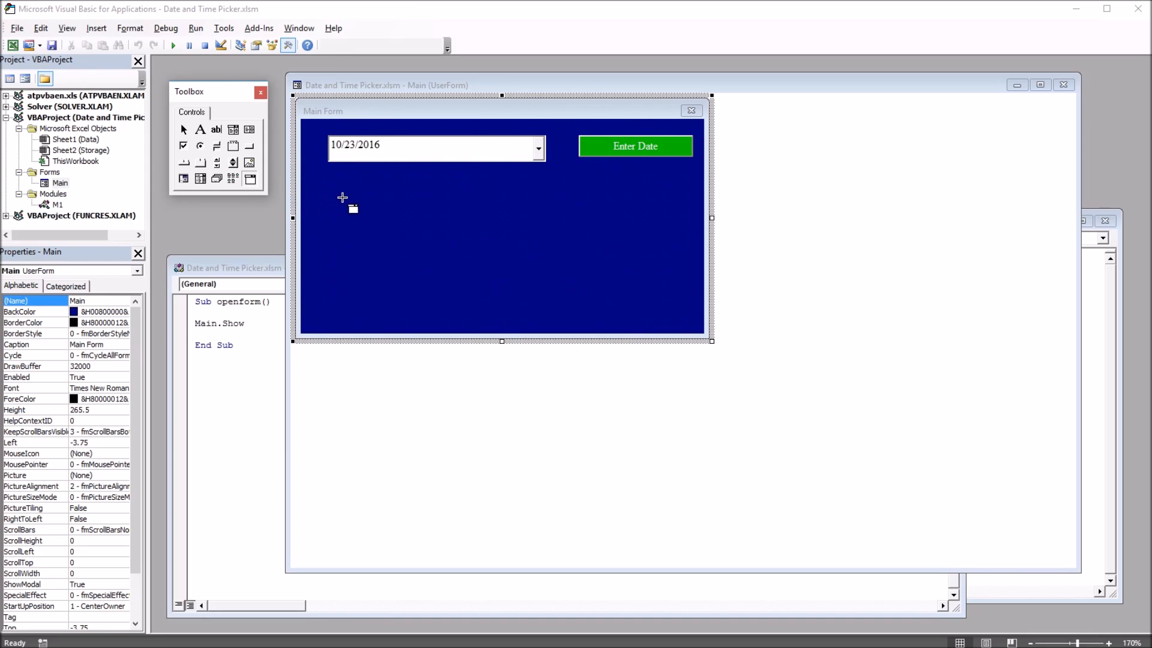
Select the DTPicker1 control on the form so its properties are listed
left_click_drag(342, 197, 541, 221)
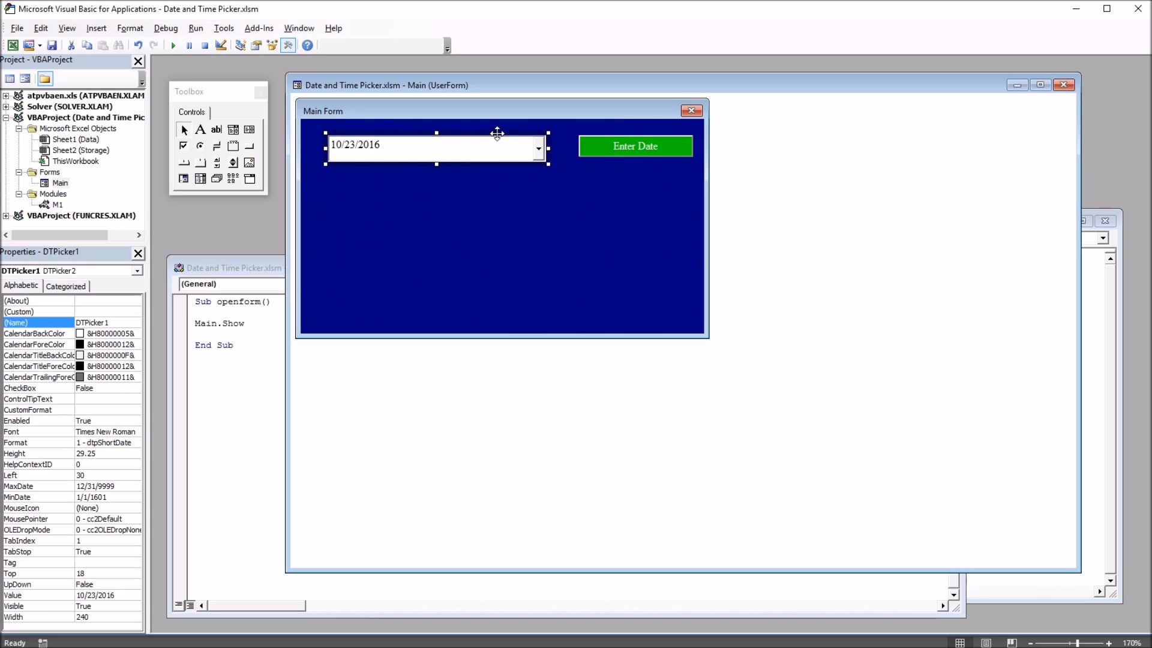
mouse_move(430, 186)
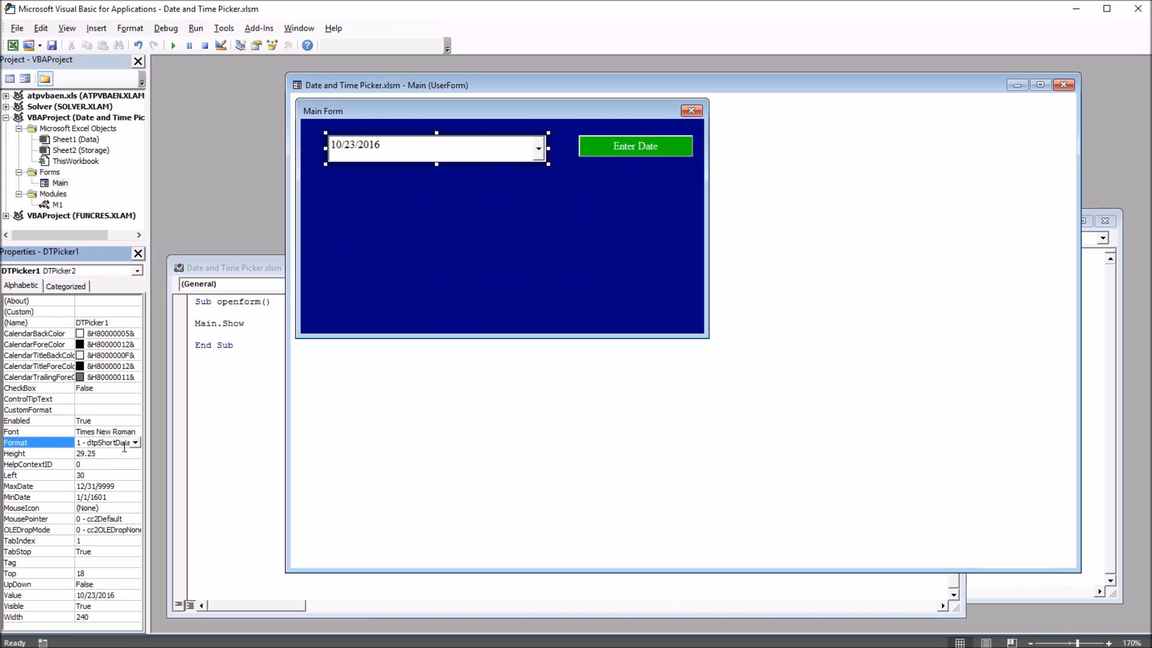
Set DTPicker1's Format to 3 - dtpCustom after trying 0 - dtpLongDate
left_click(135, 441)
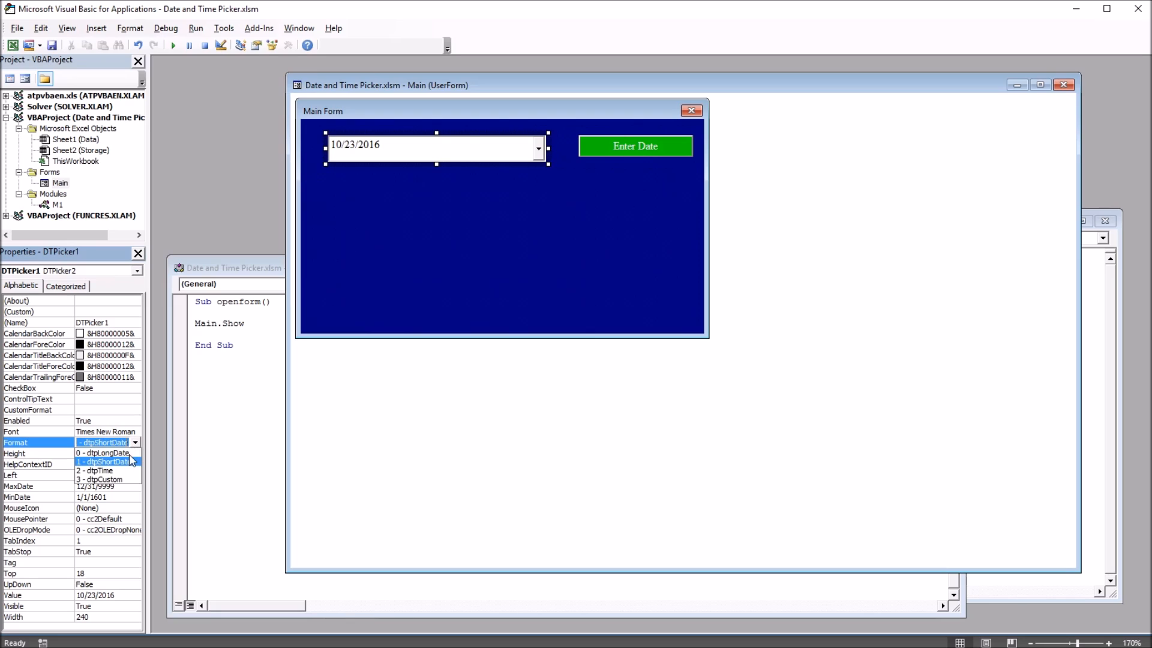
left_click(100, 452)
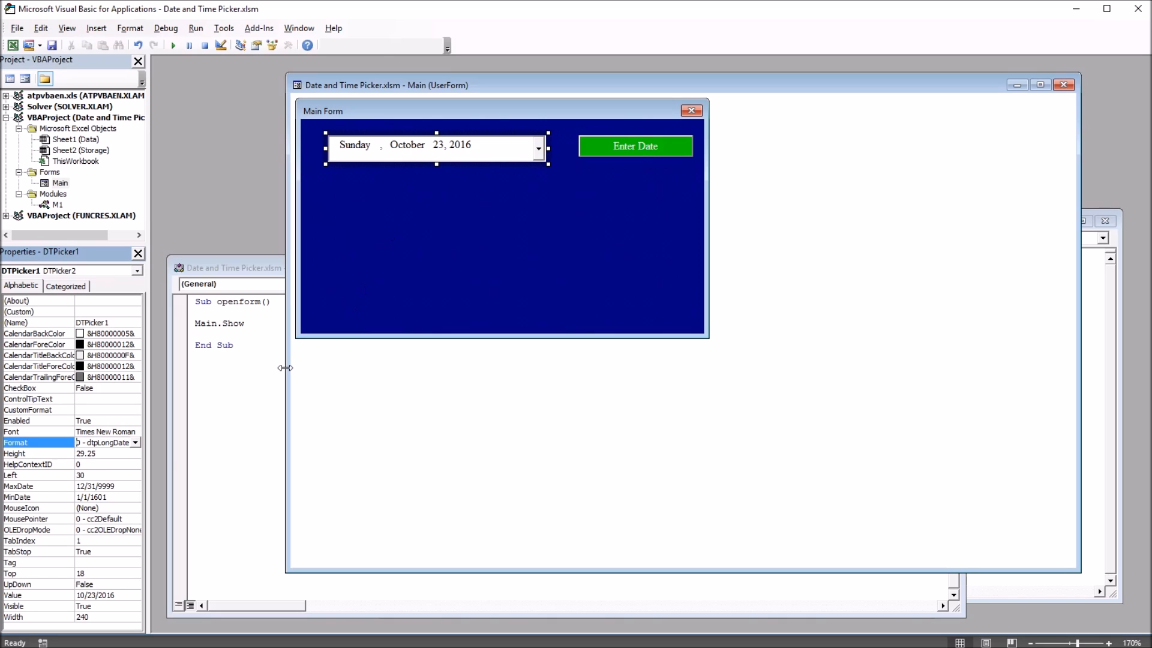
left_click(137, 442)
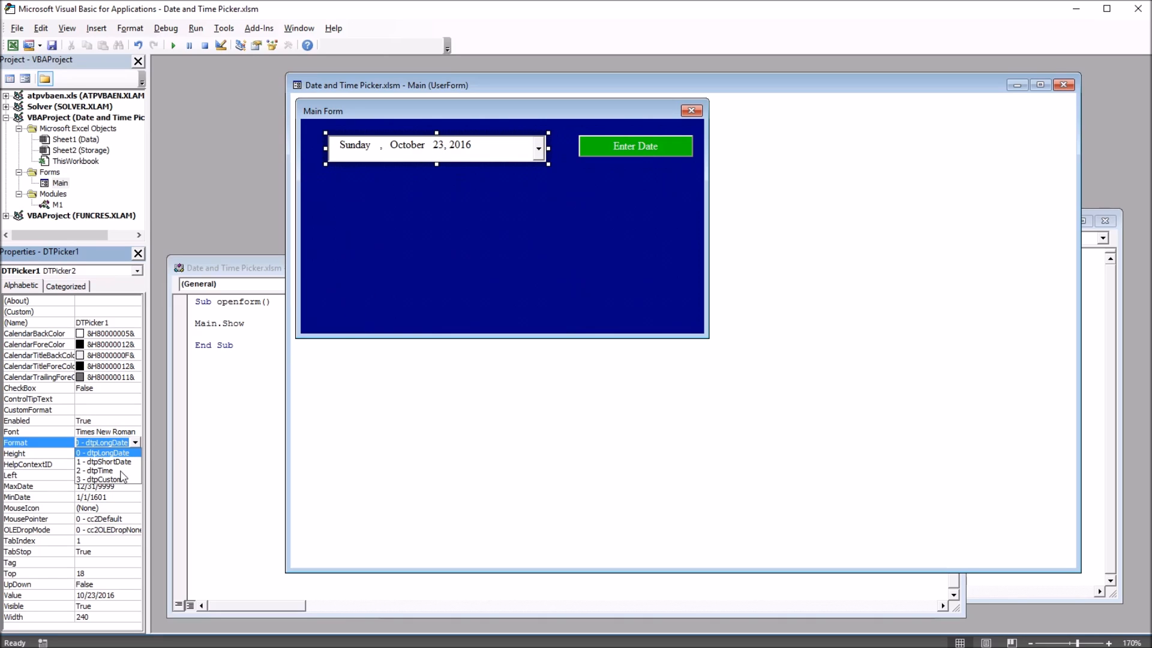
left_click(92, 471)
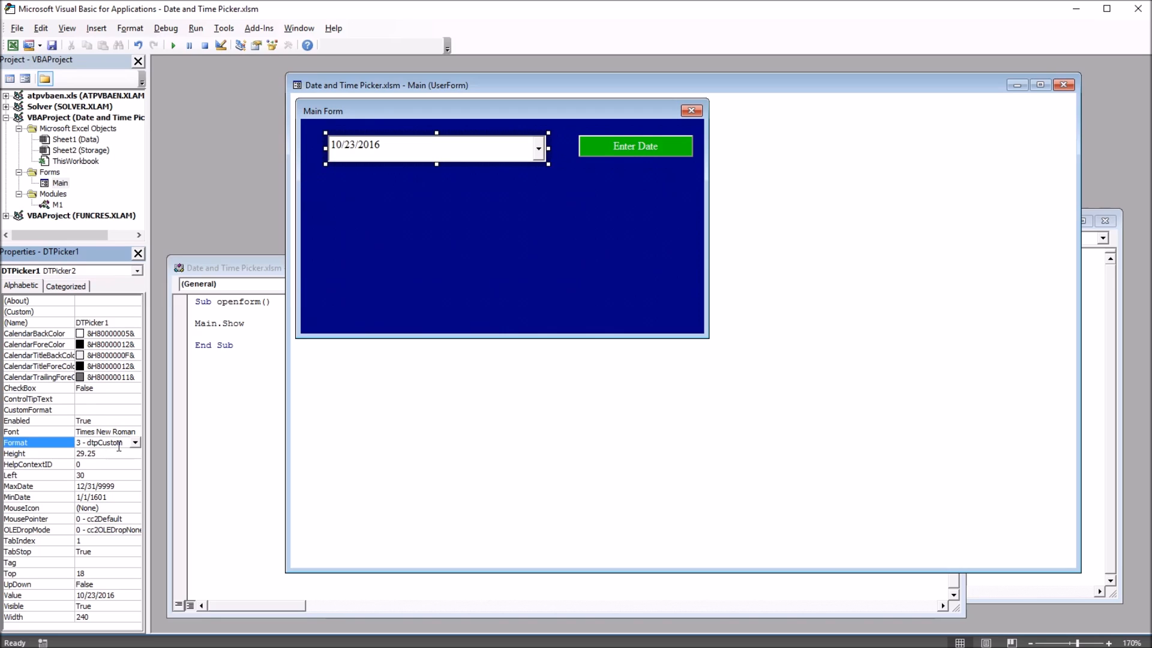
left_click(287, 46)
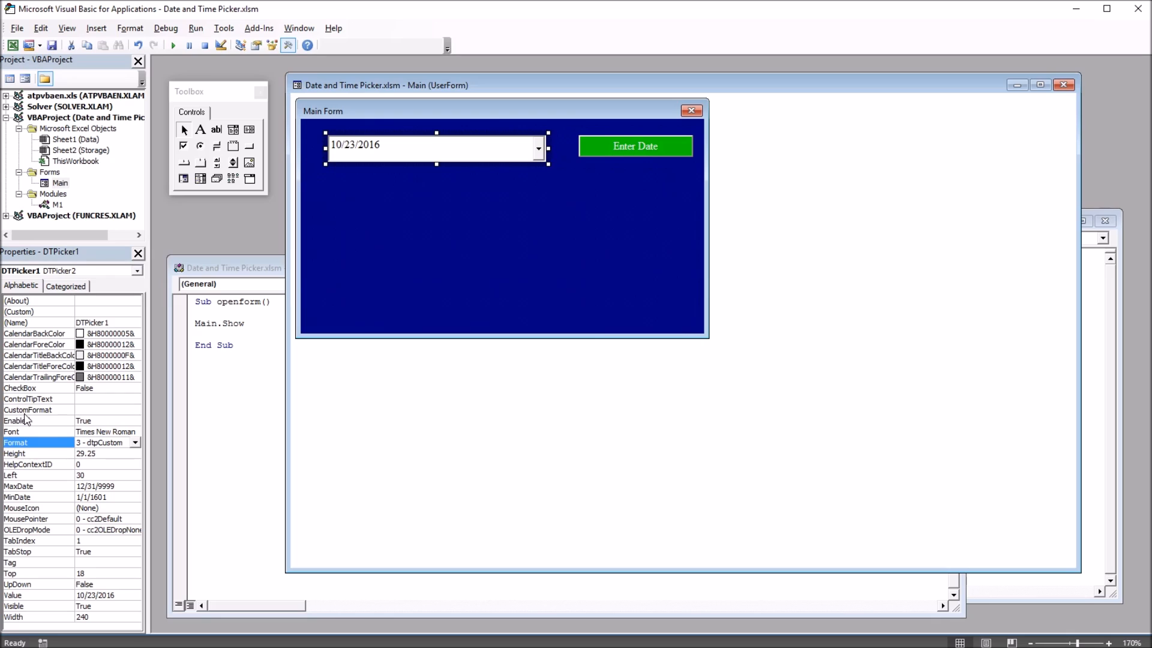
Enter the CustomFormat string dddd MMMM dd, yyyy with hours for DTPicker1
left_click(28, 411)
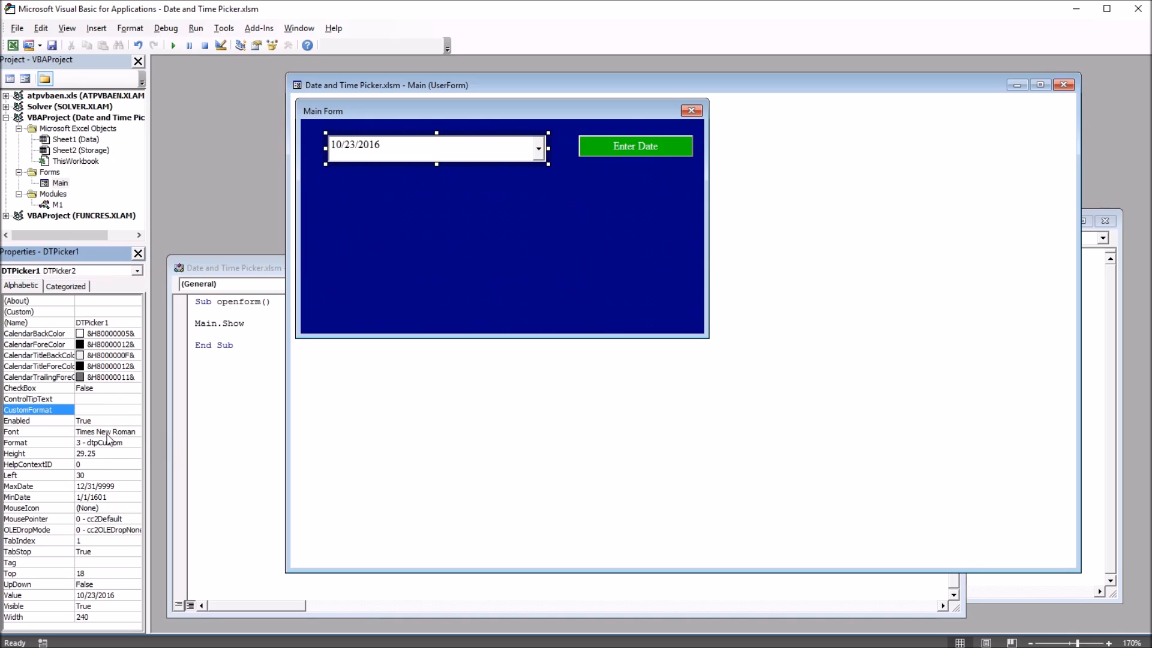
left_click(108, 410)
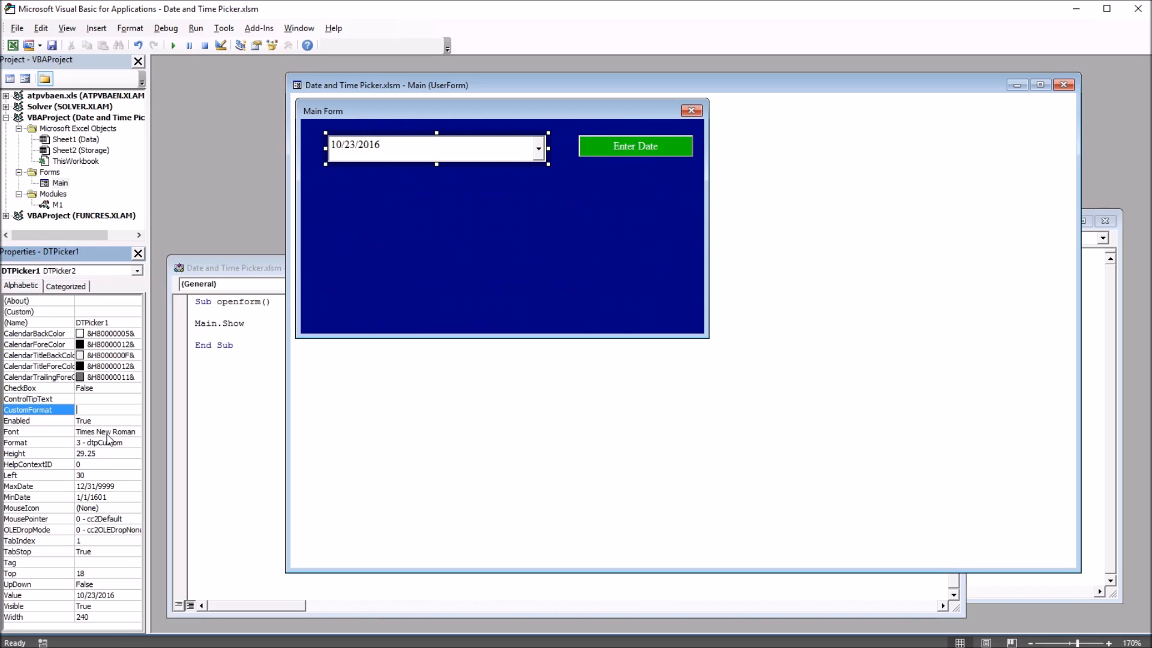
type("dddd")
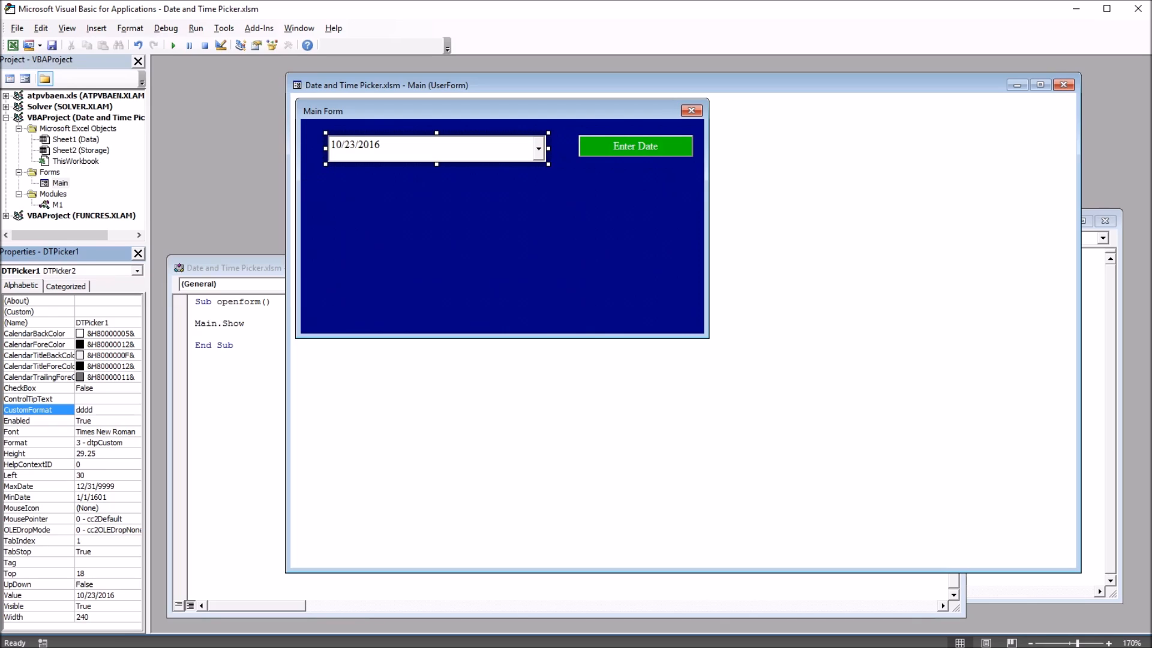
type("MMMM")
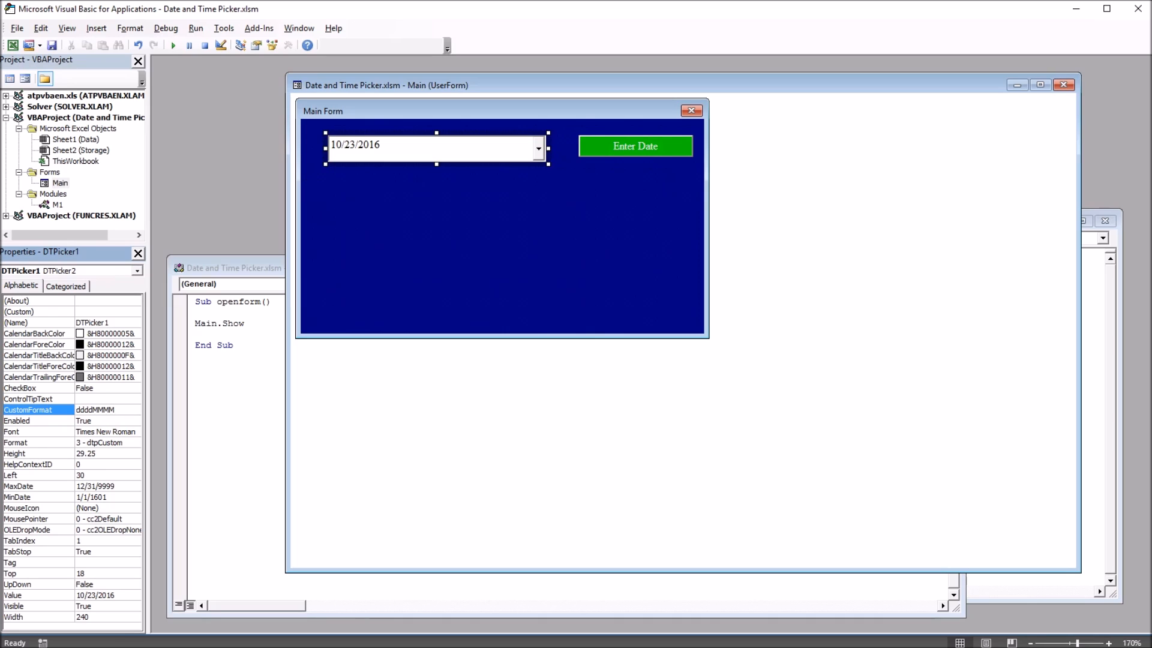
type("dd")
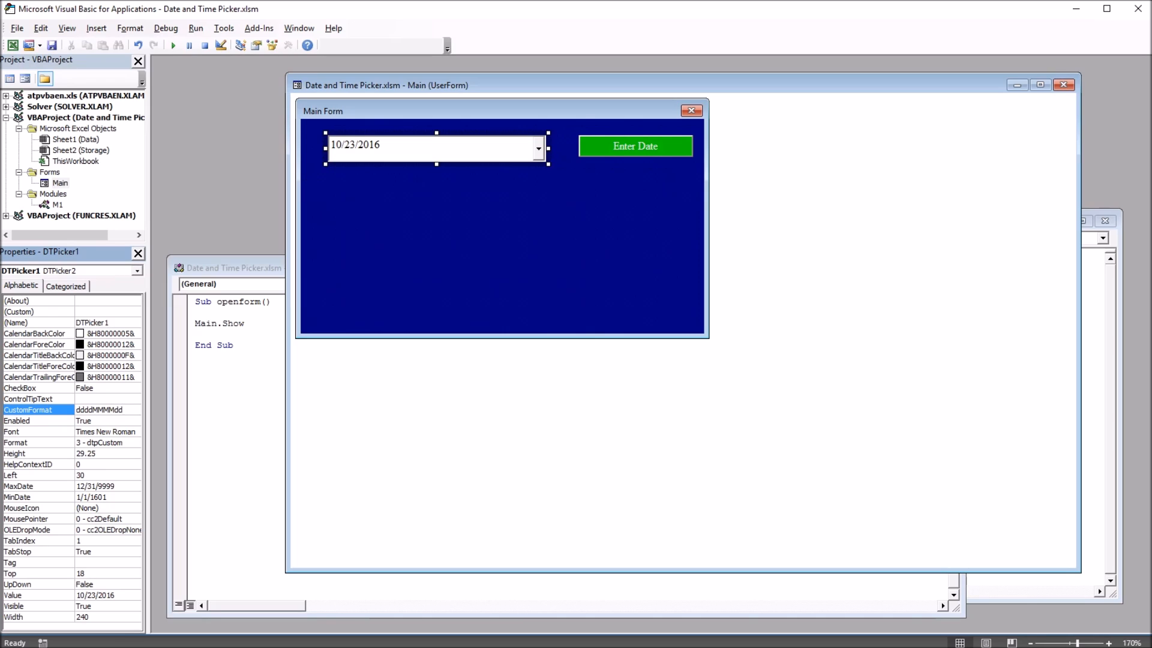
type(",")
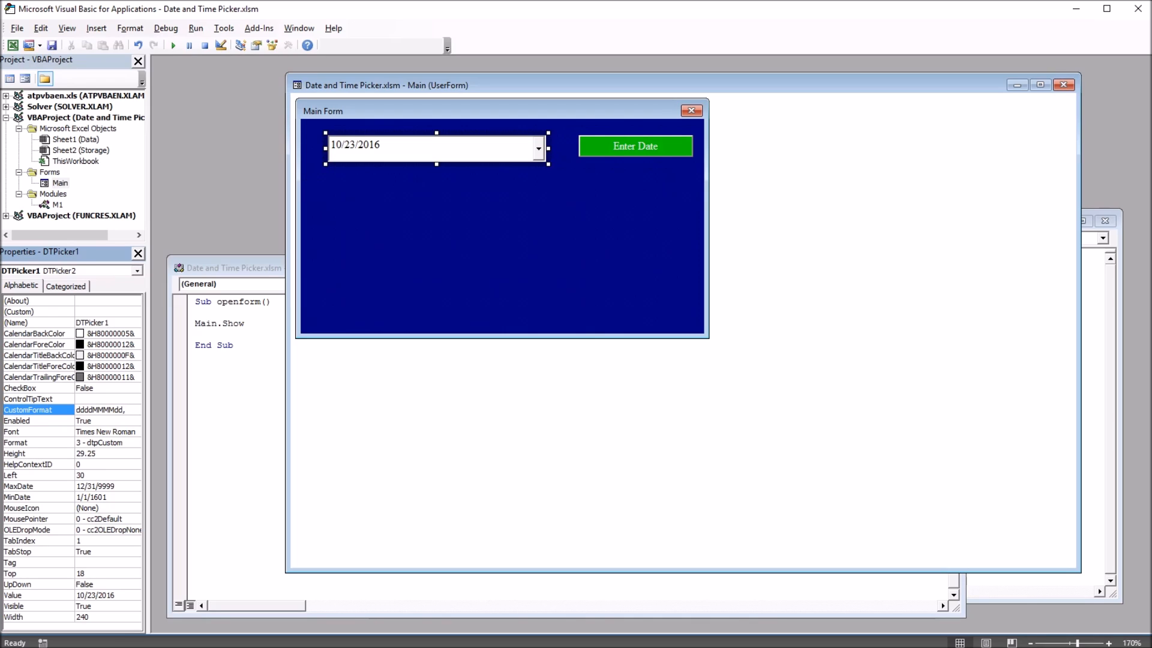
type("yyy")
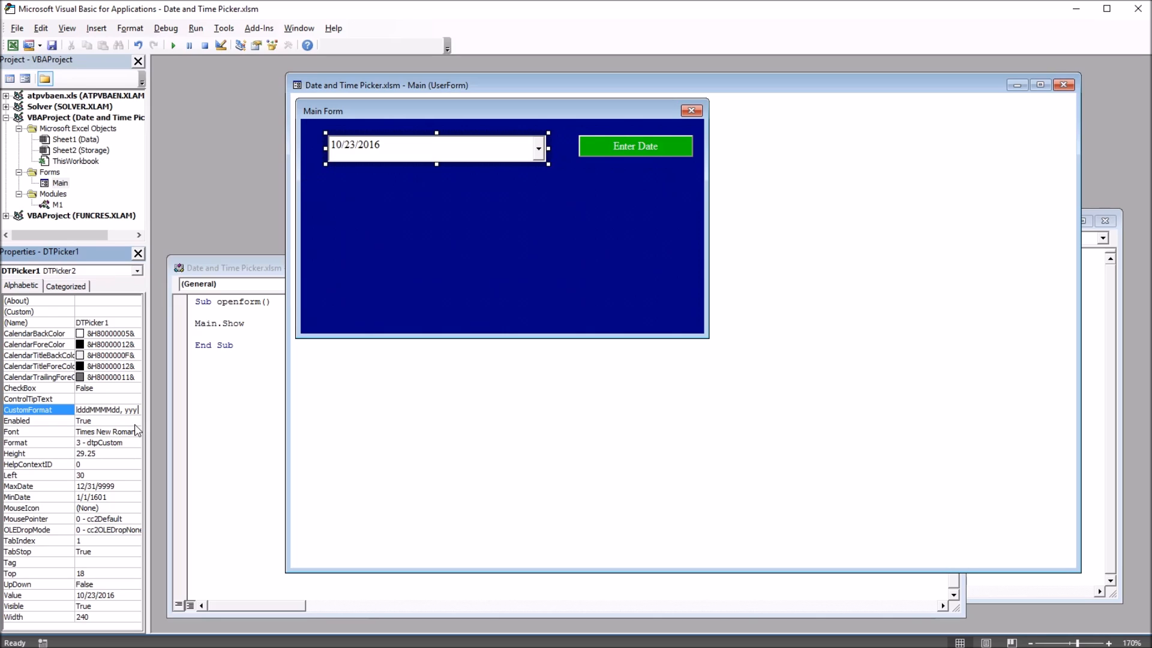
type("h")
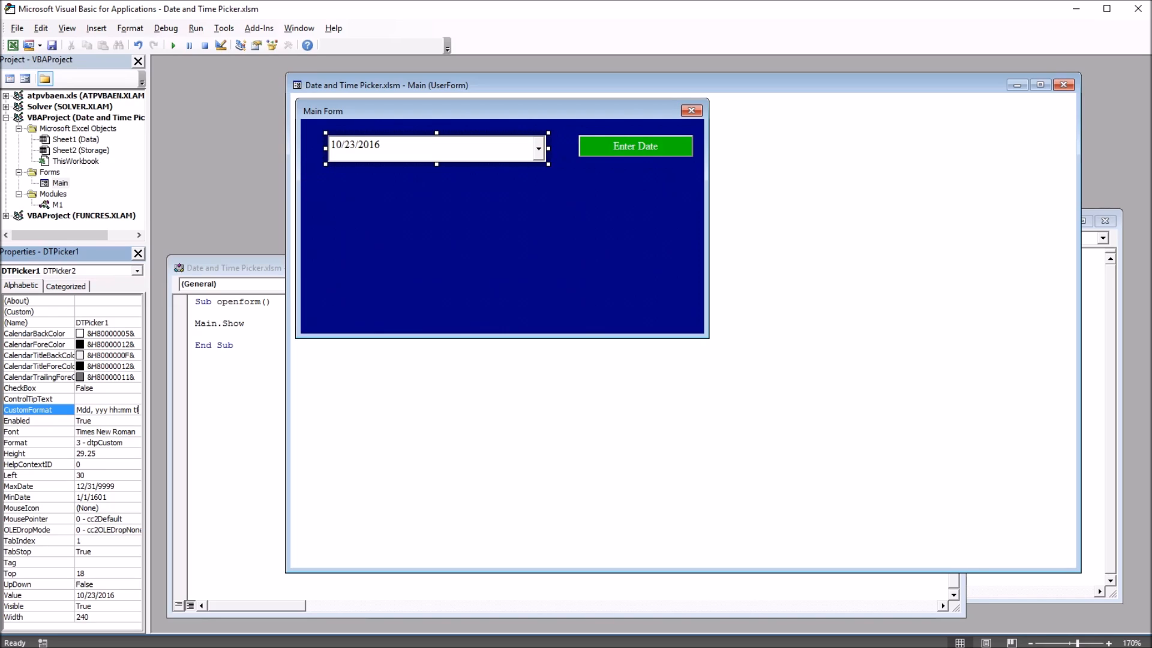
mouse_move(124, 420)
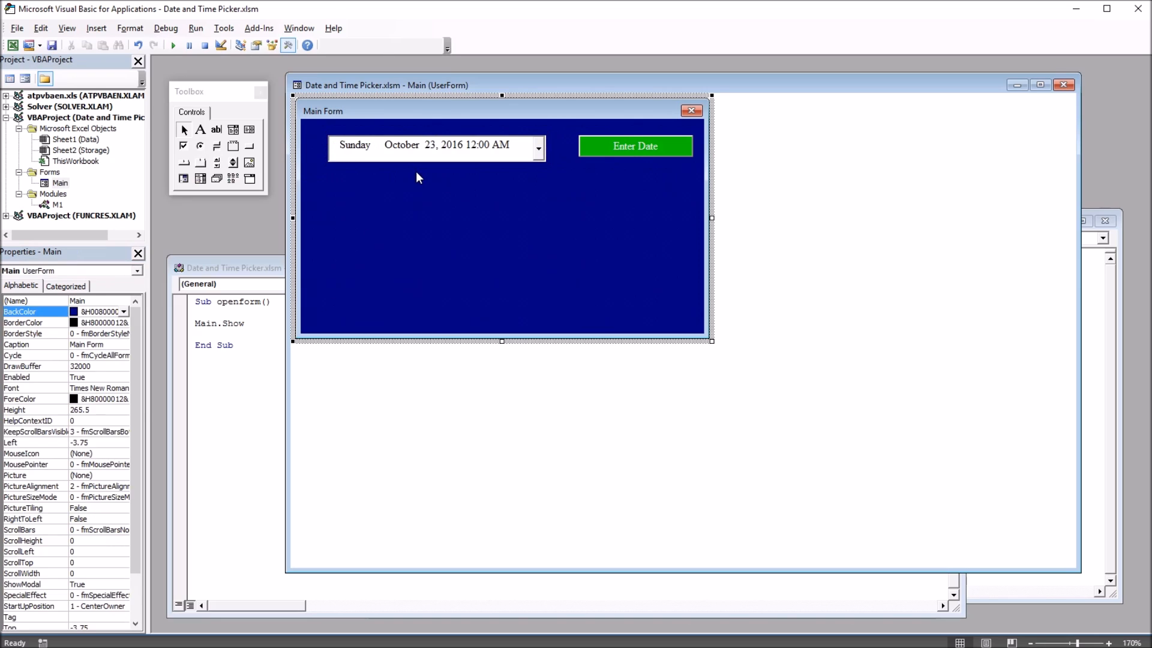
mouse_move(403, 163)
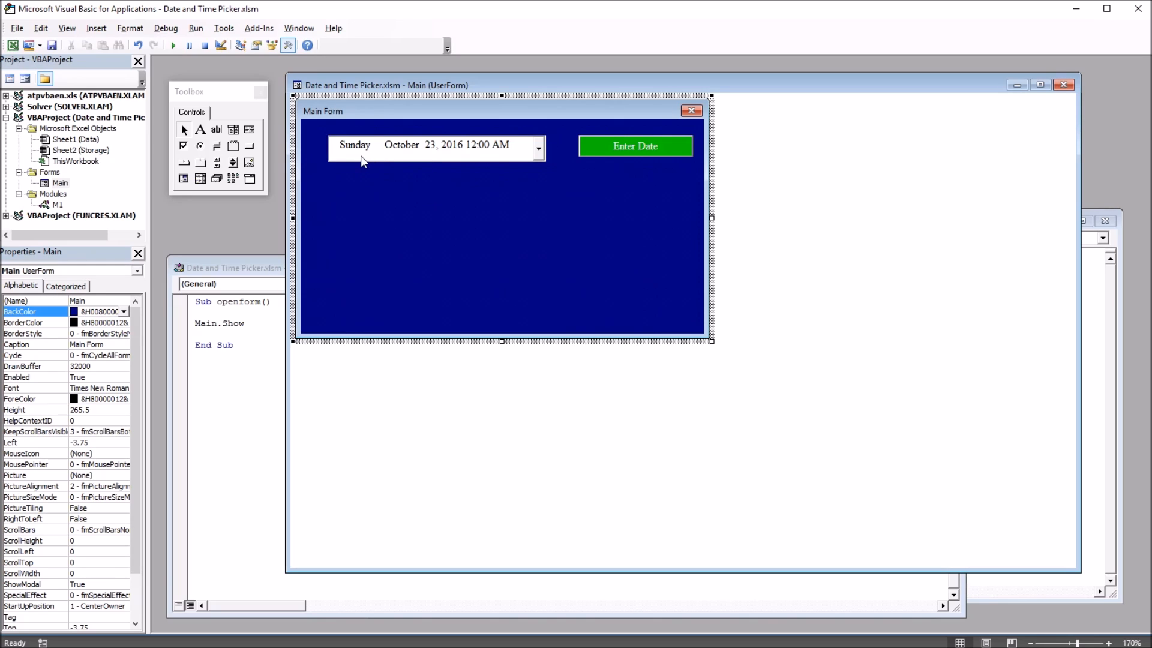
mouse_move(343, 156)
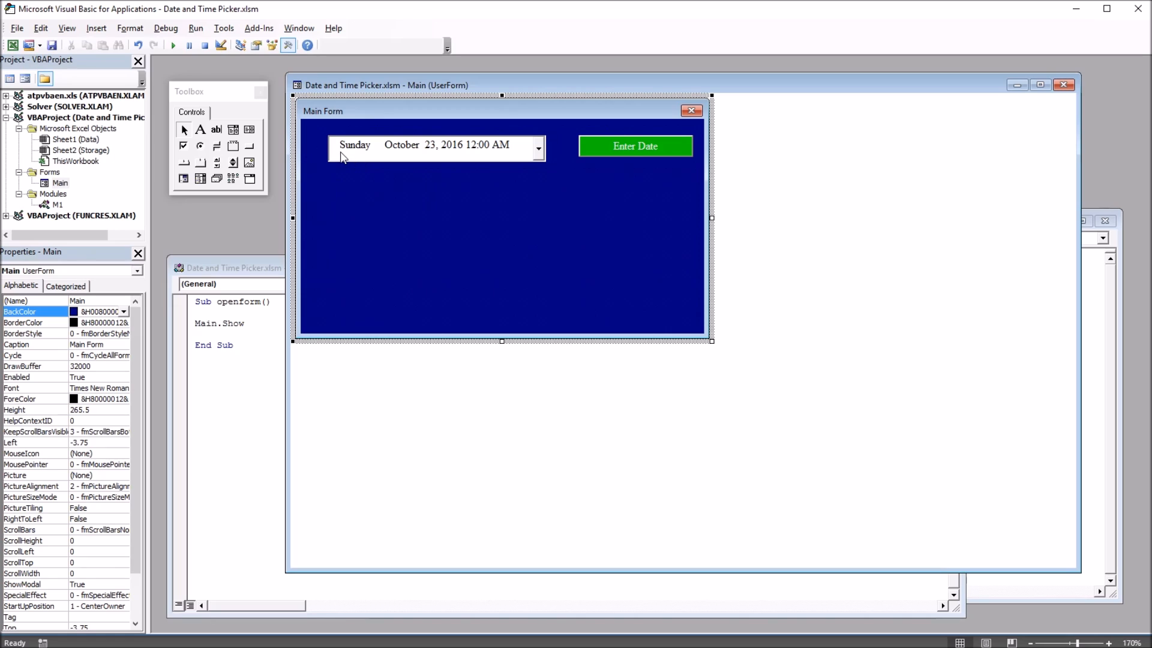
mouse_move(445, 165)
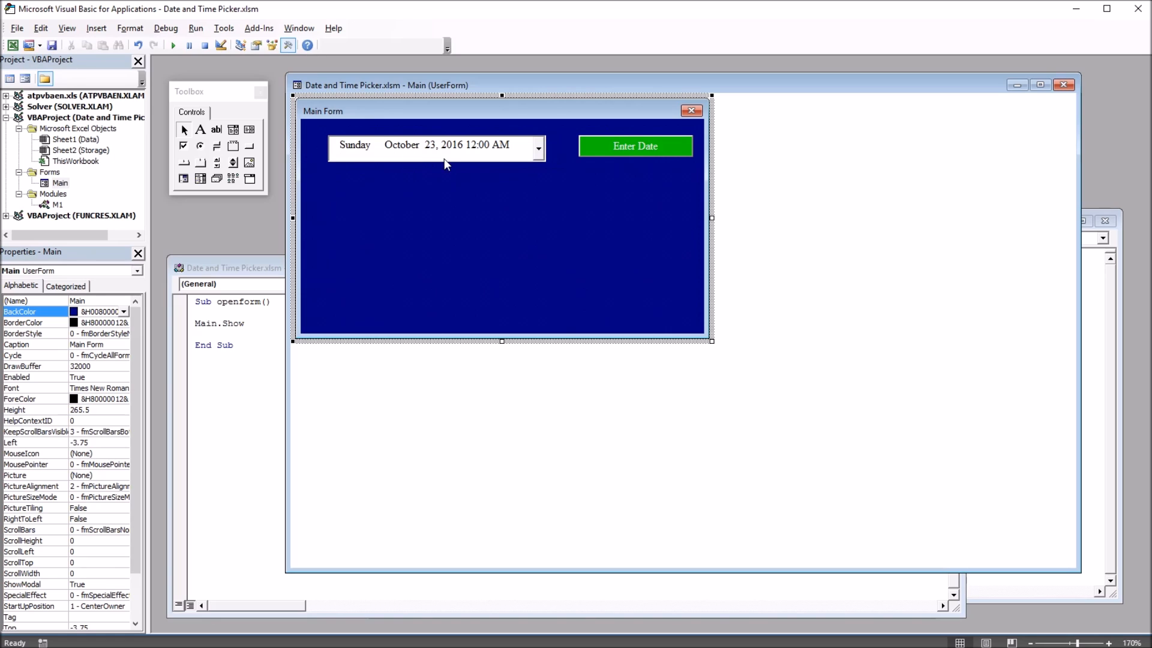
mouse_move(455, 158)
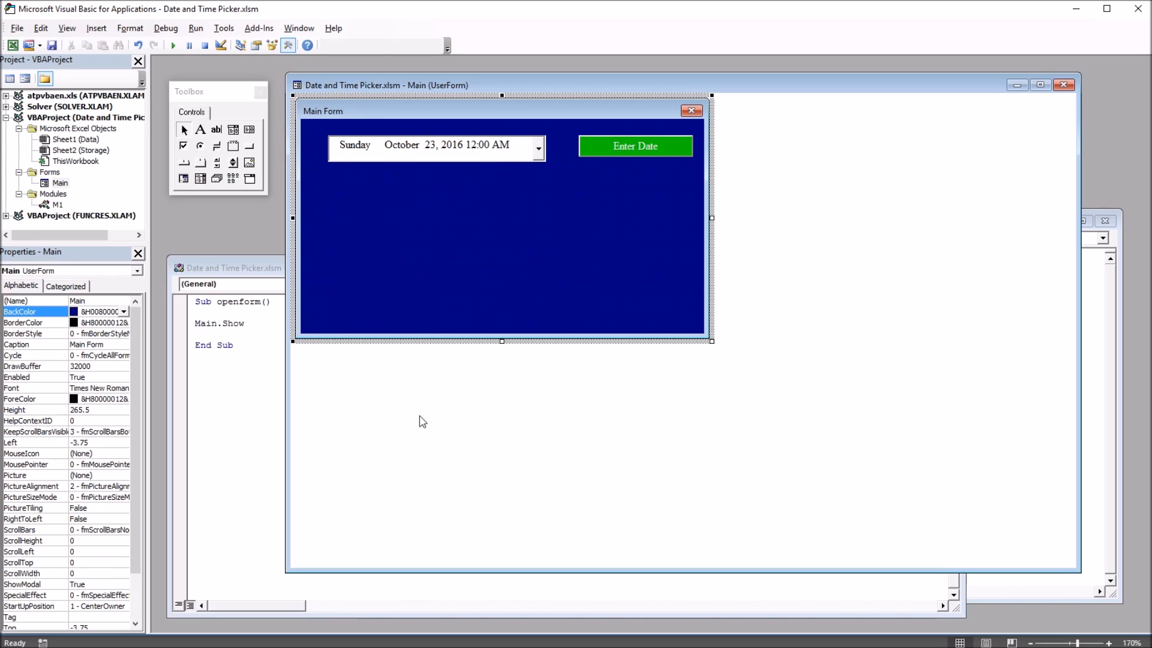
mouse_move(641, 155)
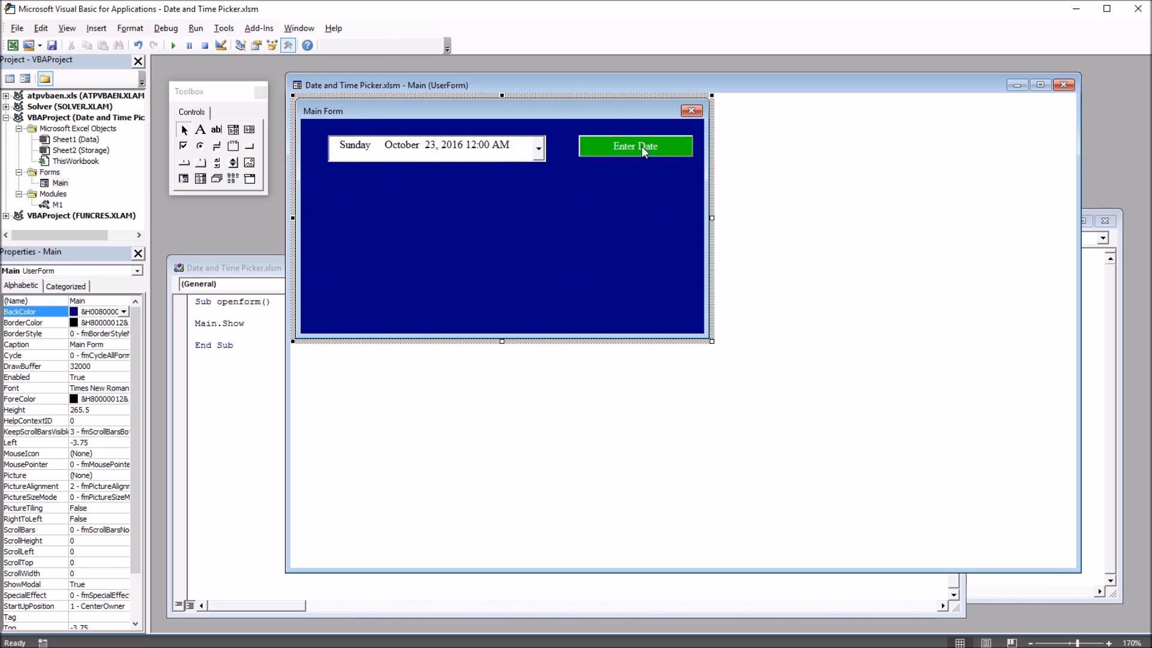
mouse_move(433, 188)
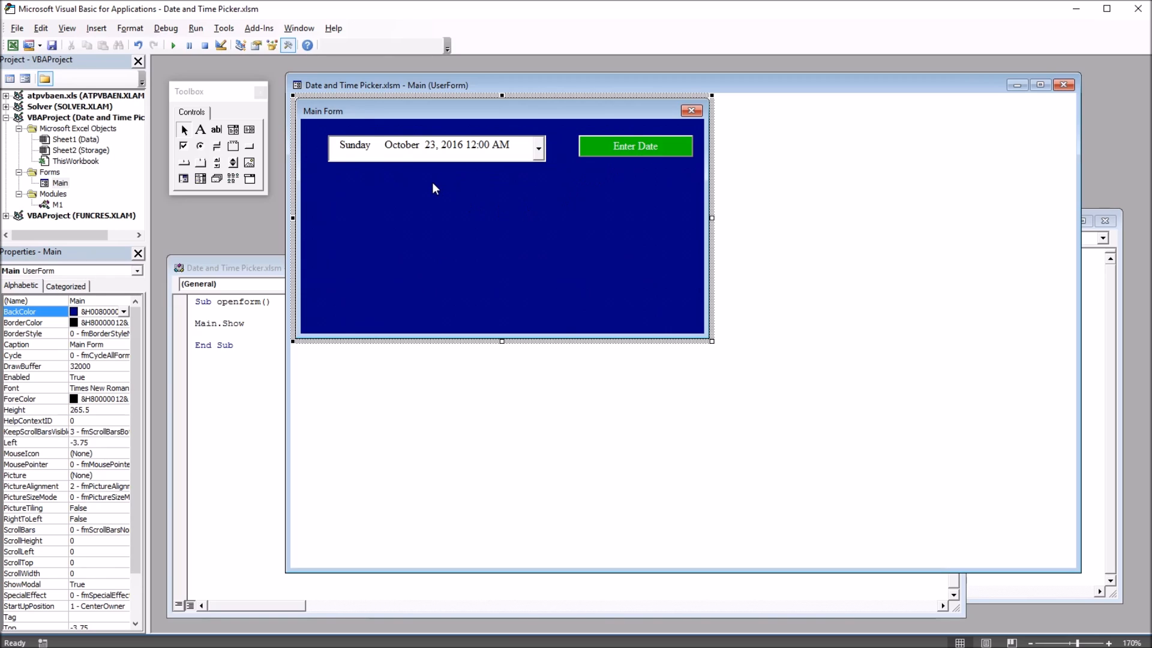
mouse_move(570, 180)
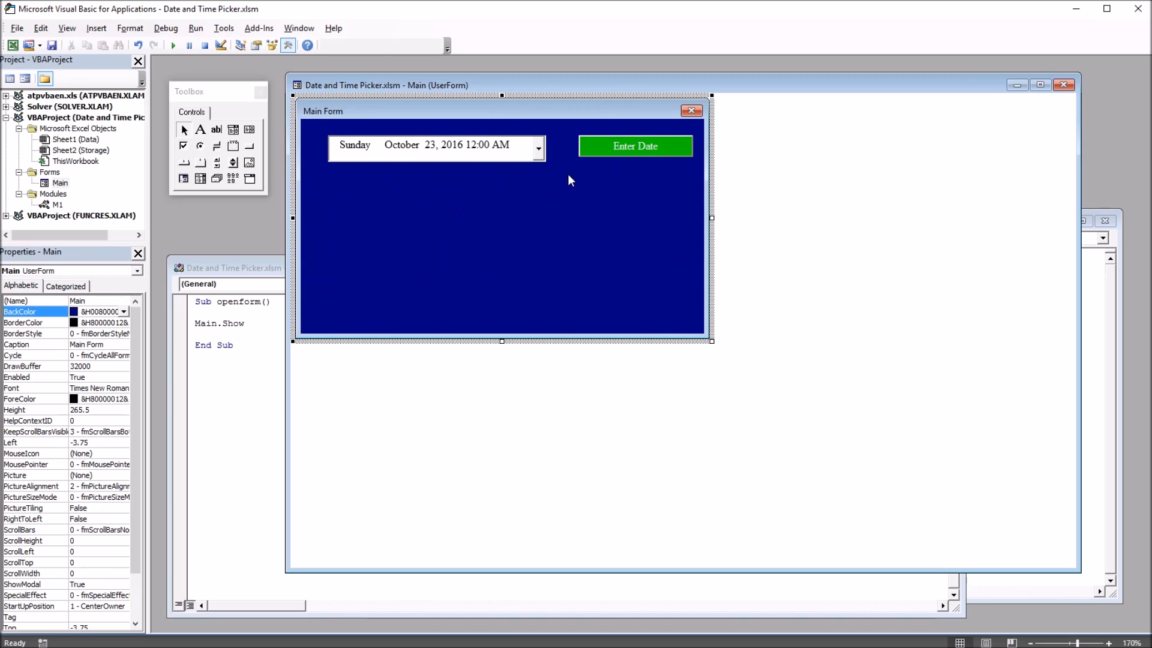
mouse_move(427, 158)
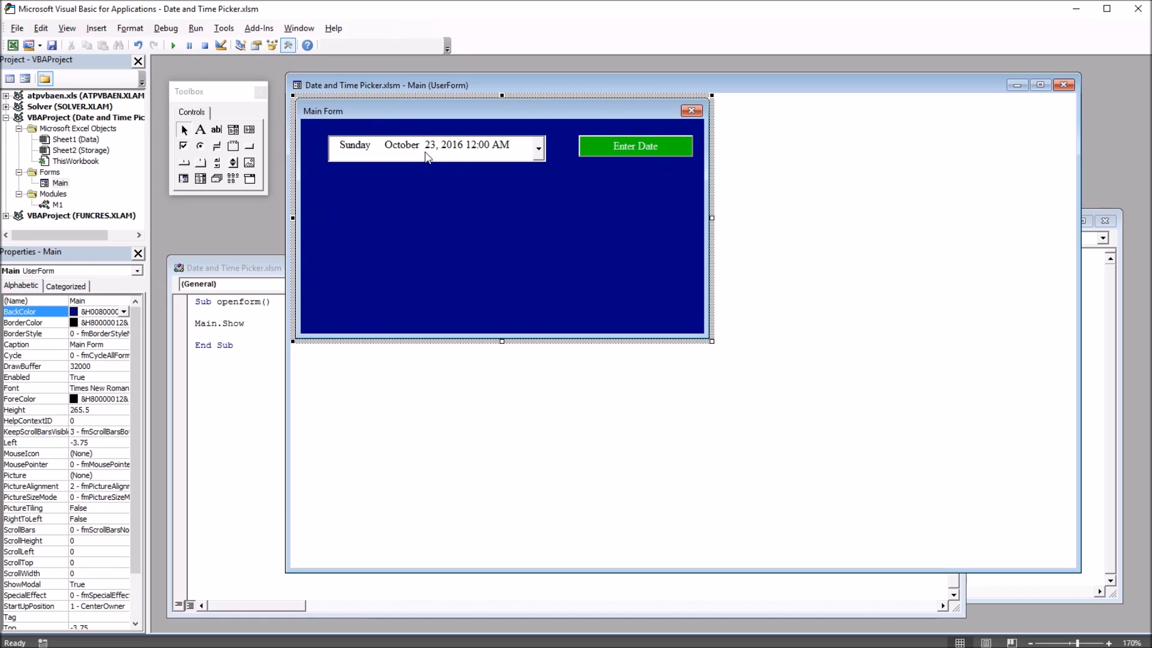
mouse_move(439, 162)
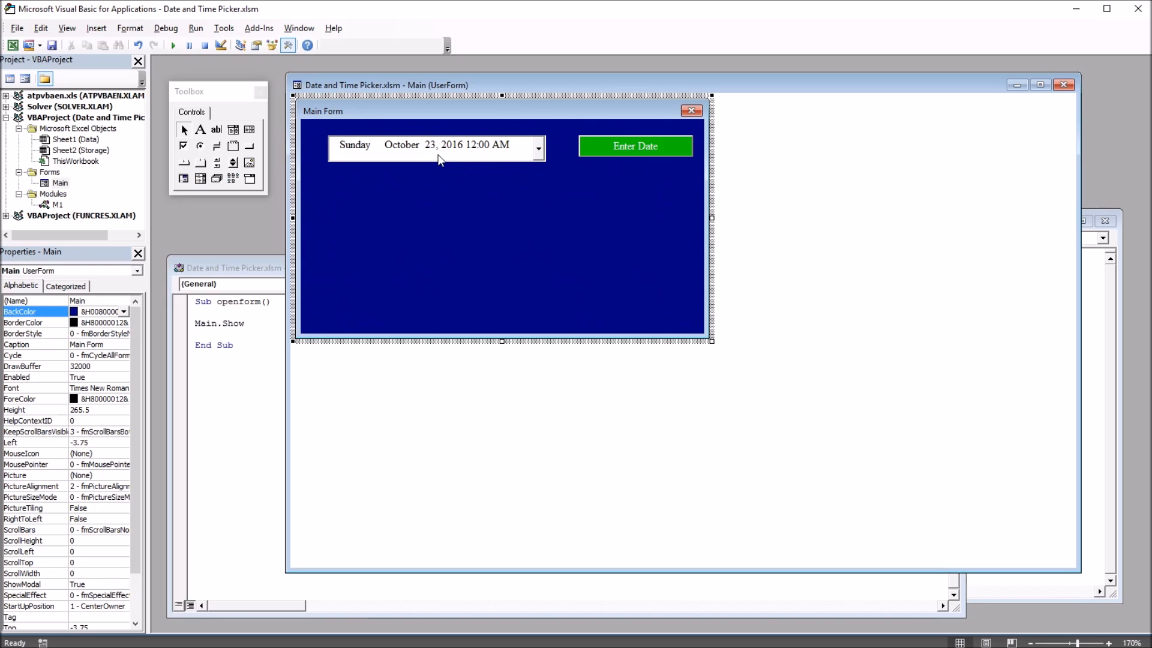
mouse_move(507, 160)
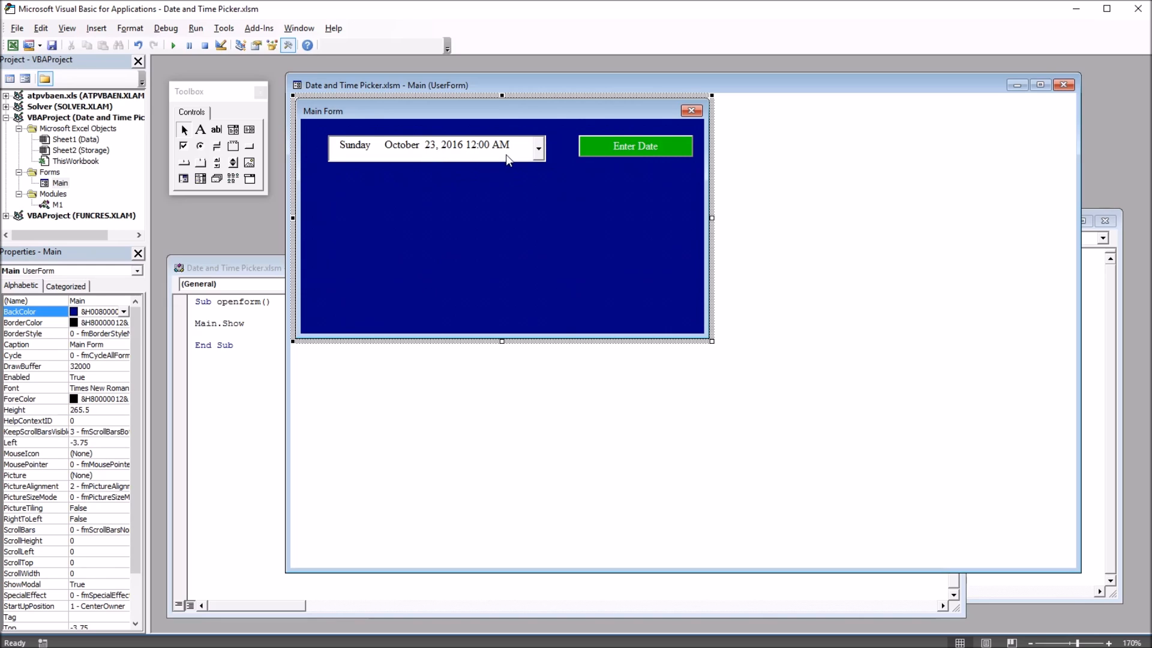
mouse_move(455, 164)
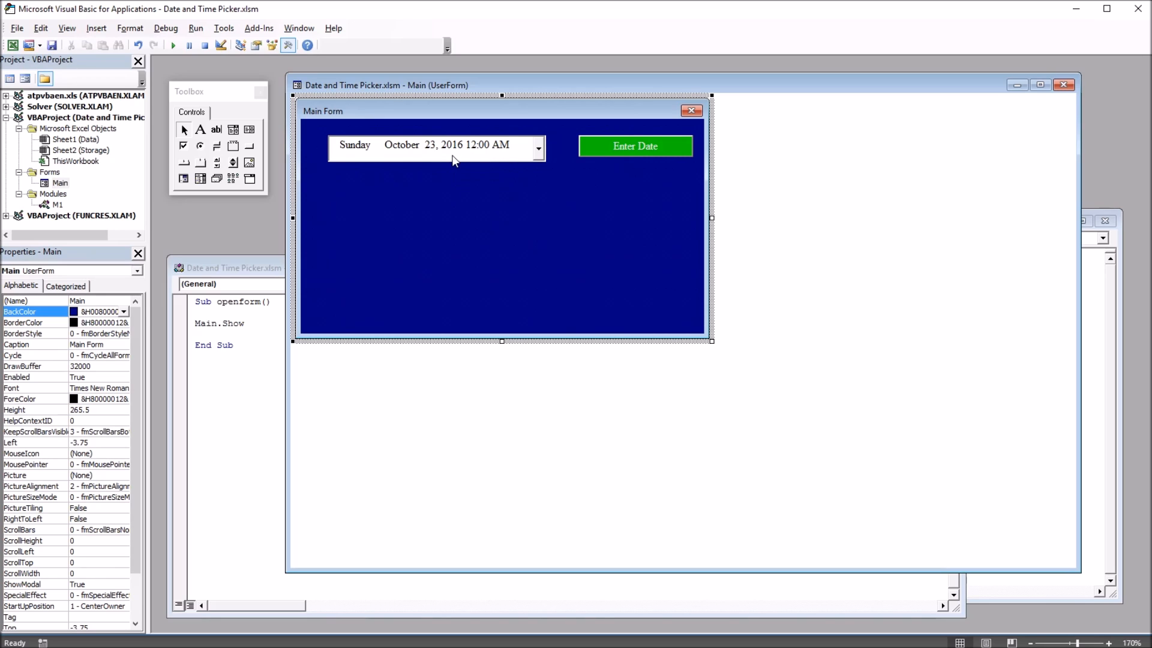
mouse_move(502, 175)
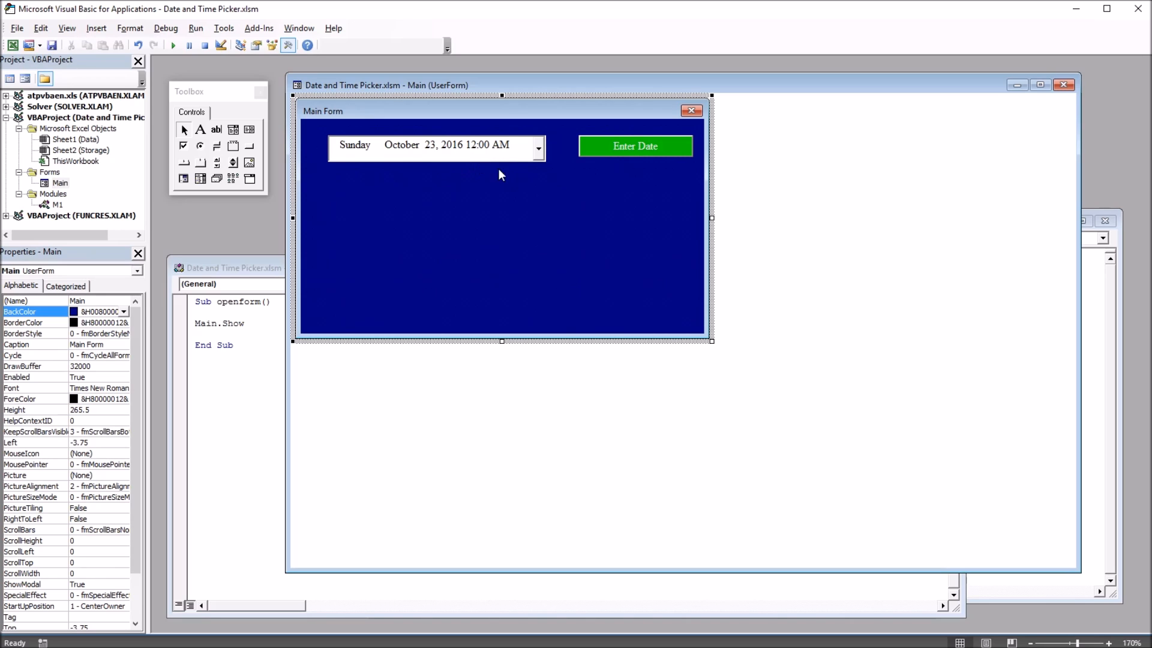
In CommandButton1_Click, write ActiveCell.Value = DTPicker1.Value
left_click(635, 147)
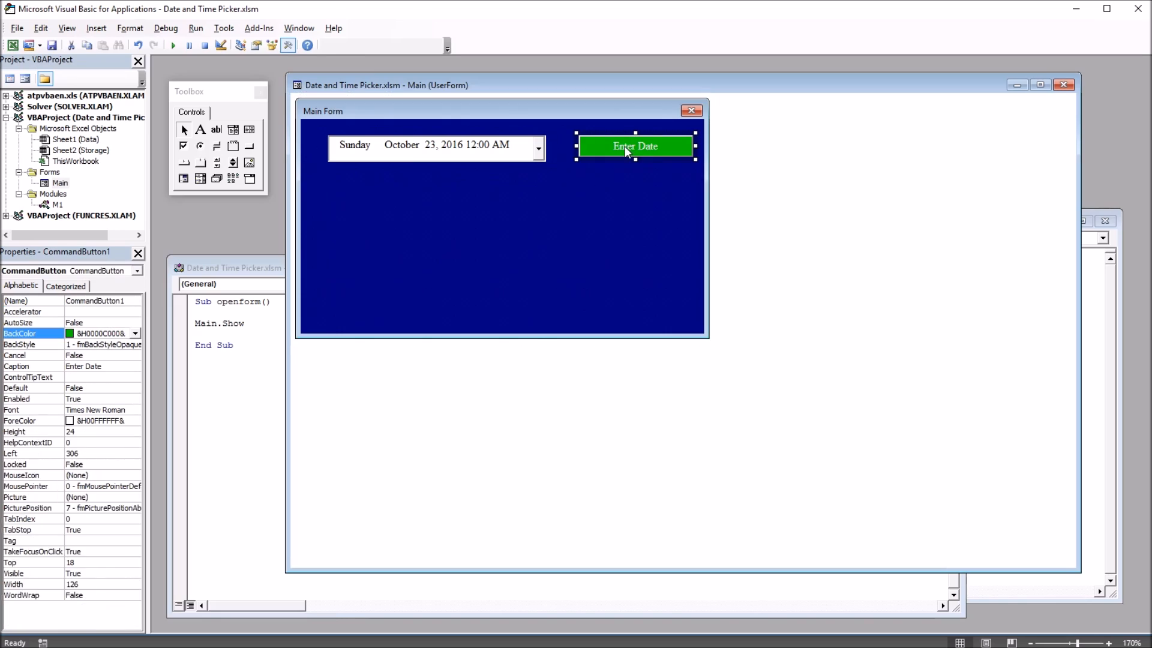
double_click(636, 147)
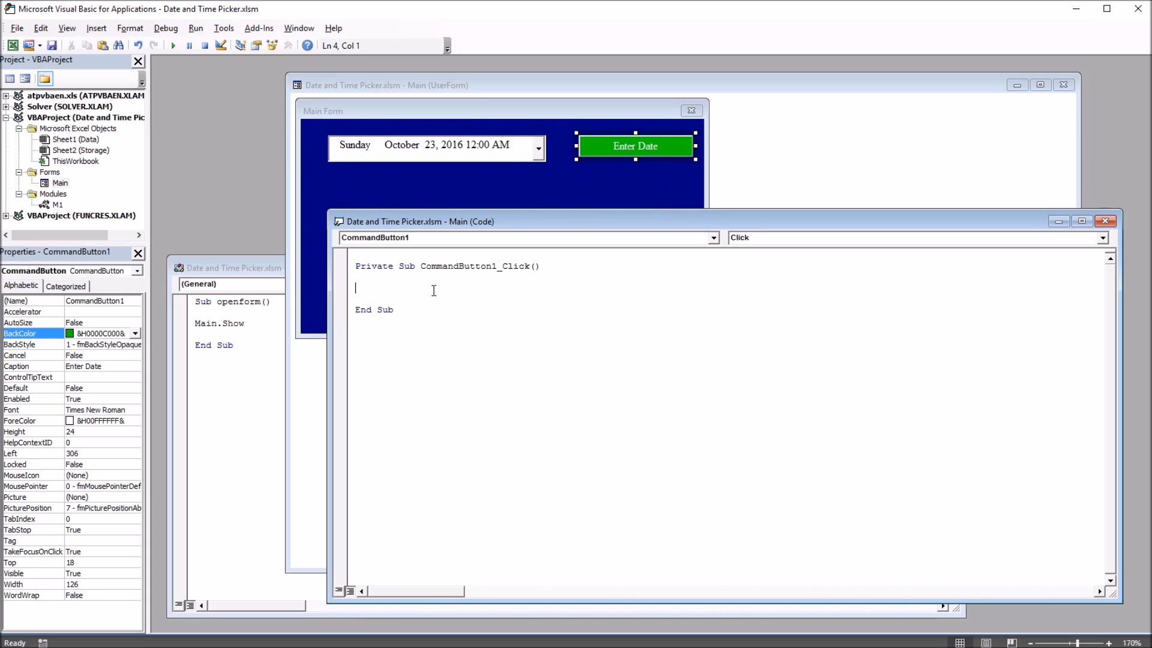
type("activecell")
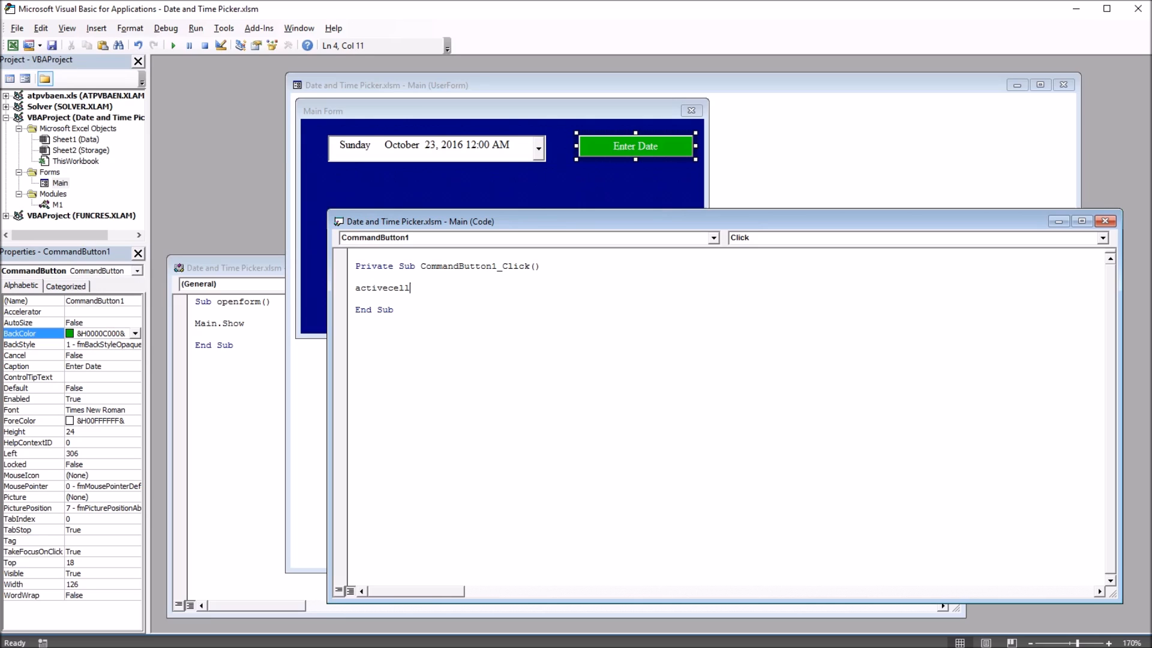
type(".Value =")
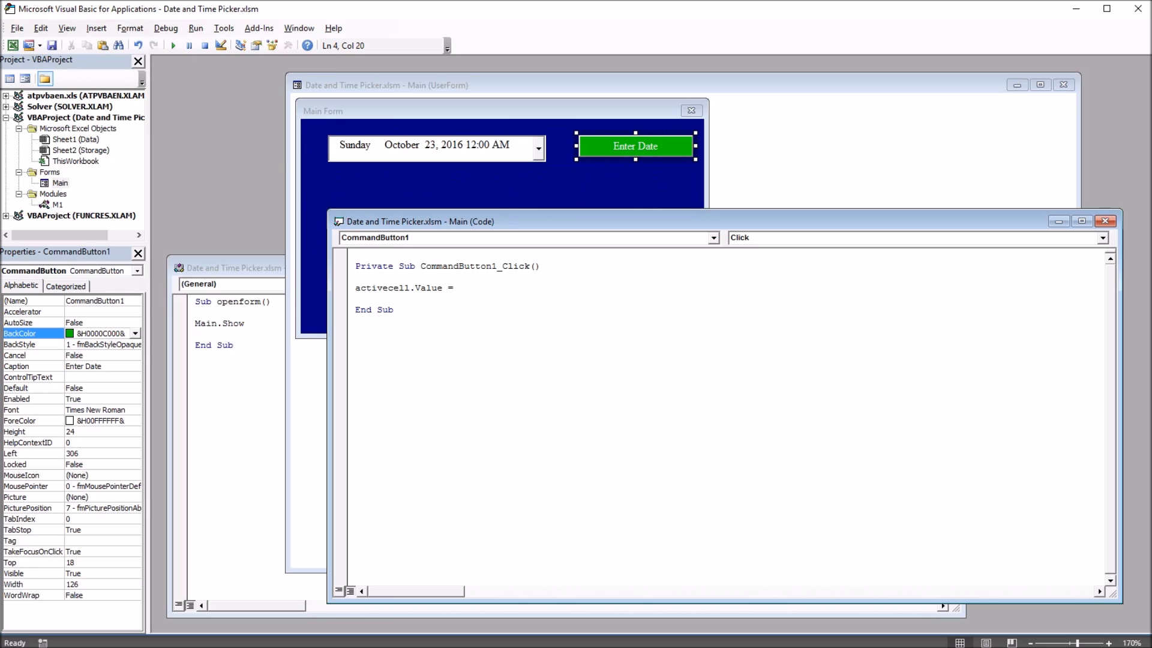
type("dtp")
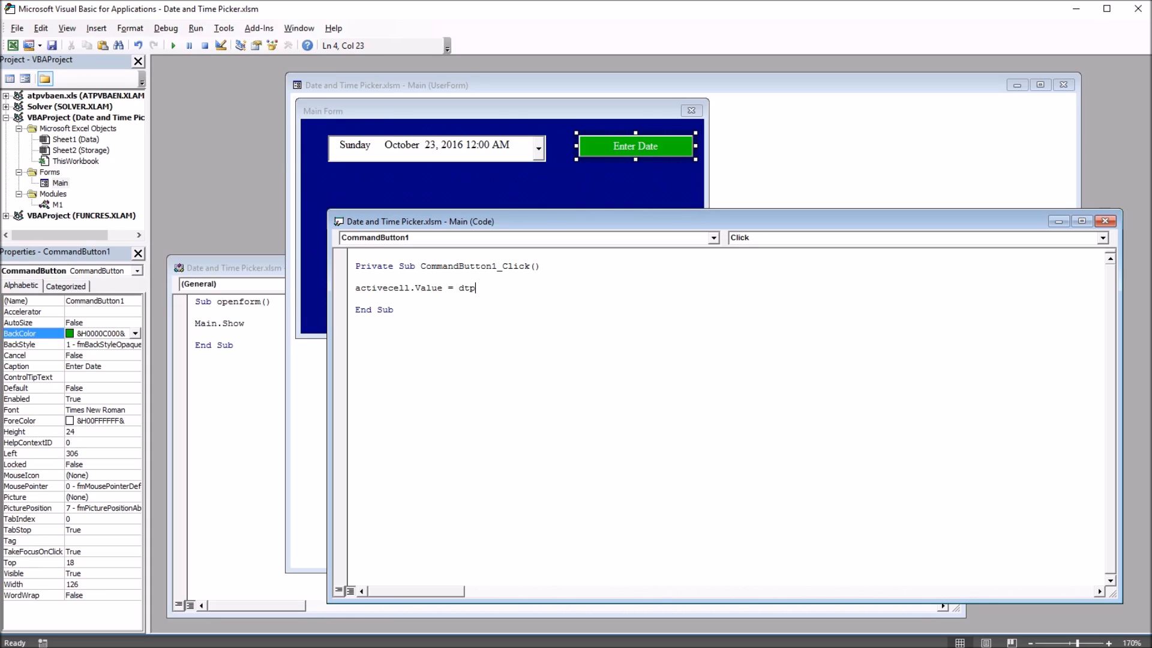
type("ick")
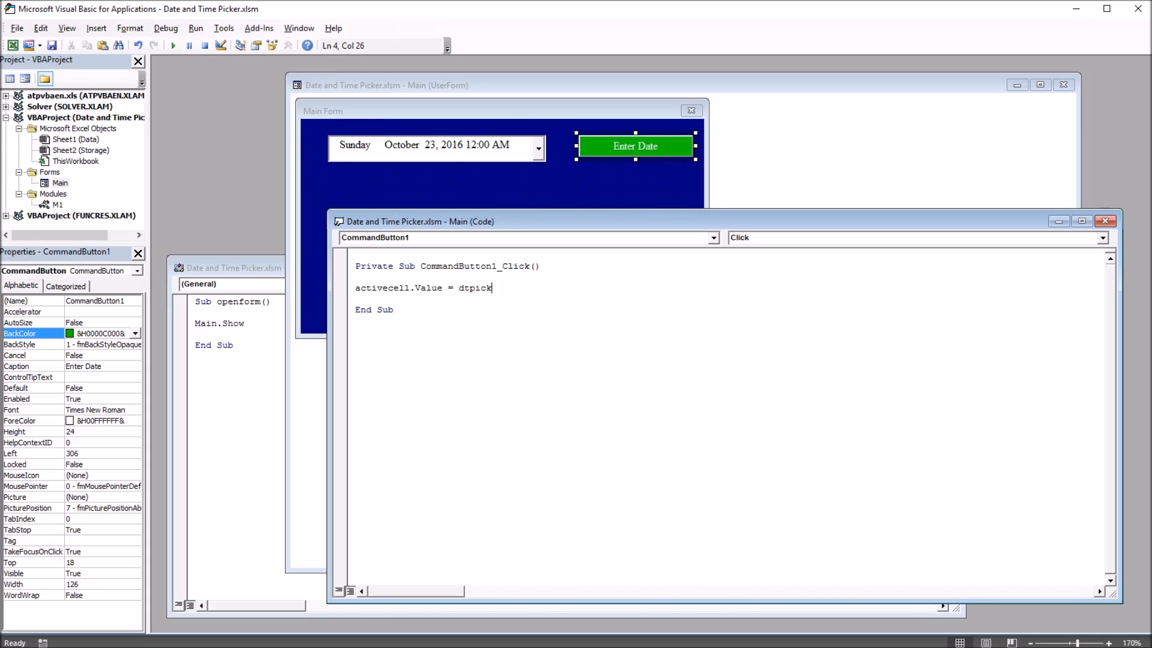
type("er1")
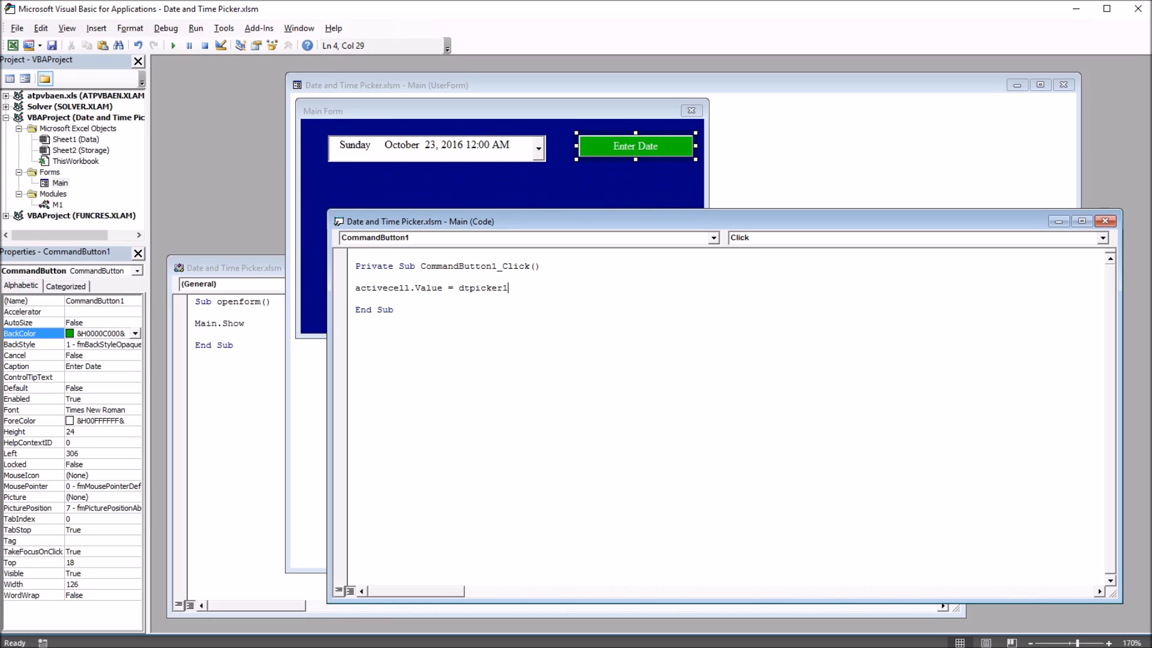
type(".va")
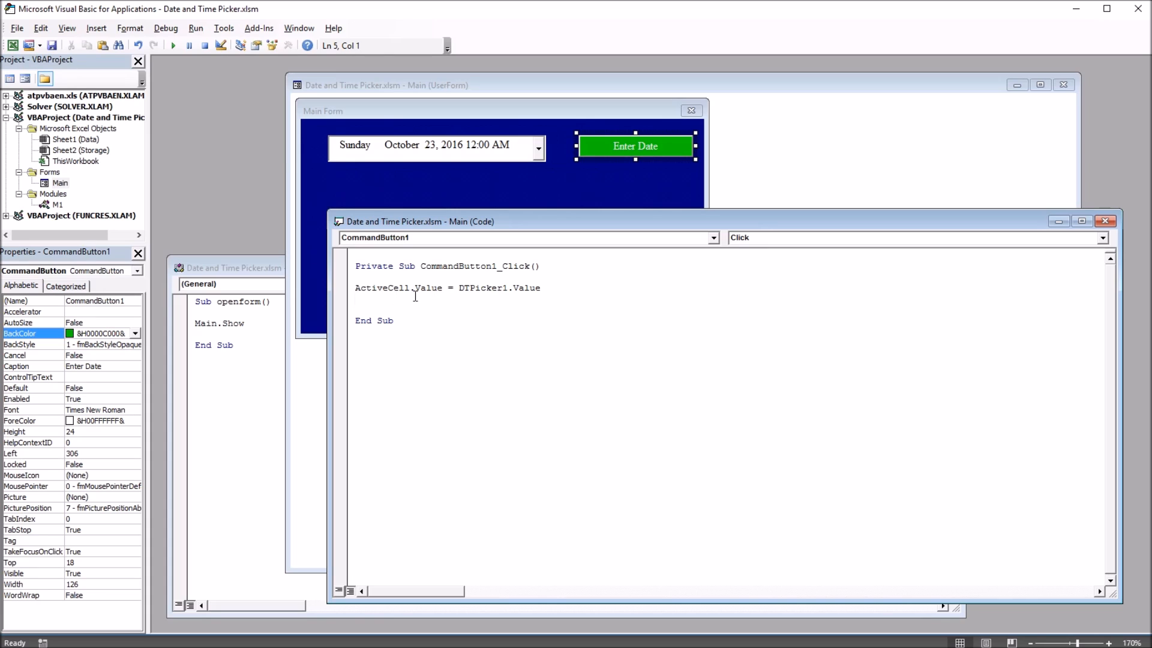
Add ActiveCell.Value = Format(ActiveCell.Value, "dddd MMM dd, yyyy for the date part
double_click(396, 288)
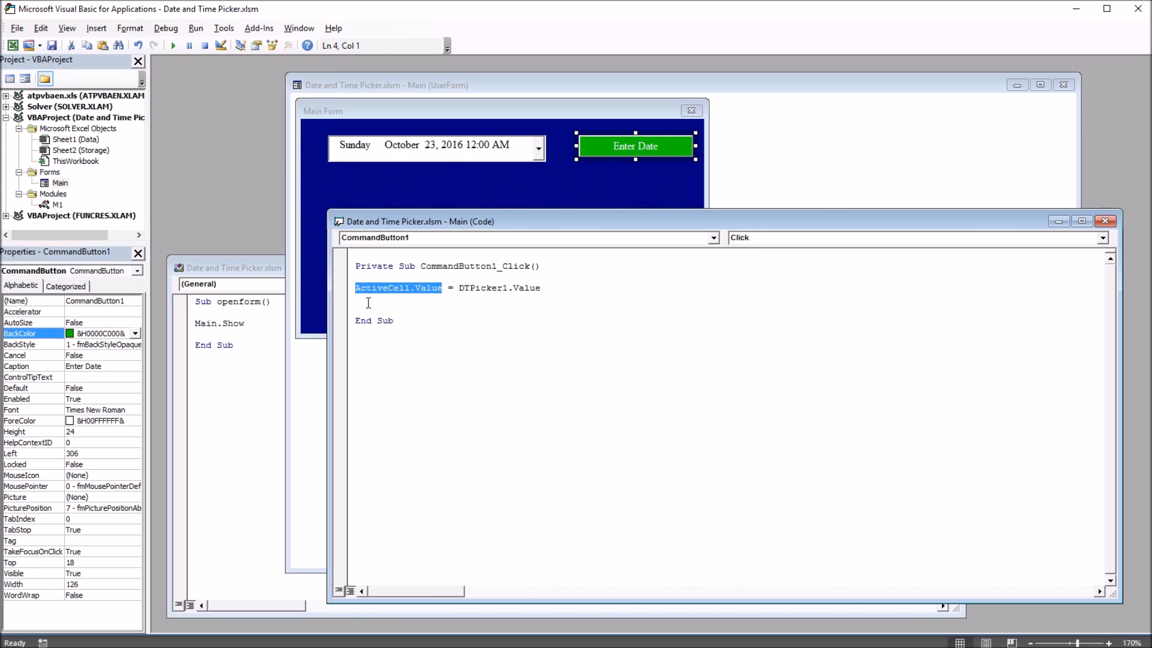
type("ActiveCell.Value")
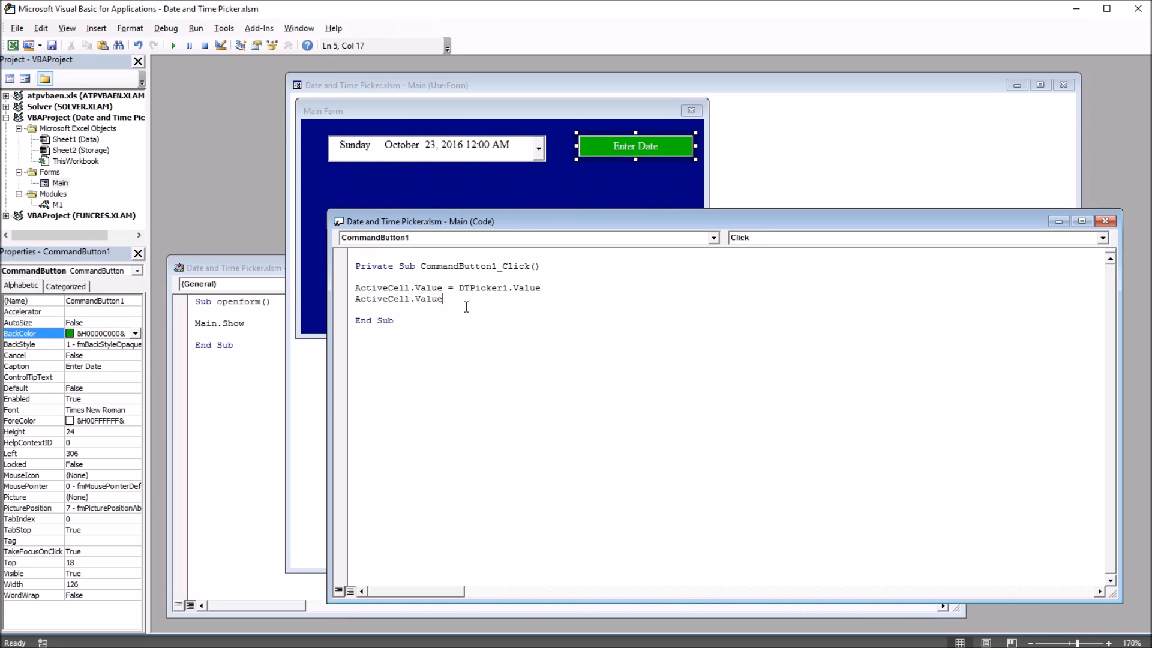
type("format (")
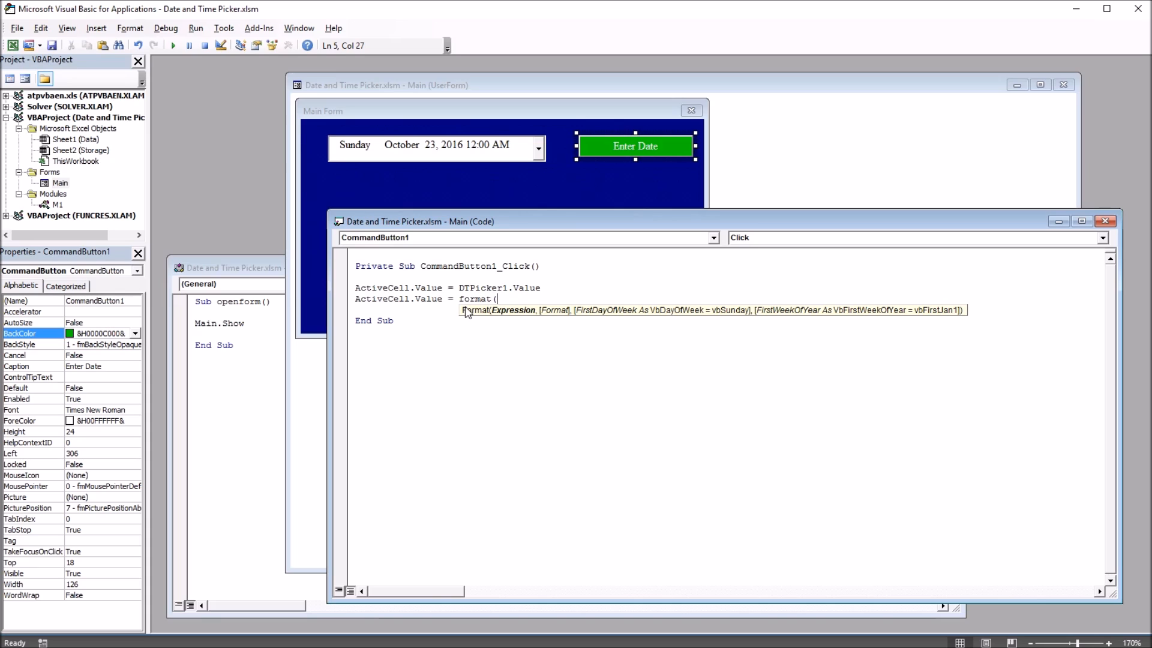
type("ActiveCell.Value")
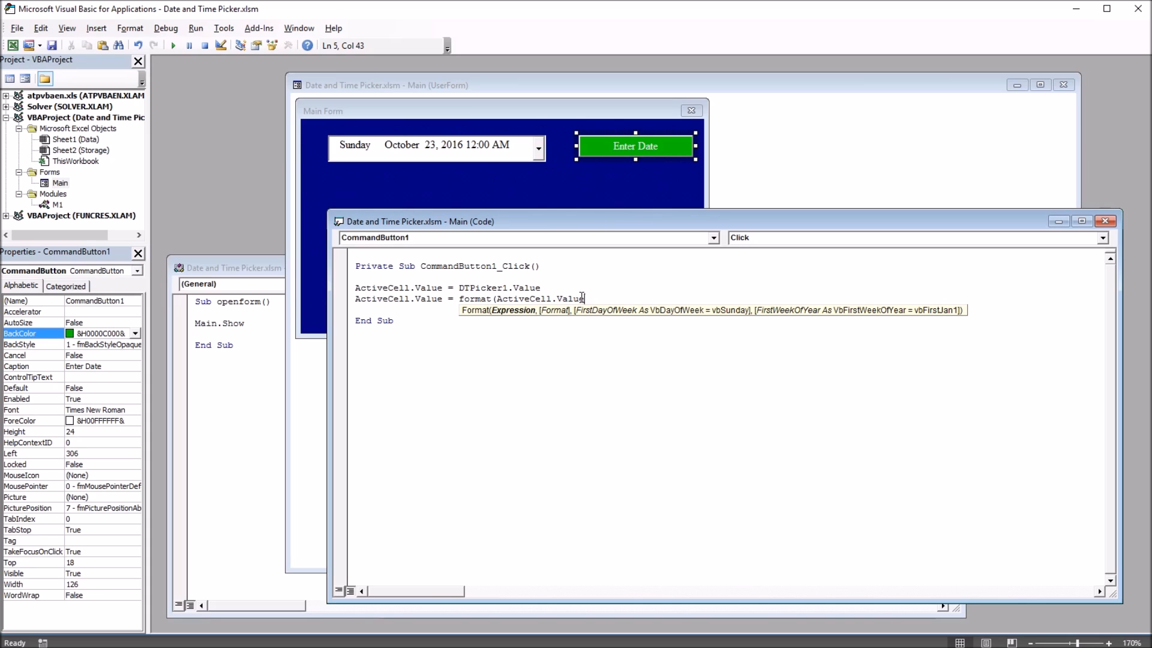
type(",")
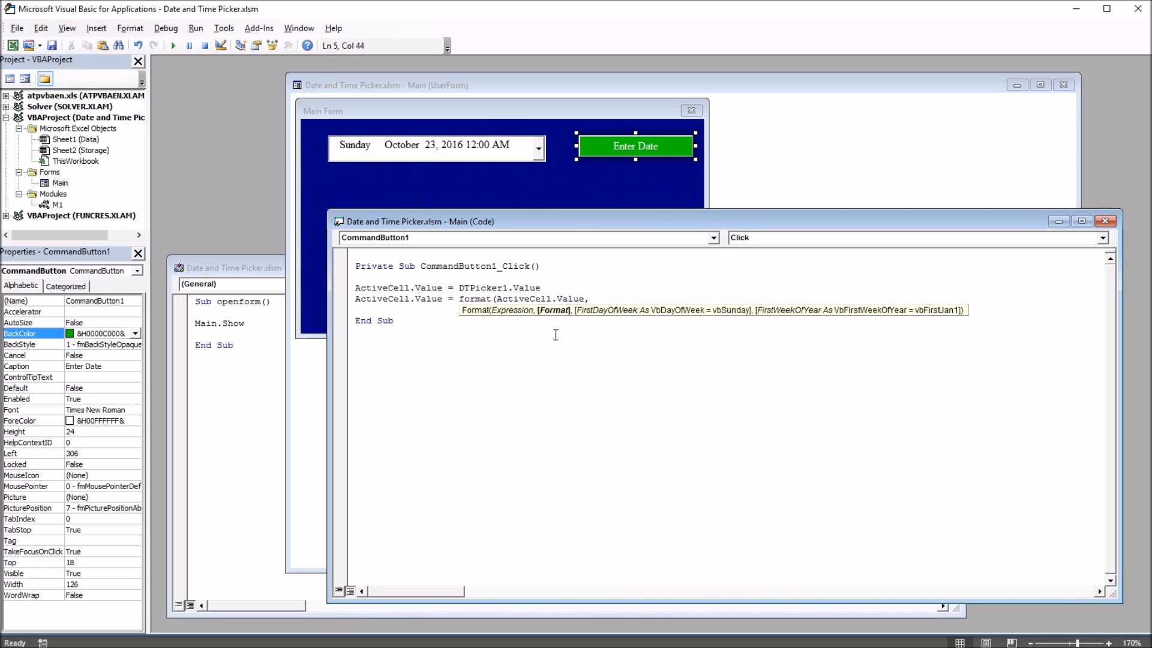
mouse_move(582, 338)
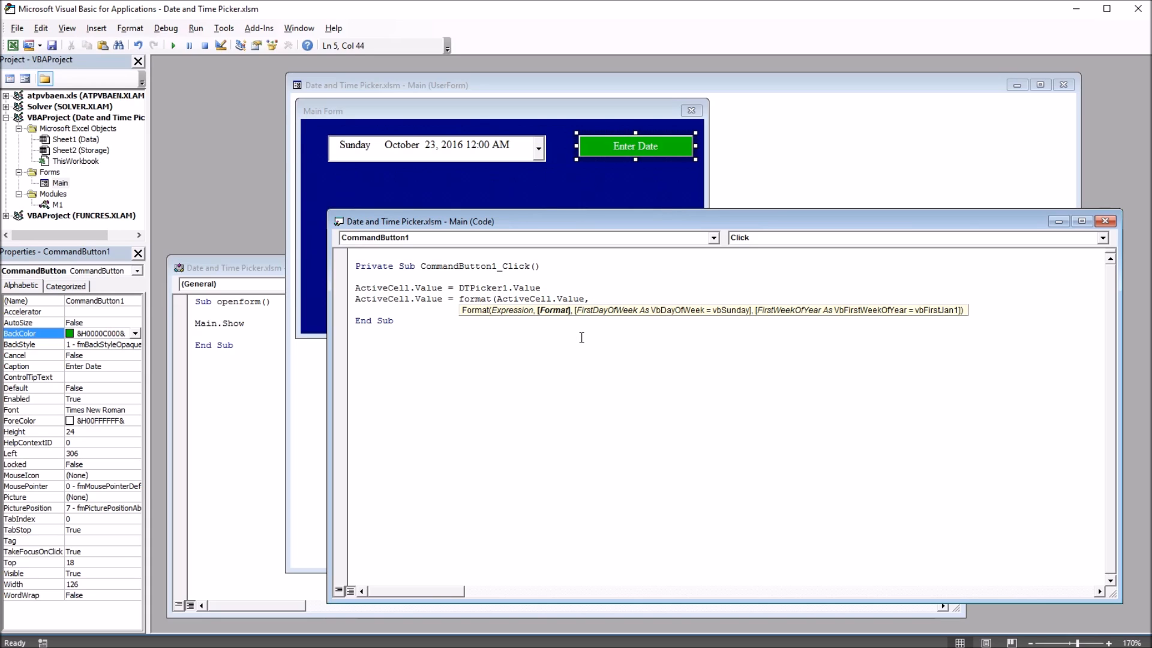
type("\"")
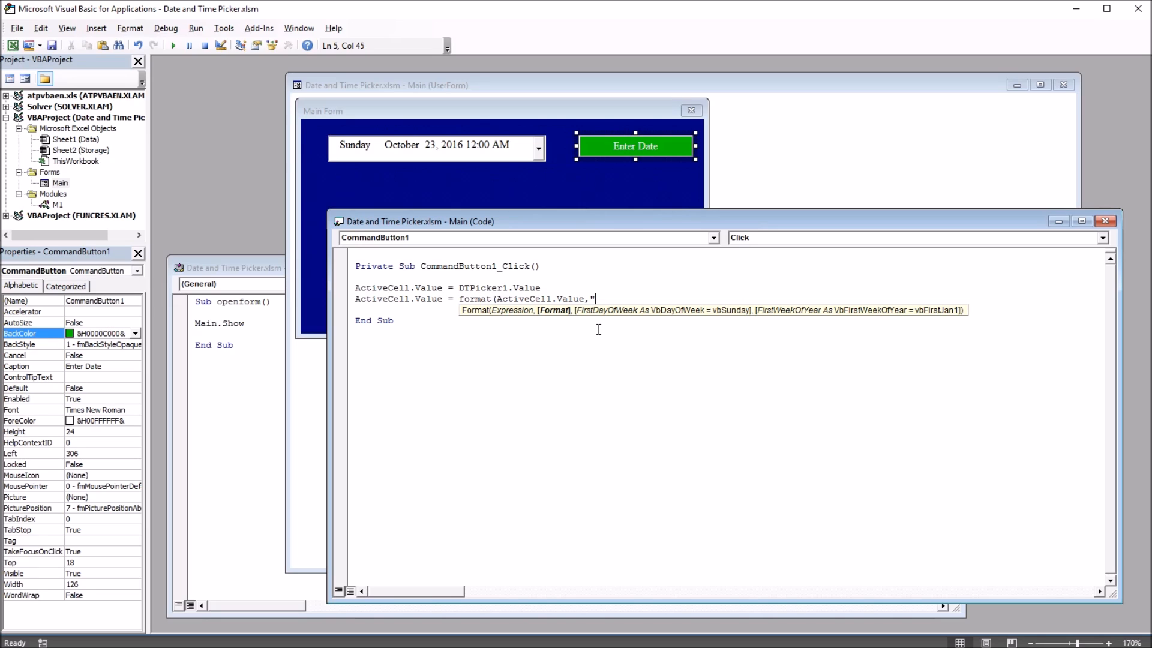
type("dddd")
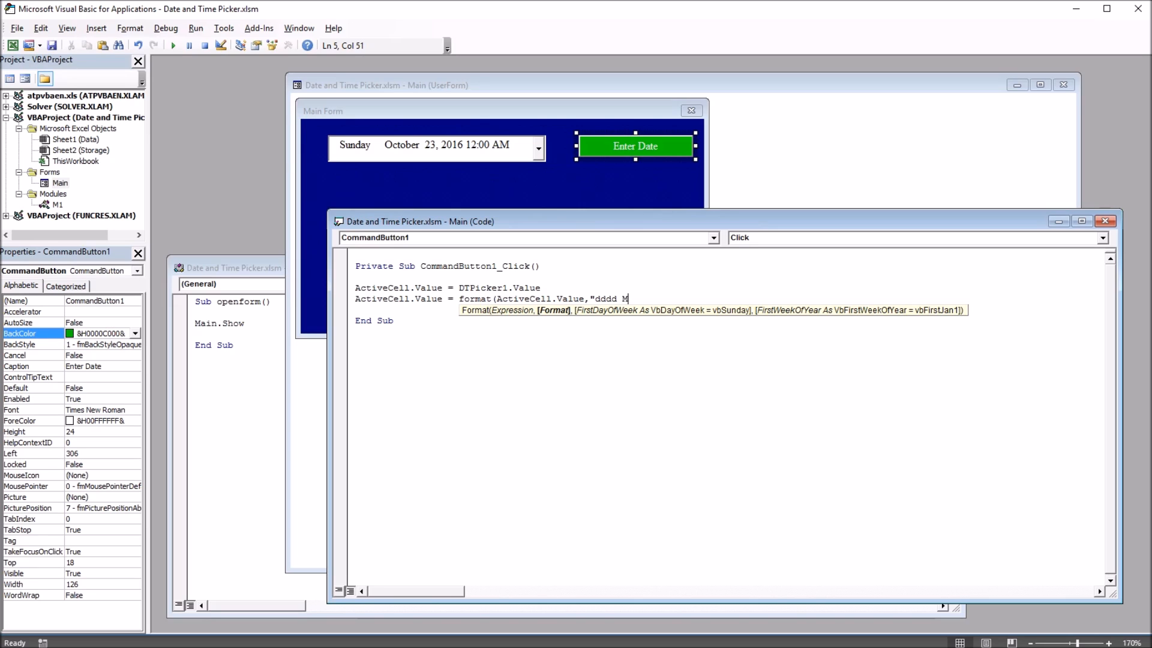
type("MMM")
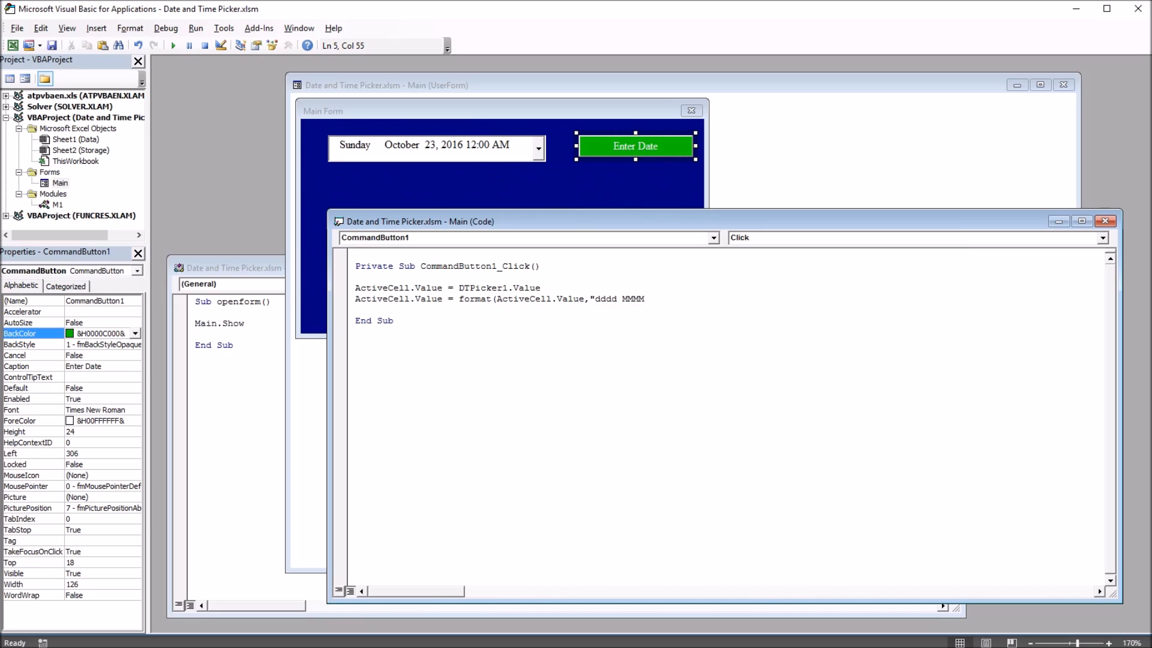
type("dd")
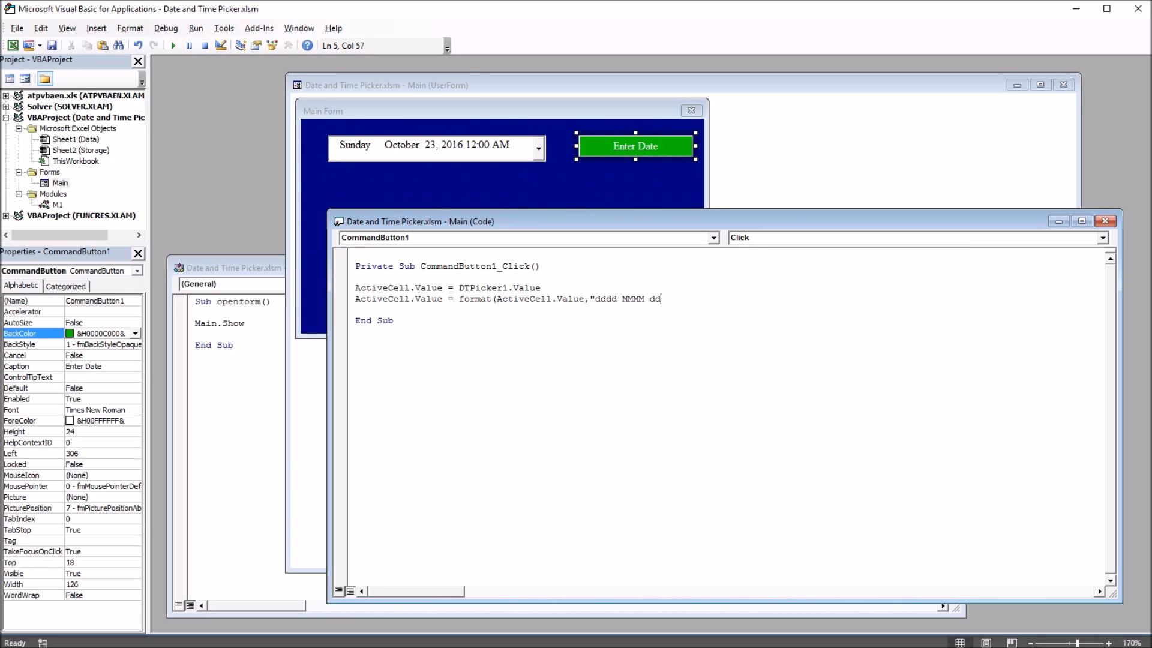
type(",")
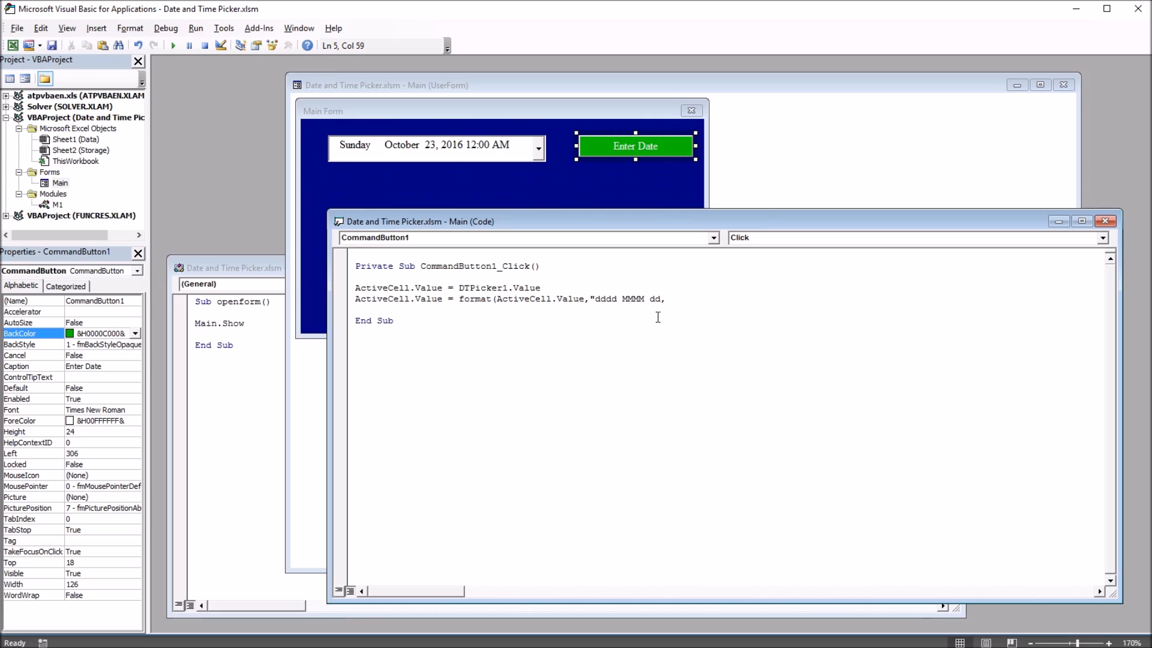
type("yy")
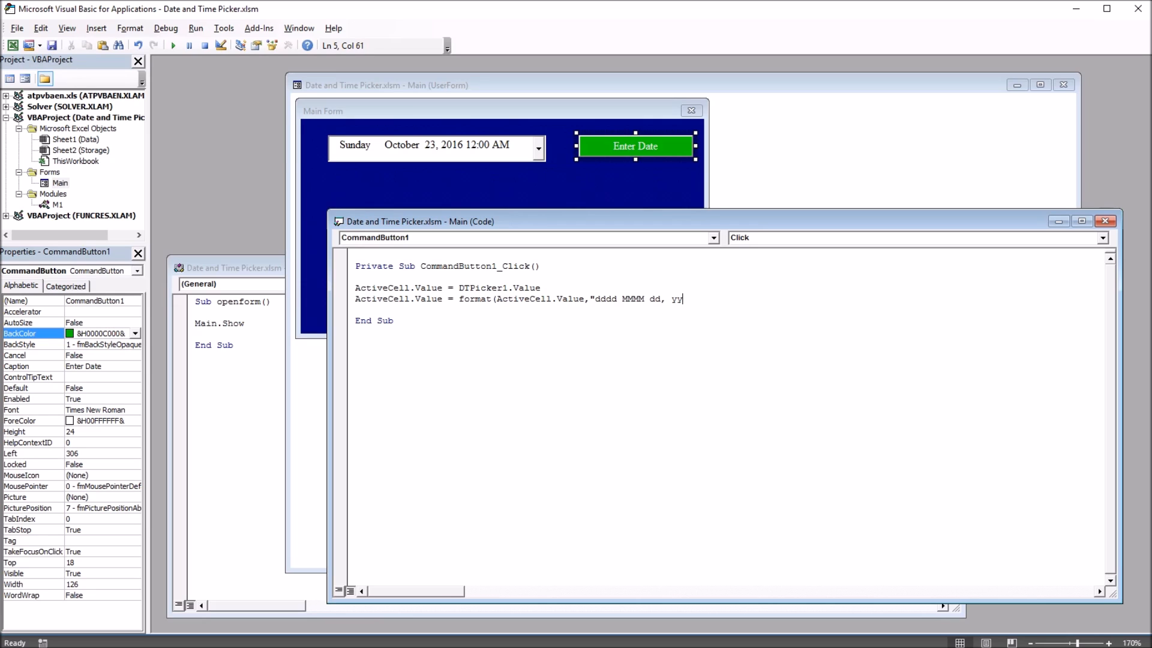
type("yy")
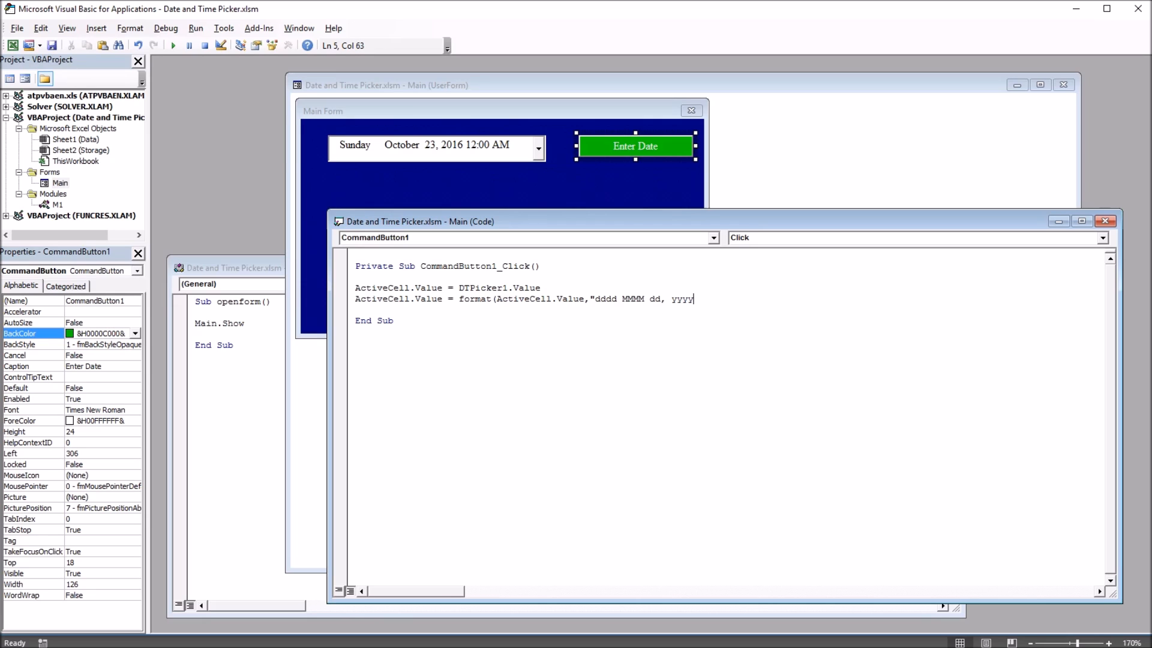
type(")")
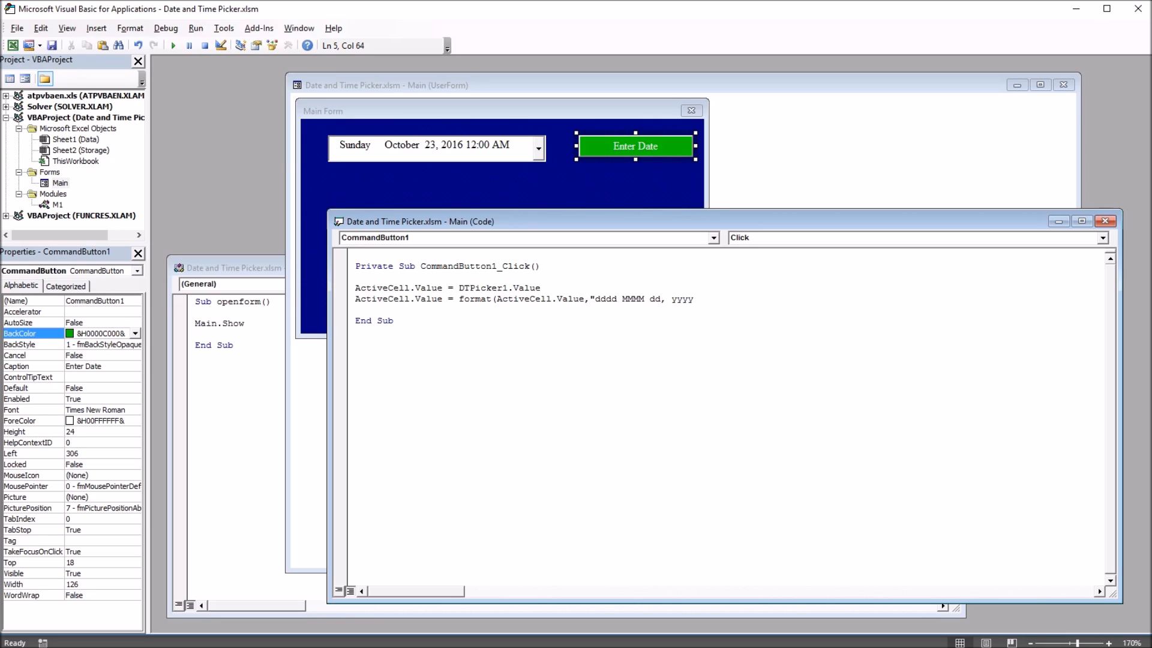
Complete the format string with hh:nn AM/PM" for the time part
type("hh:")
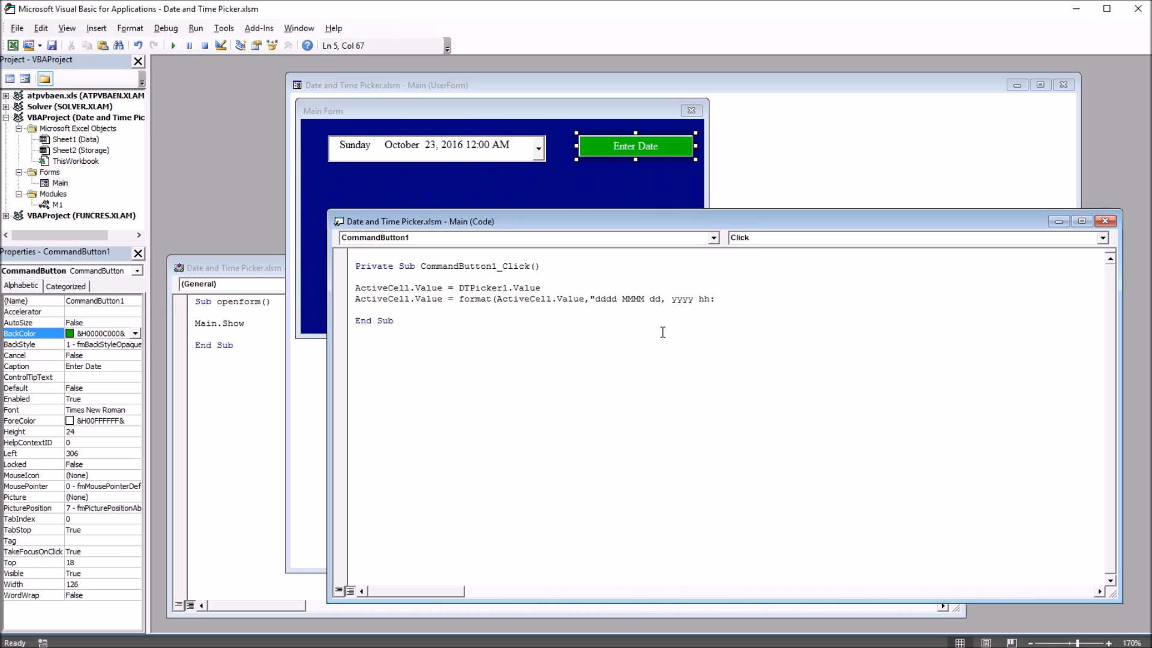
mouse_move(680, 338)
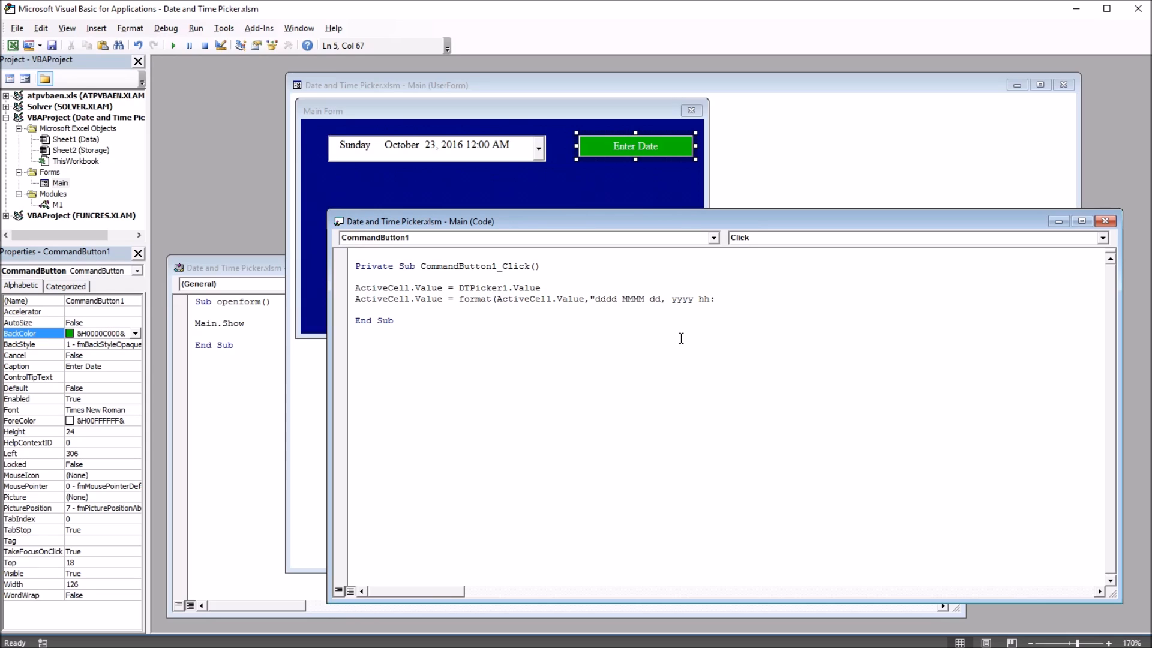
mouse_move(708, 338)
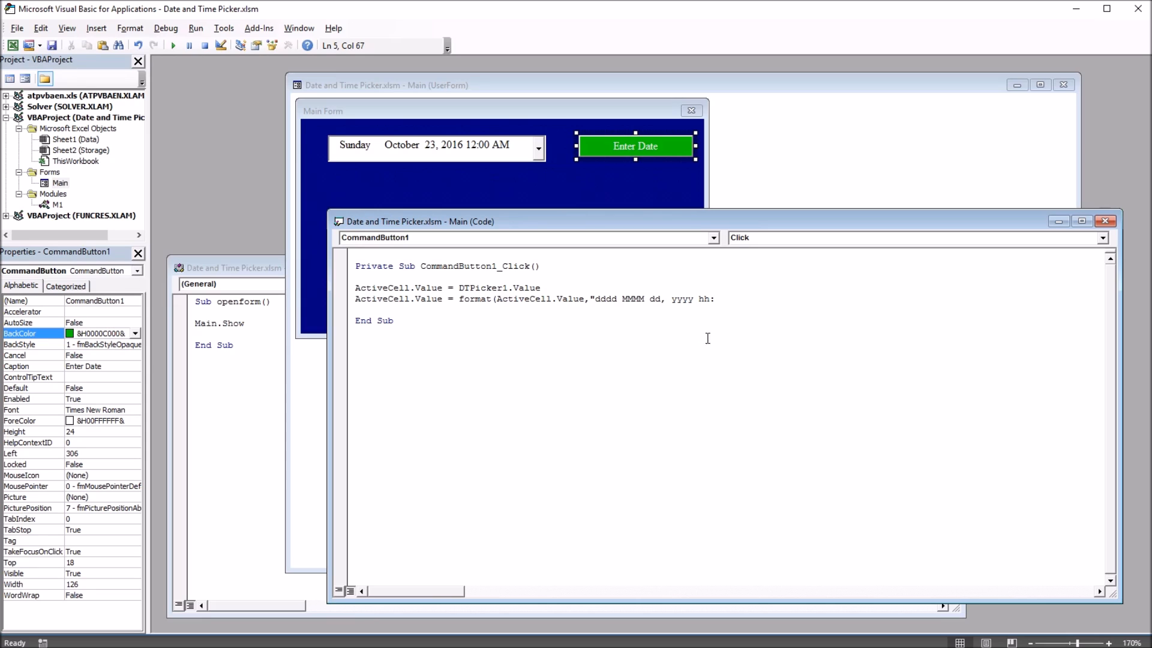
type("n")
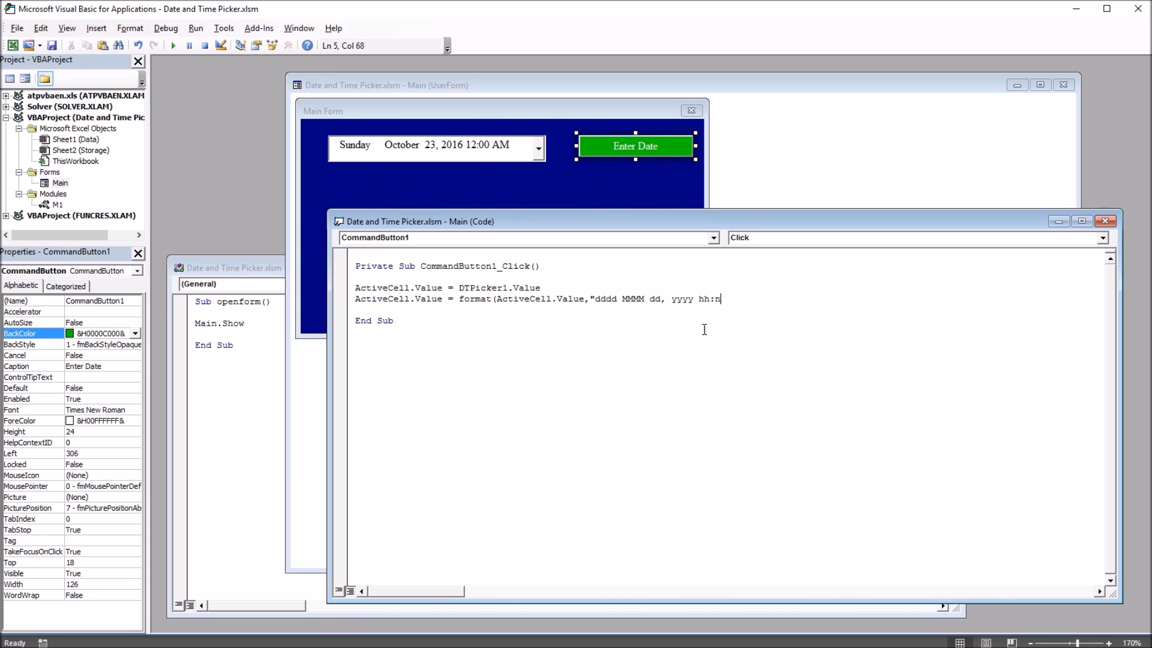
type("n")
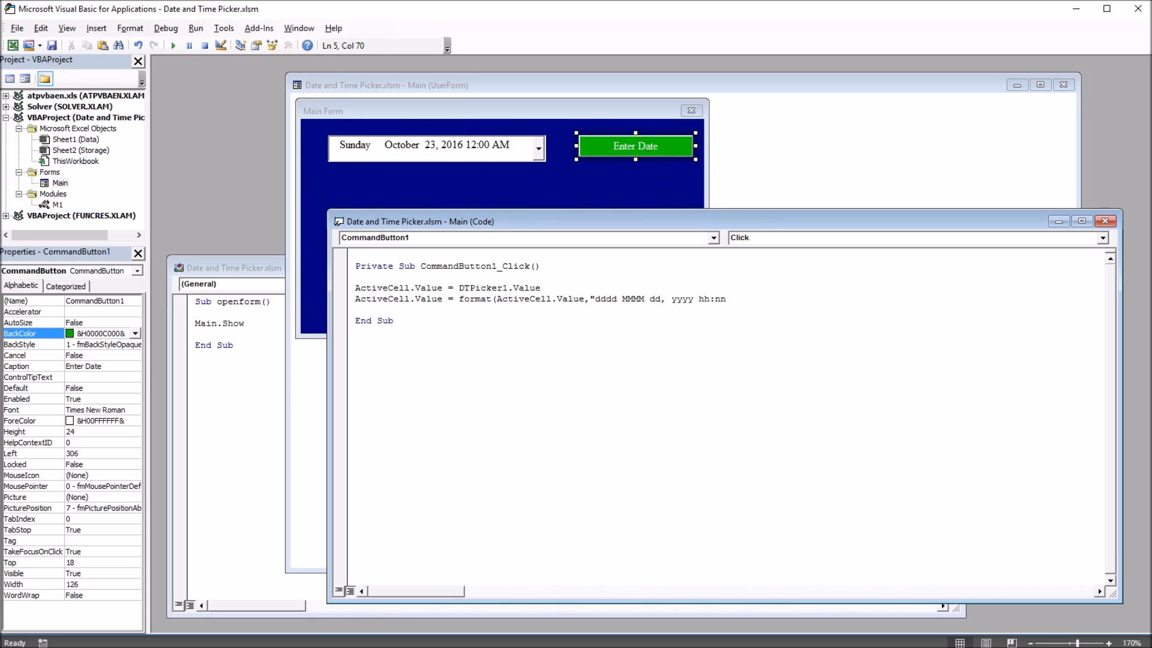
type("A")
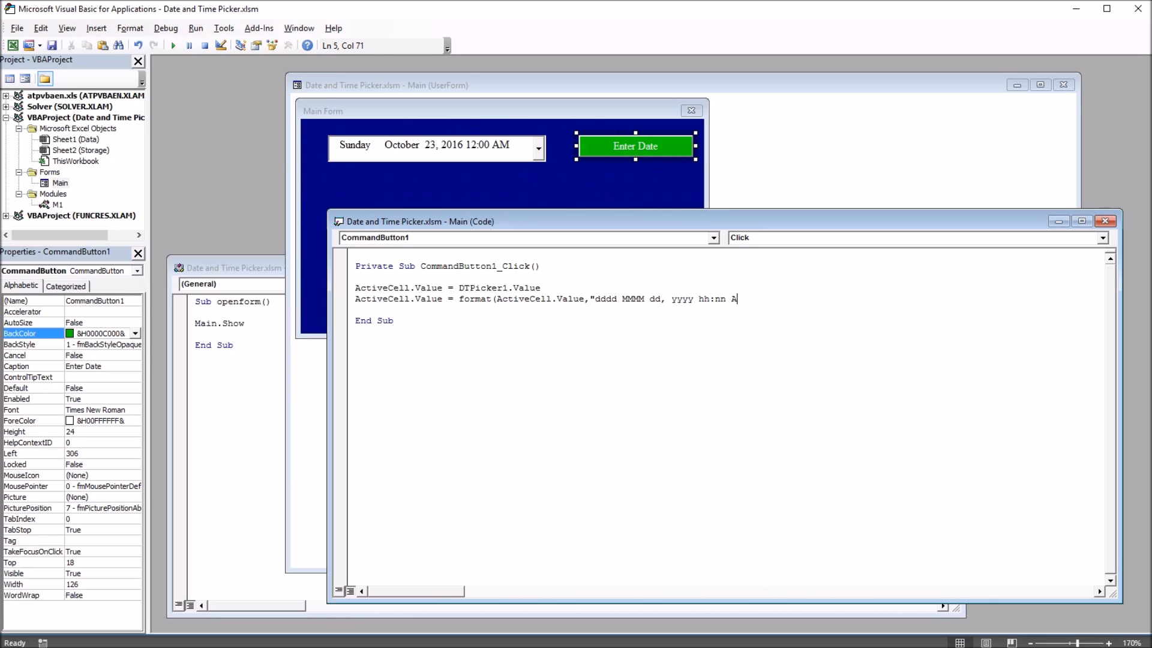
type("M/")
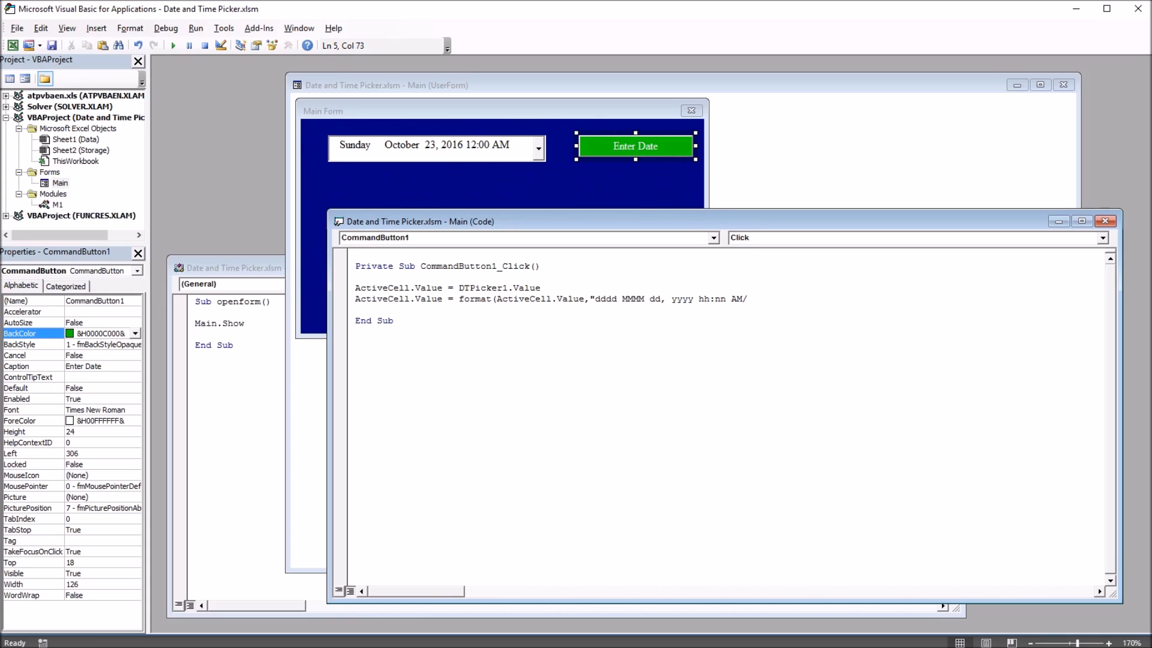
type("PM")
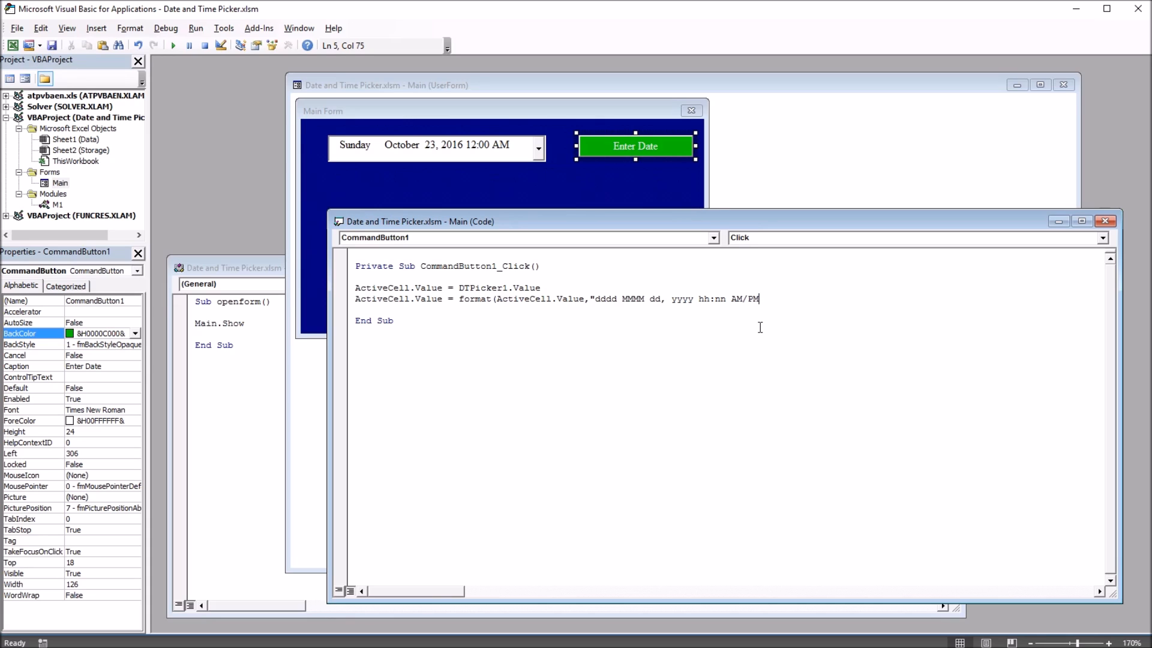
type("\"")
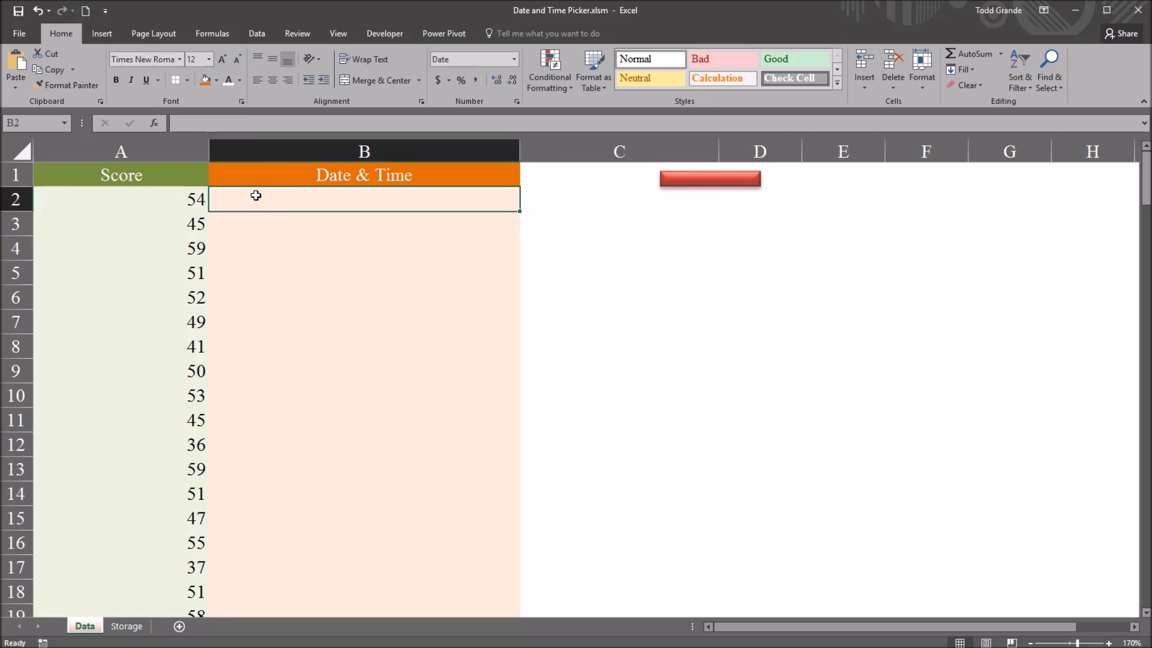
From the macro button's form, pick October 24, 2016 in the date picker
left_click(149, 201)
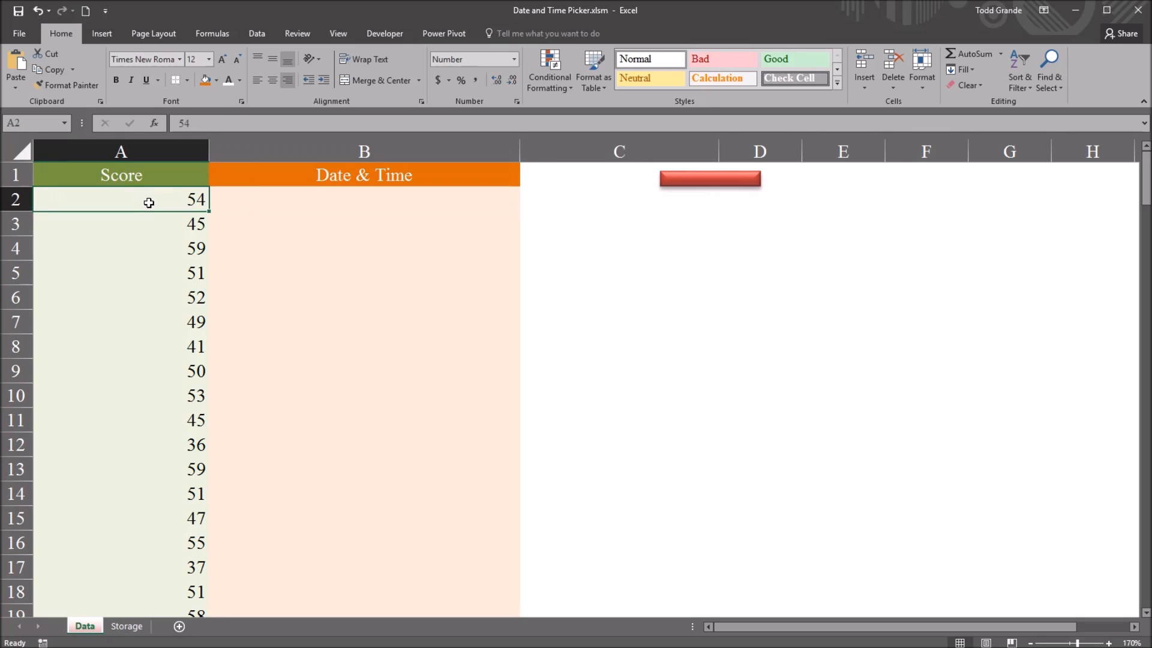
mouse_move(268, 206)
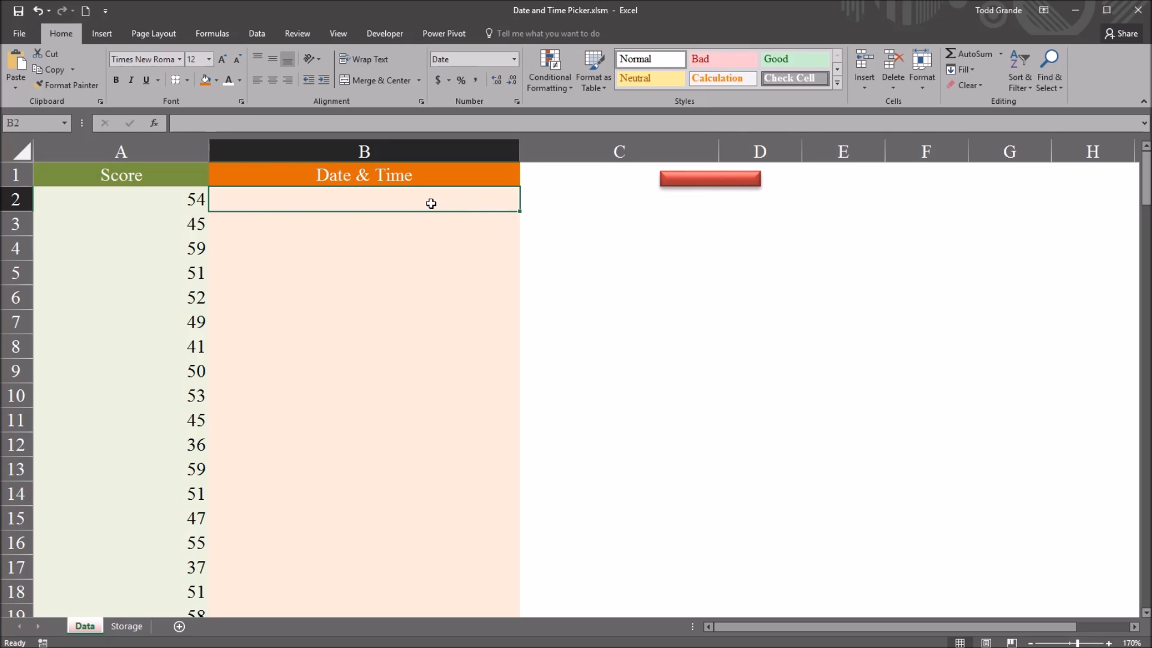
mouse_move(688, 192)
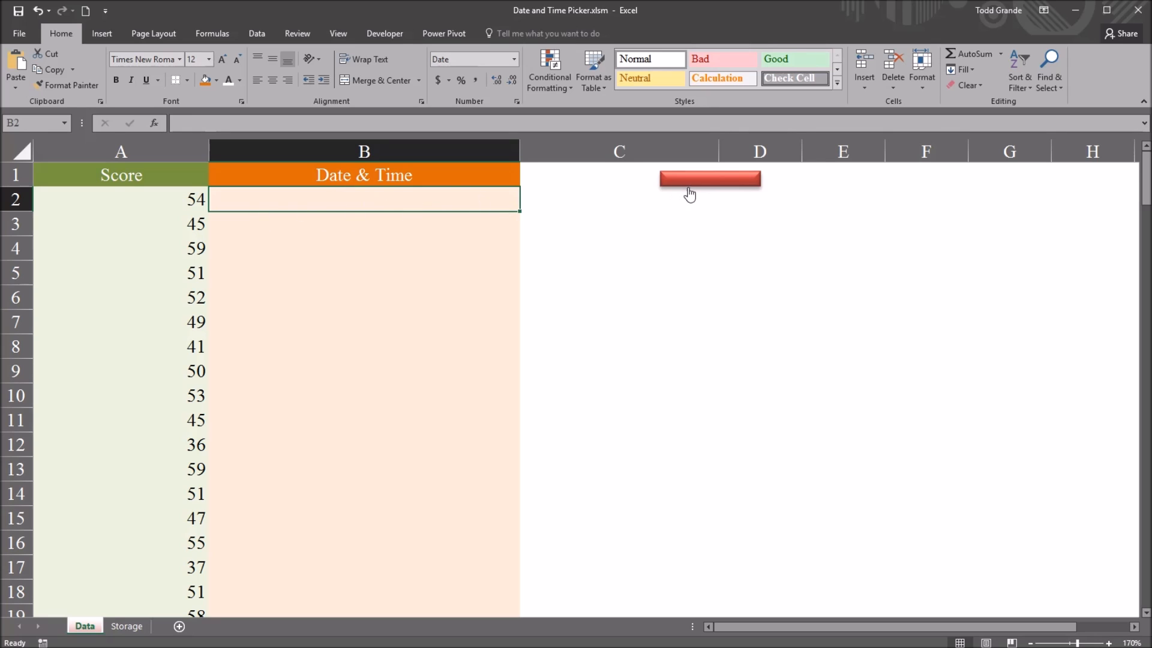
left_click(710, 179)
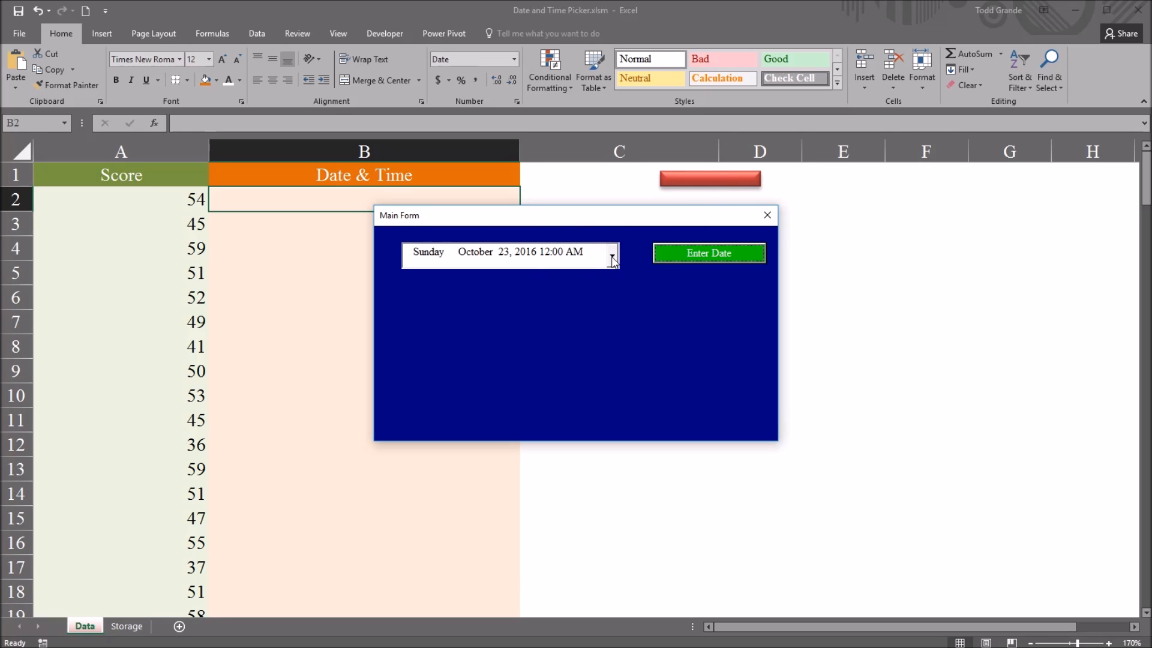
left_click(611, 254)
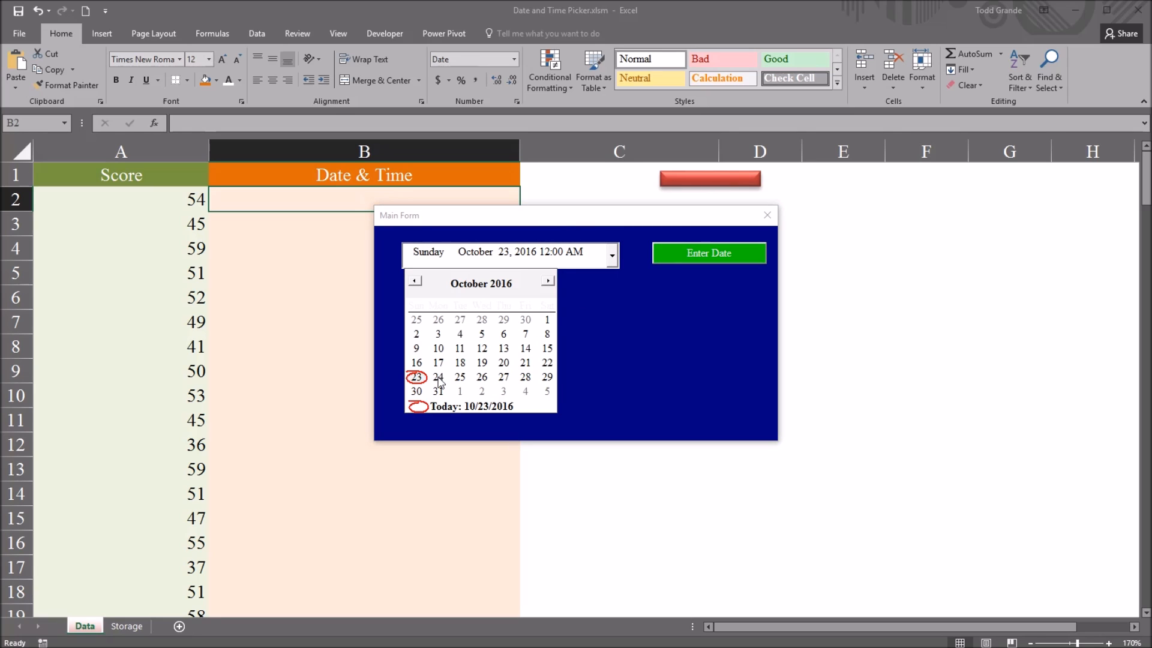
left_click(438, 377)
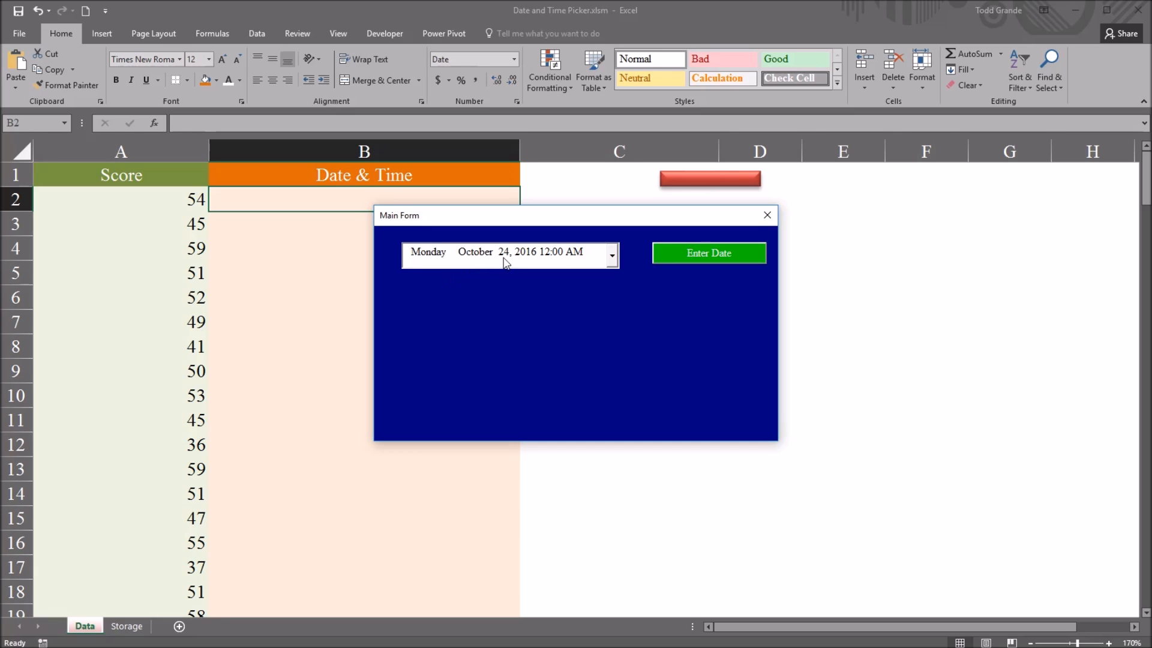
mouse_move(559, 259)
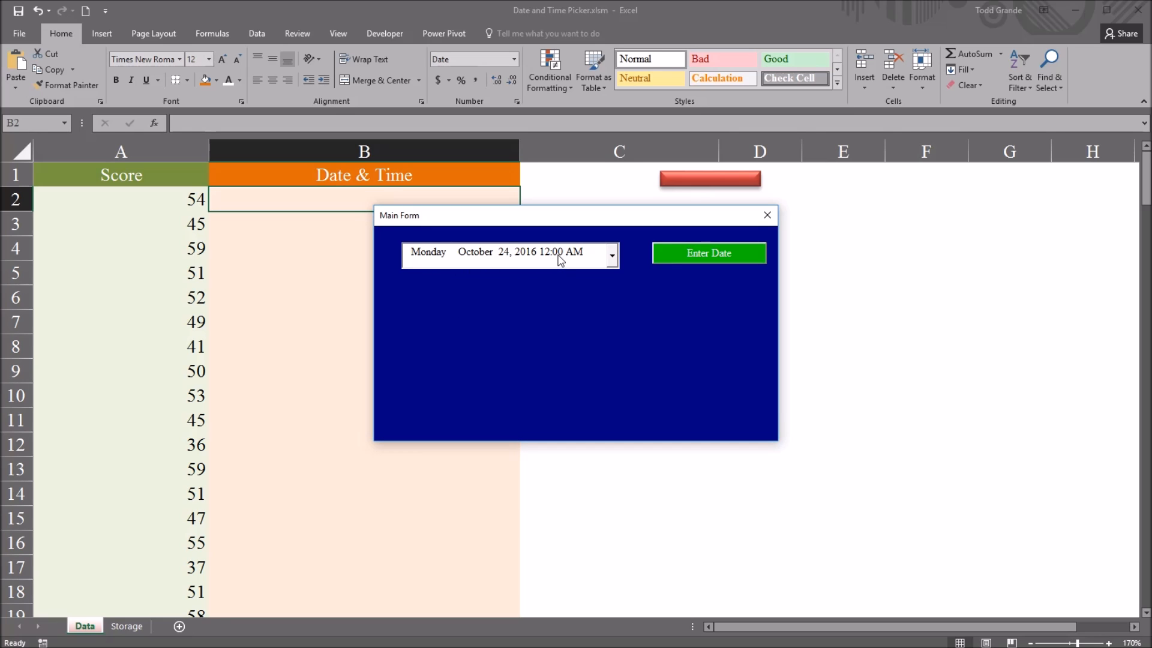
mouse_move(545, 255)
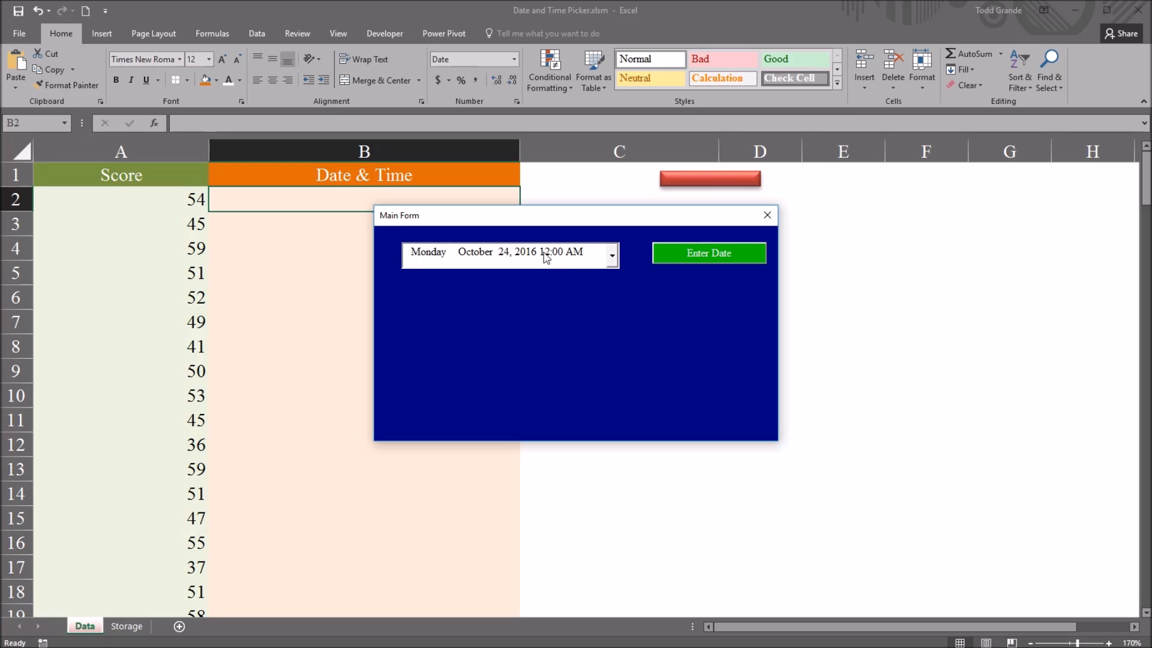
Set 03:30 PM, enter Monday October 24, 2016 03:30 PM into B2 and close the form
left_click(544, 252)
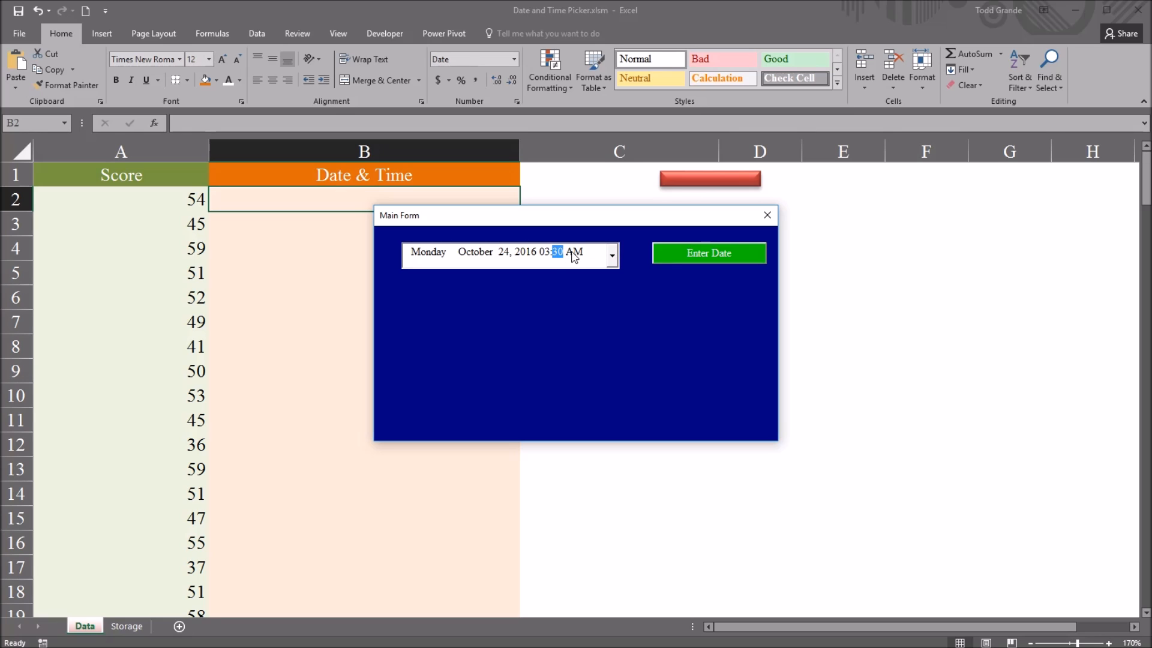
left_click(574, 252)
type("P")
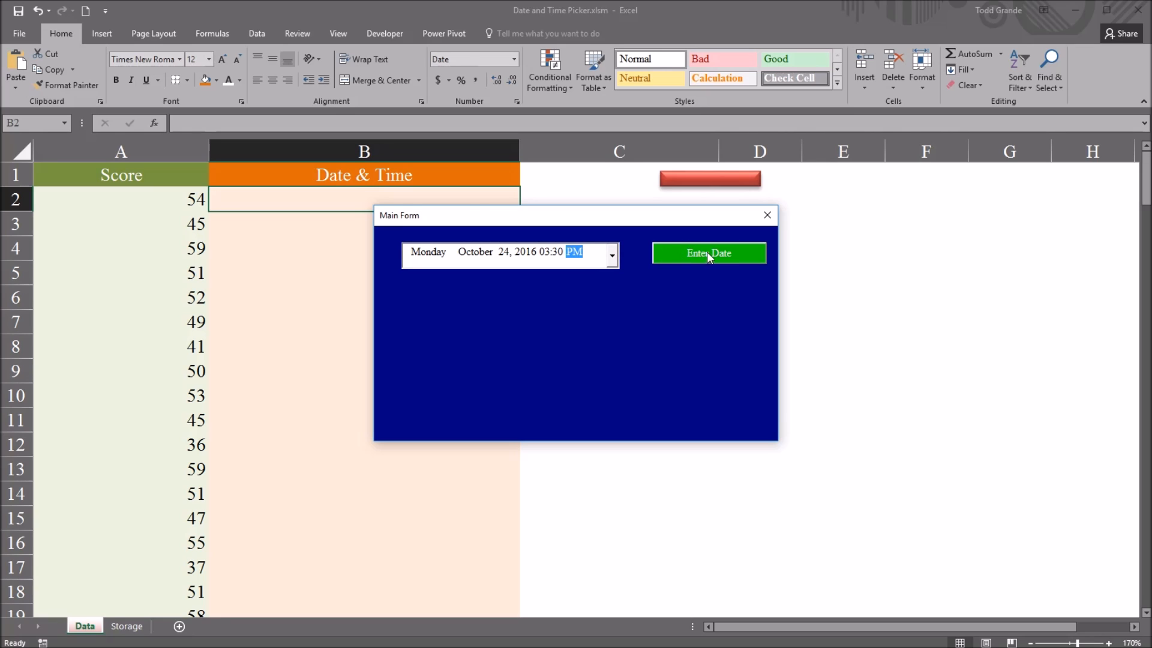
left_click(709, 252)
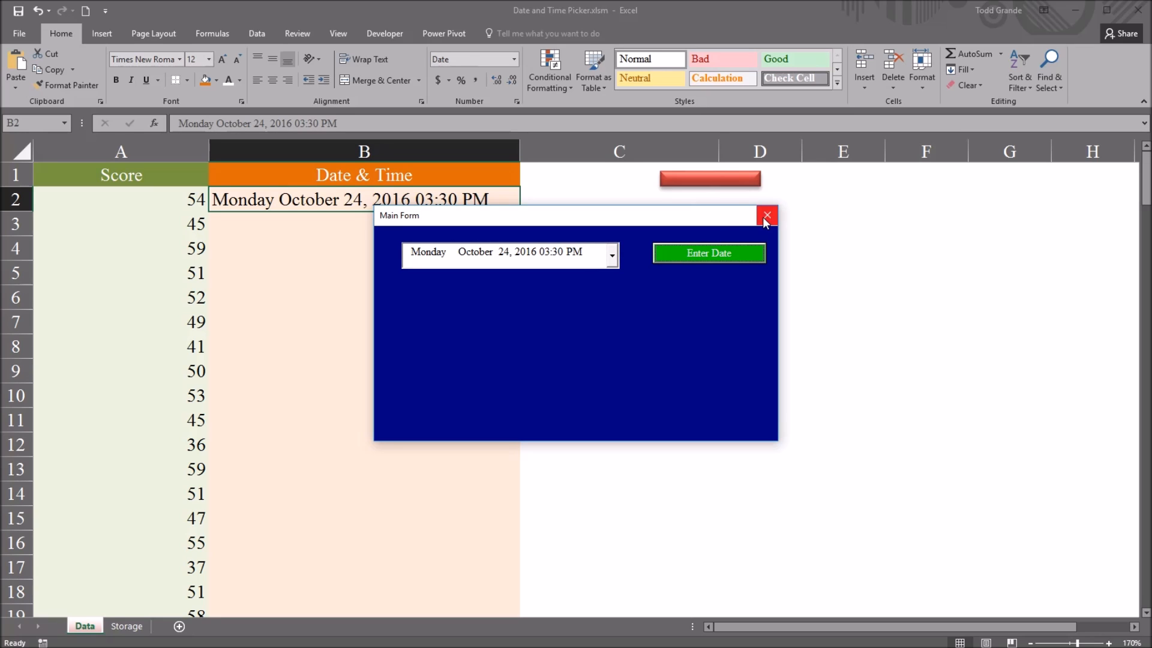
left_click(766, 215)
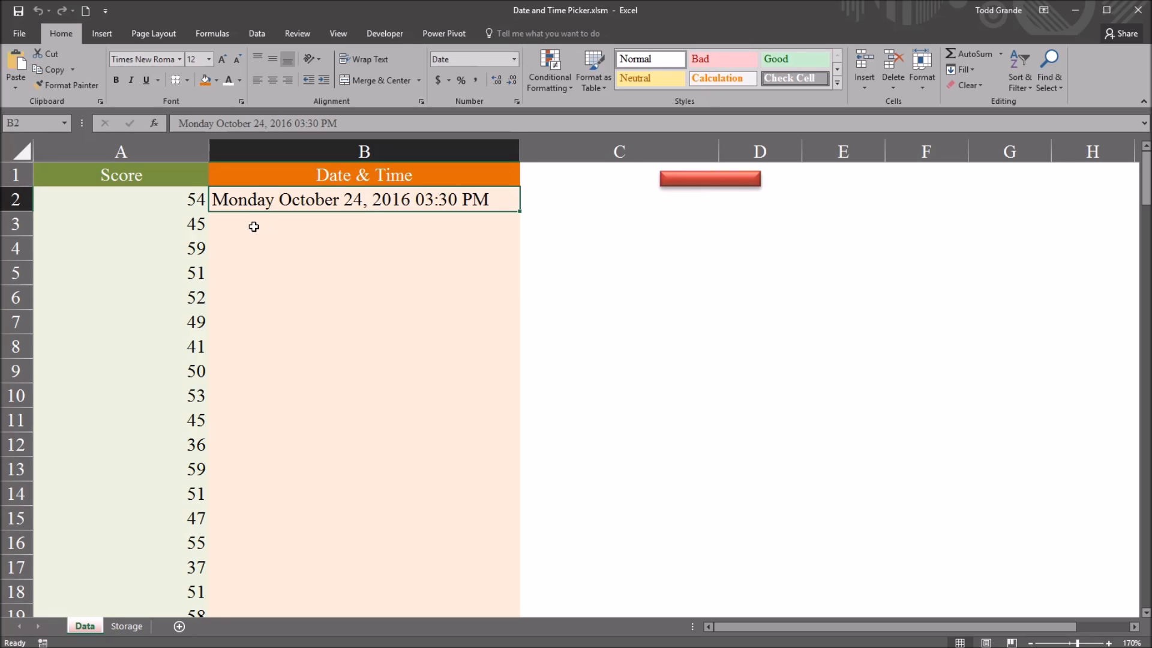
mouse_move(330, 208)
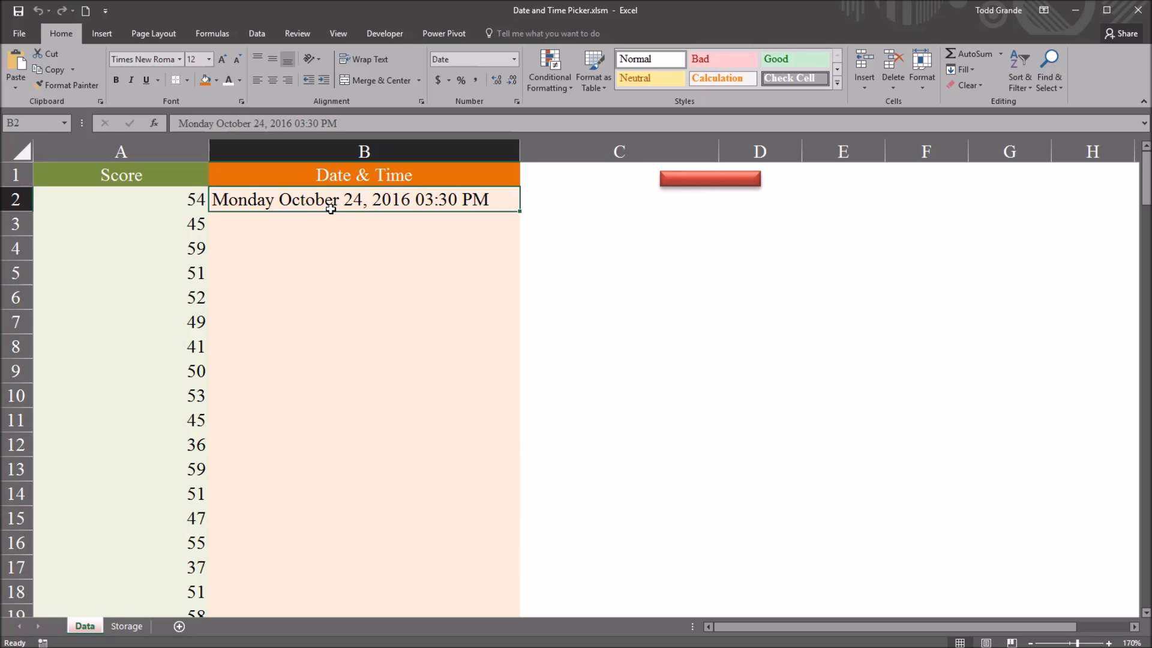
mouse_move(436, 213)
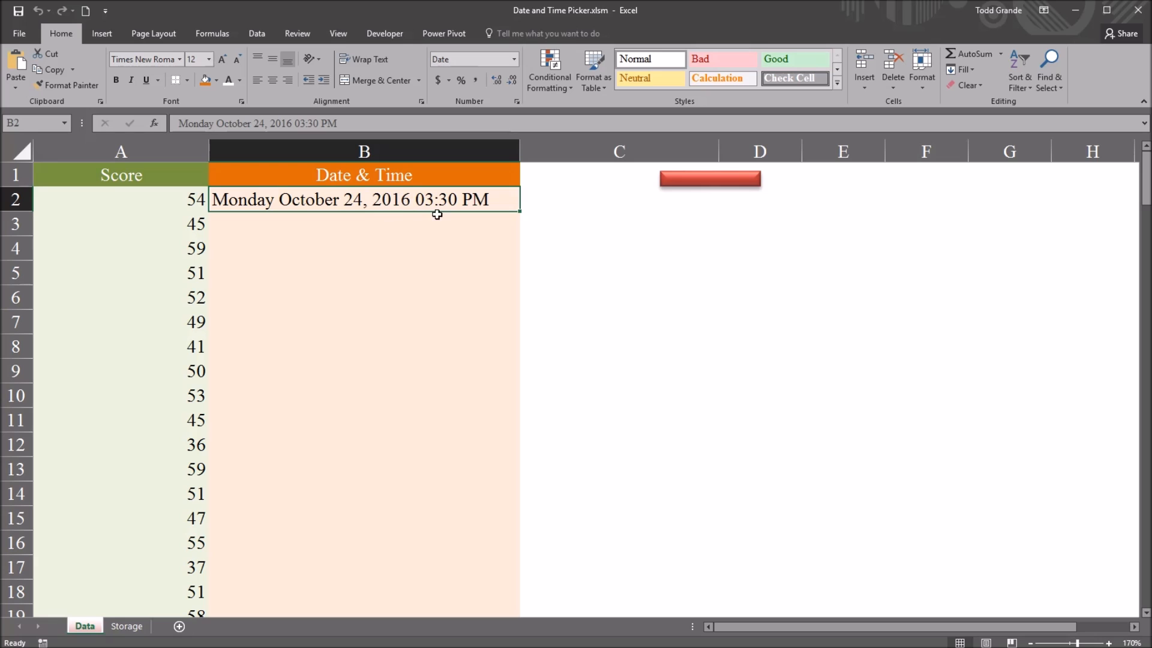
mouse_move(463, 229)
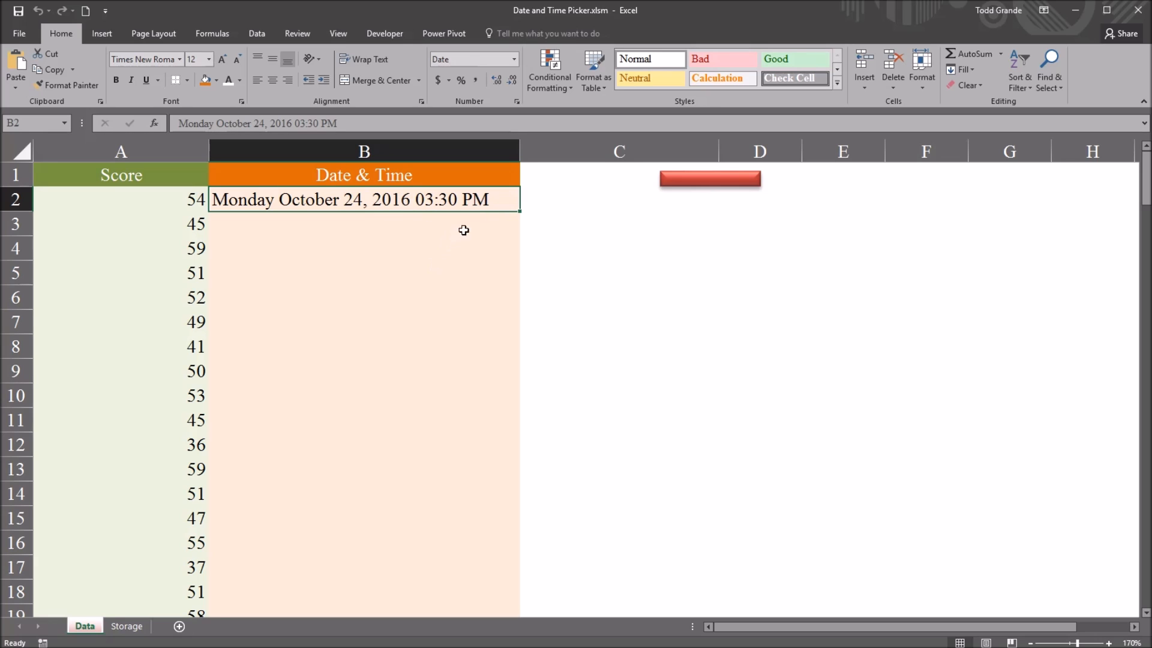
mouse_move(383, 213)
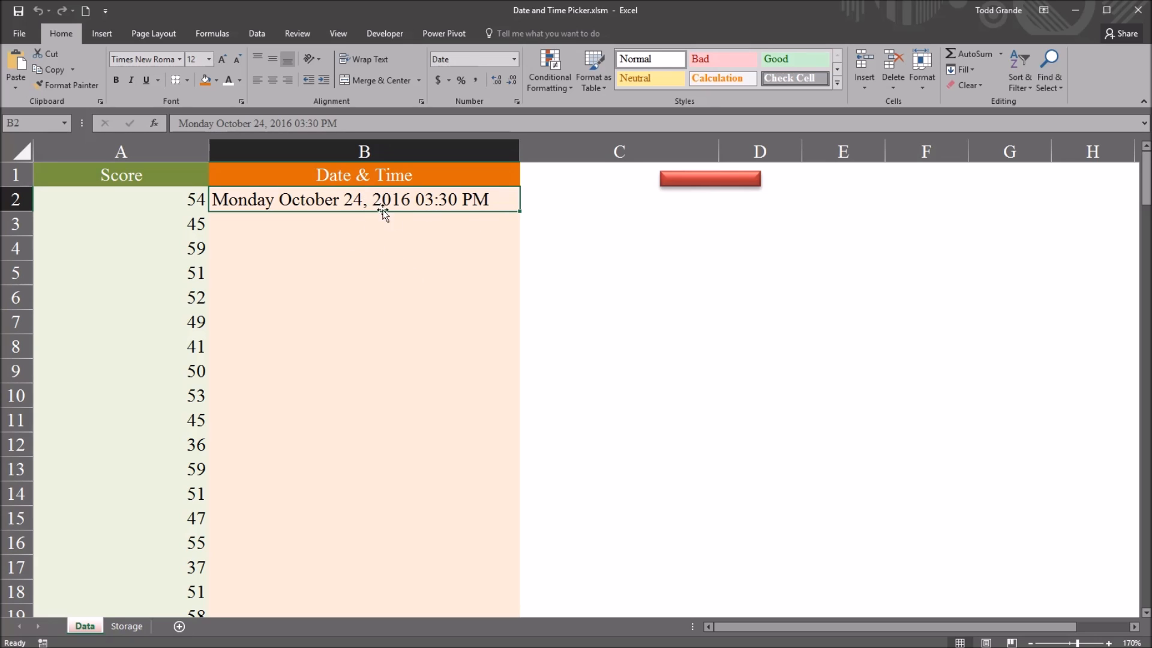
mouse_move(405, 251)
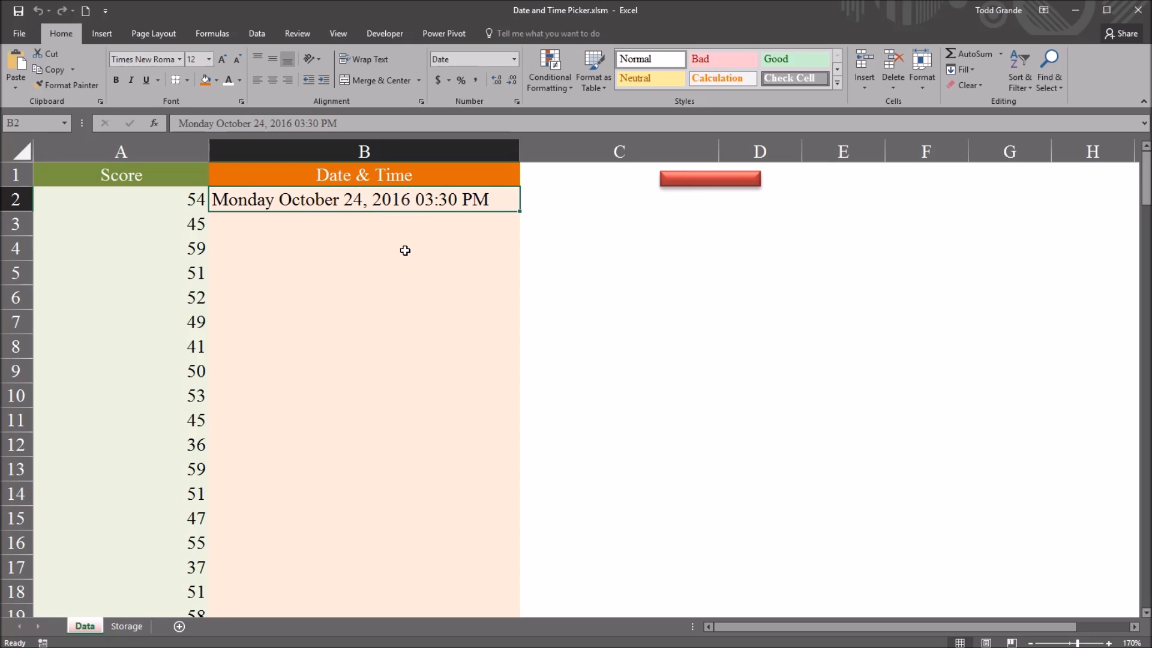
mouse_move(406, 247)
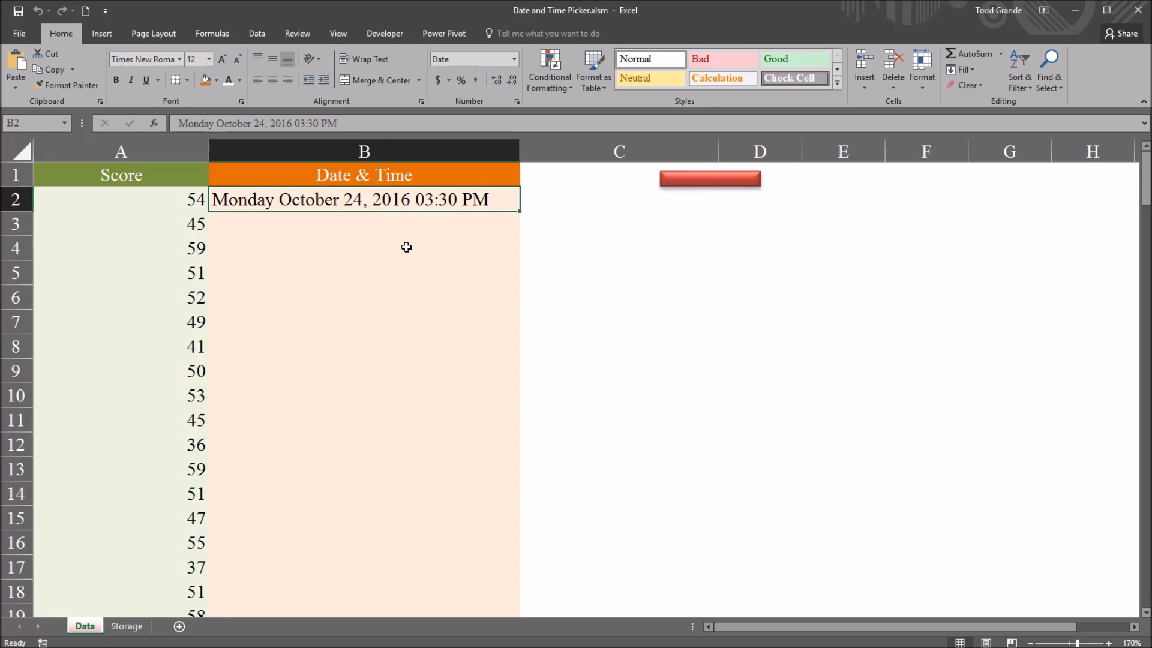
mouse_move(427, 235)
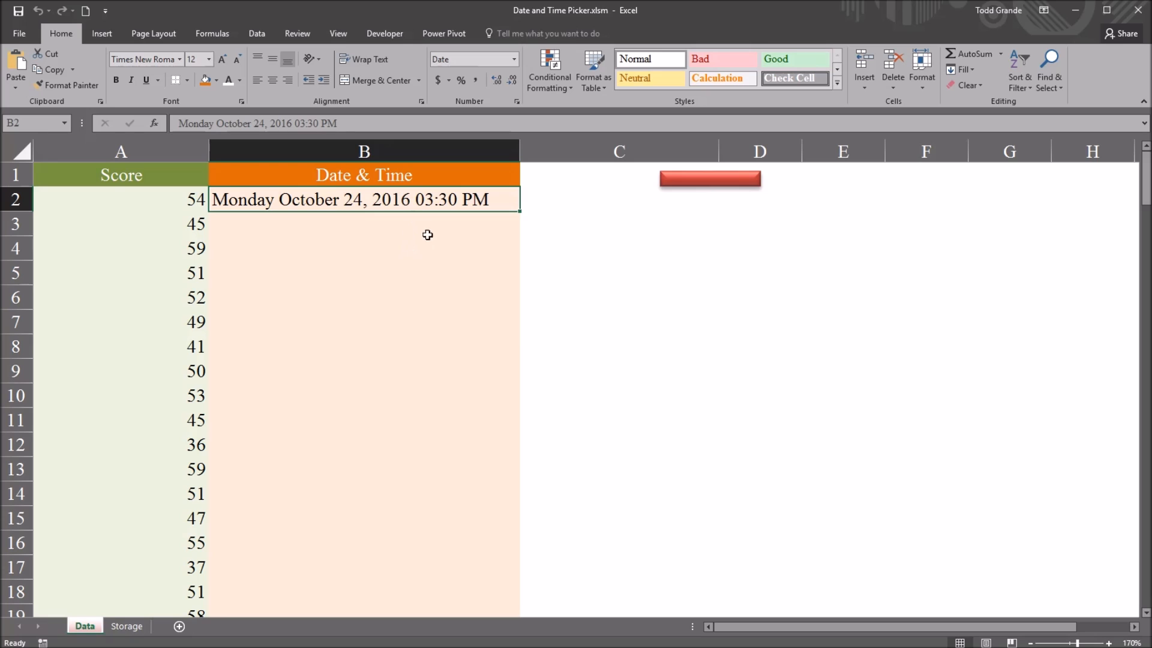
left_click(352, 224)
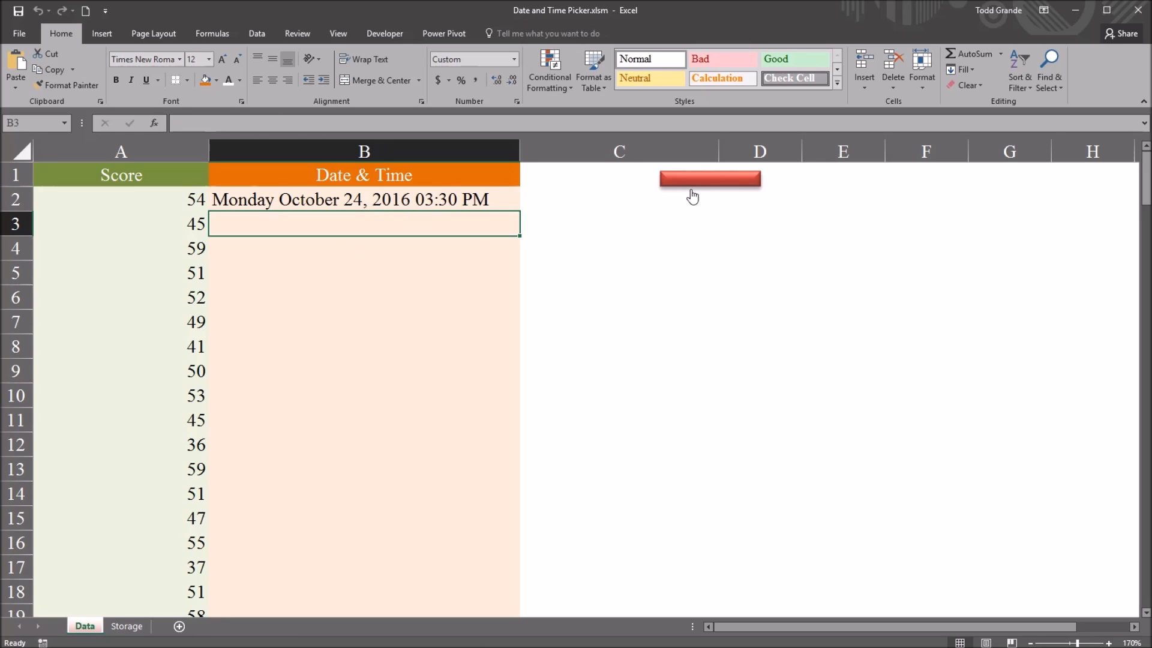
Reopen the form and advance the calendar to pick December 14, 2016
left_click(711, 180)
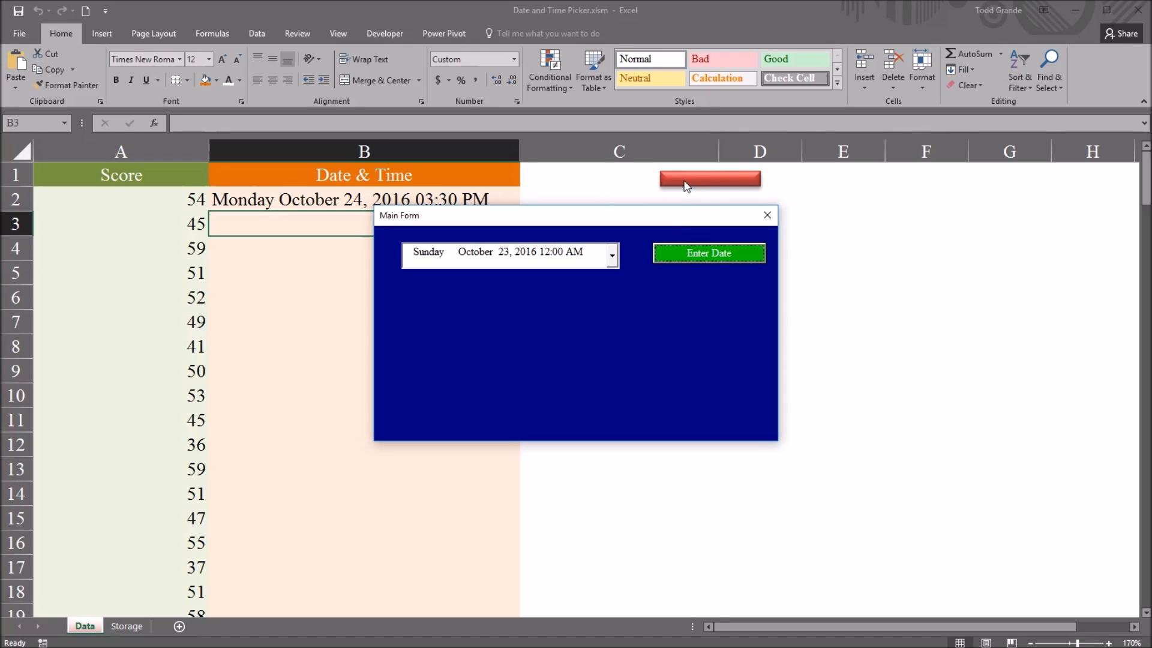
mouse_move(595, 288)
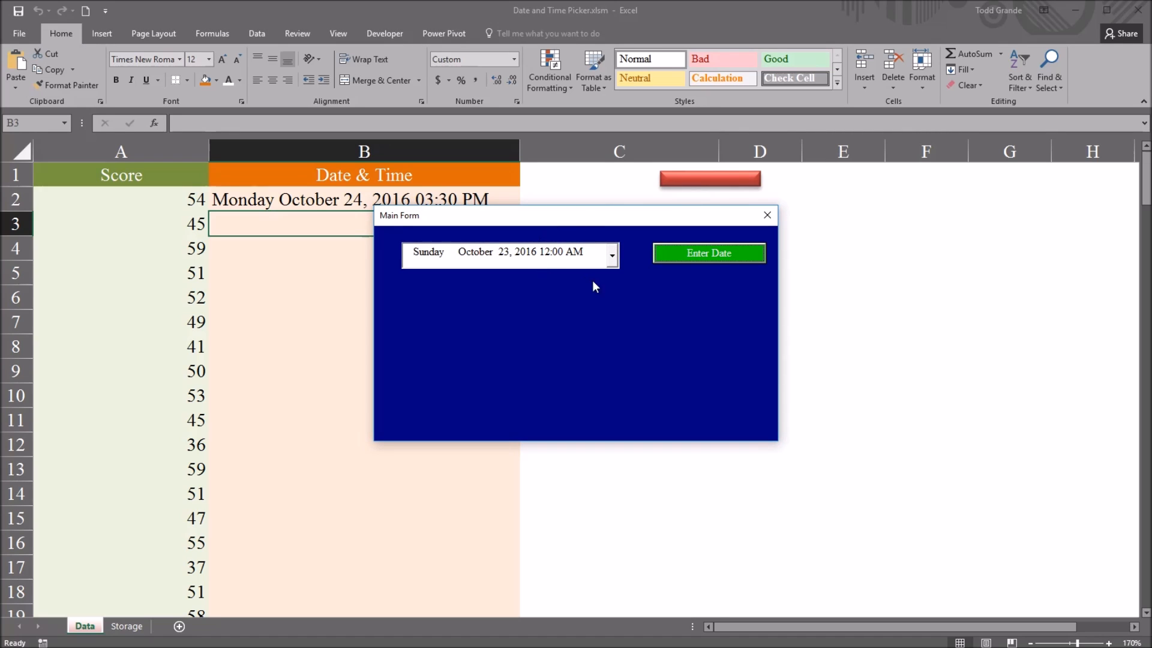
left_click(612, 254)
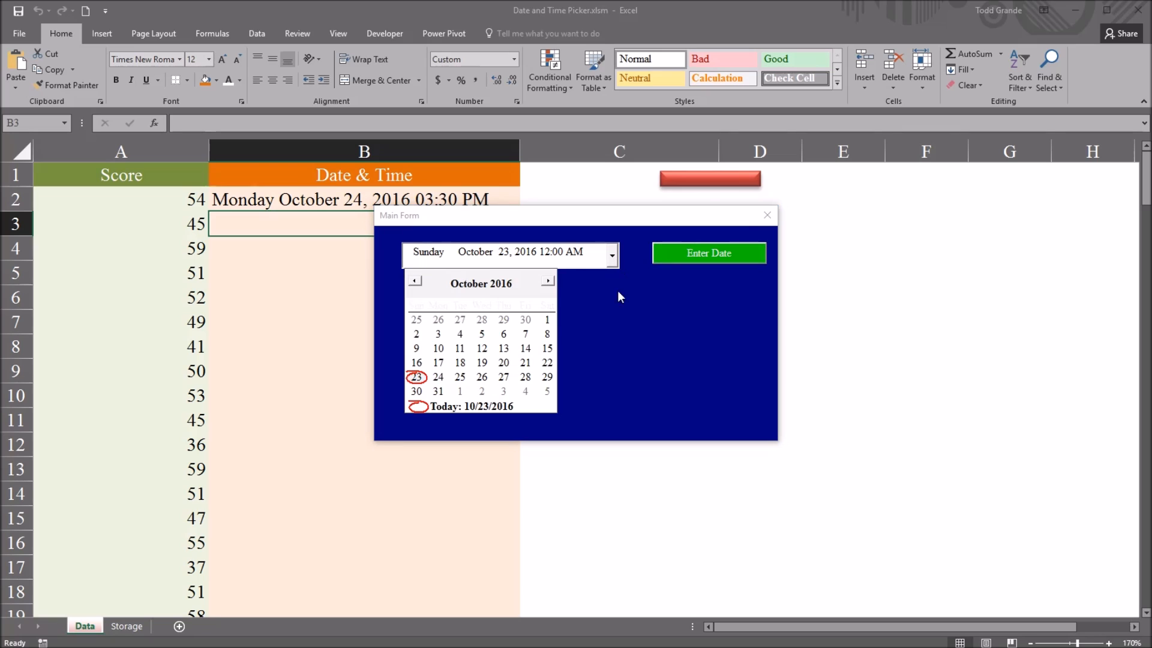
left_click(547, 284)
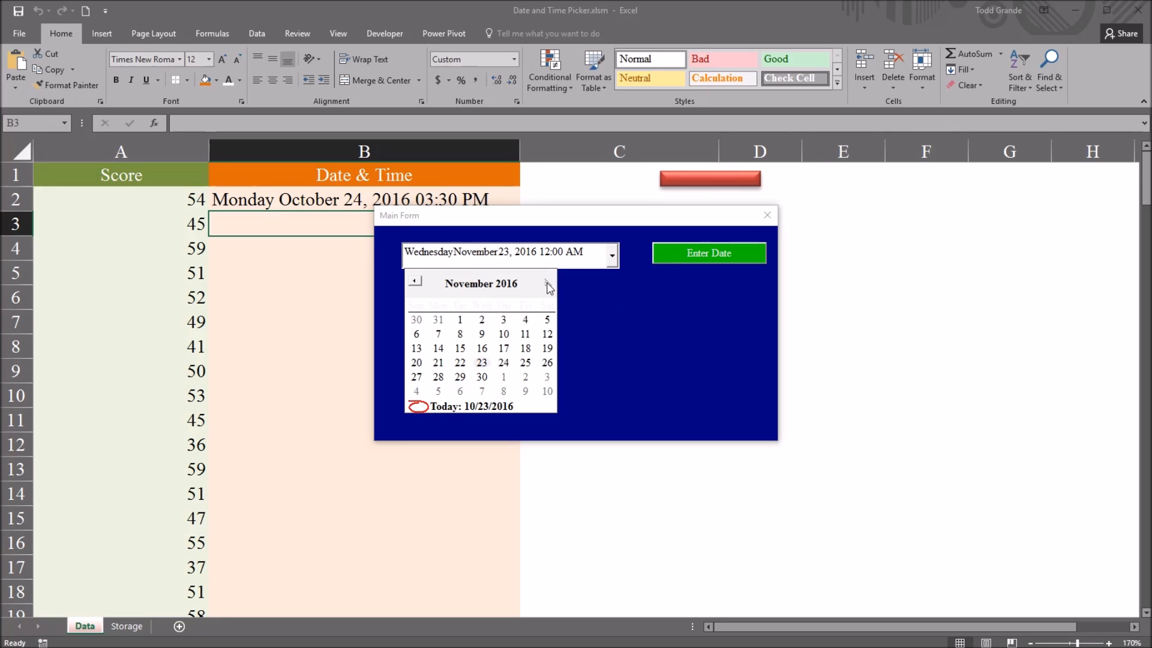
left_click(547, 284)
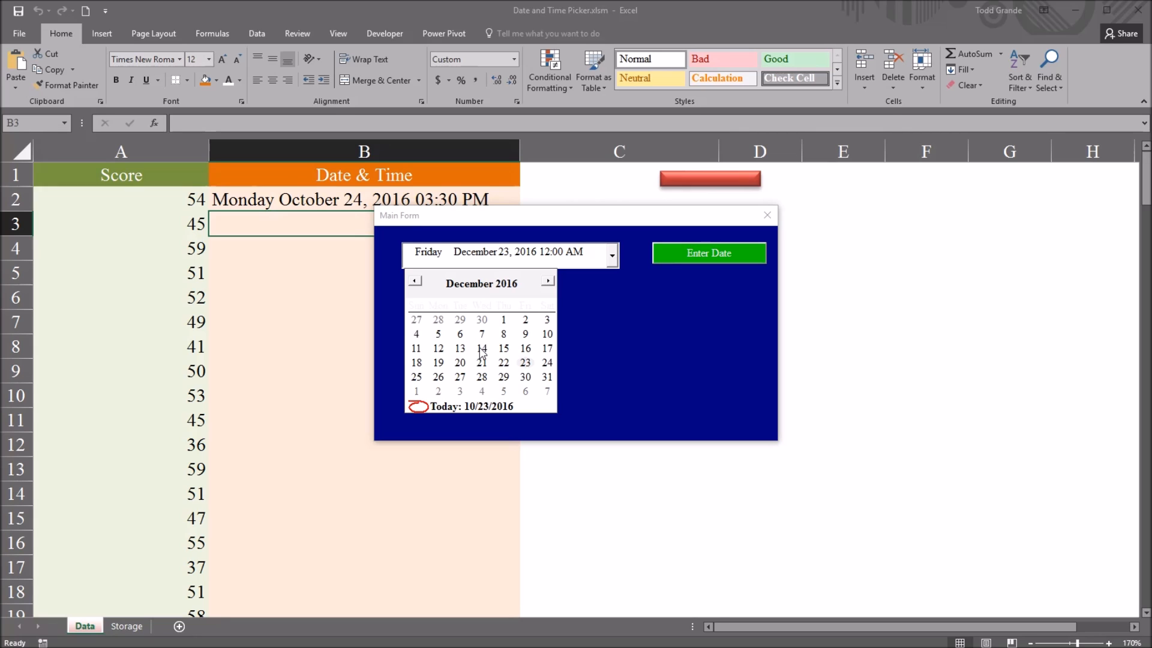
left_click(481, 348)
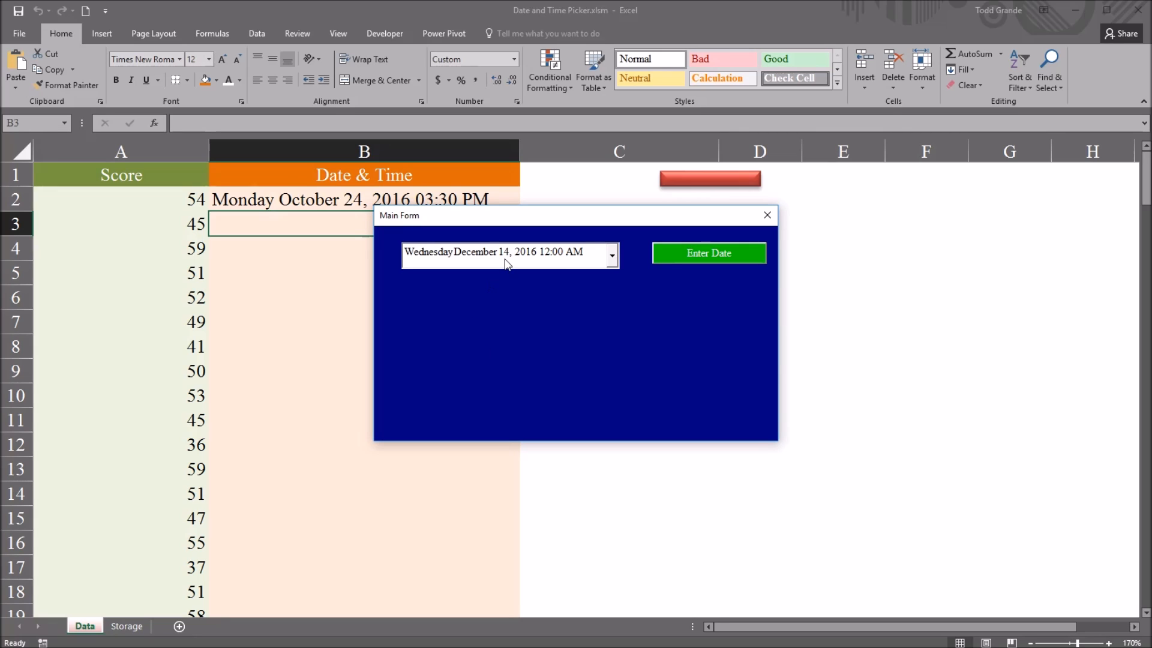
Set 08:45 AM, enter Wednesday December 14, 2016 08:45 AM into B3 and close the form
left_click(545, 252)
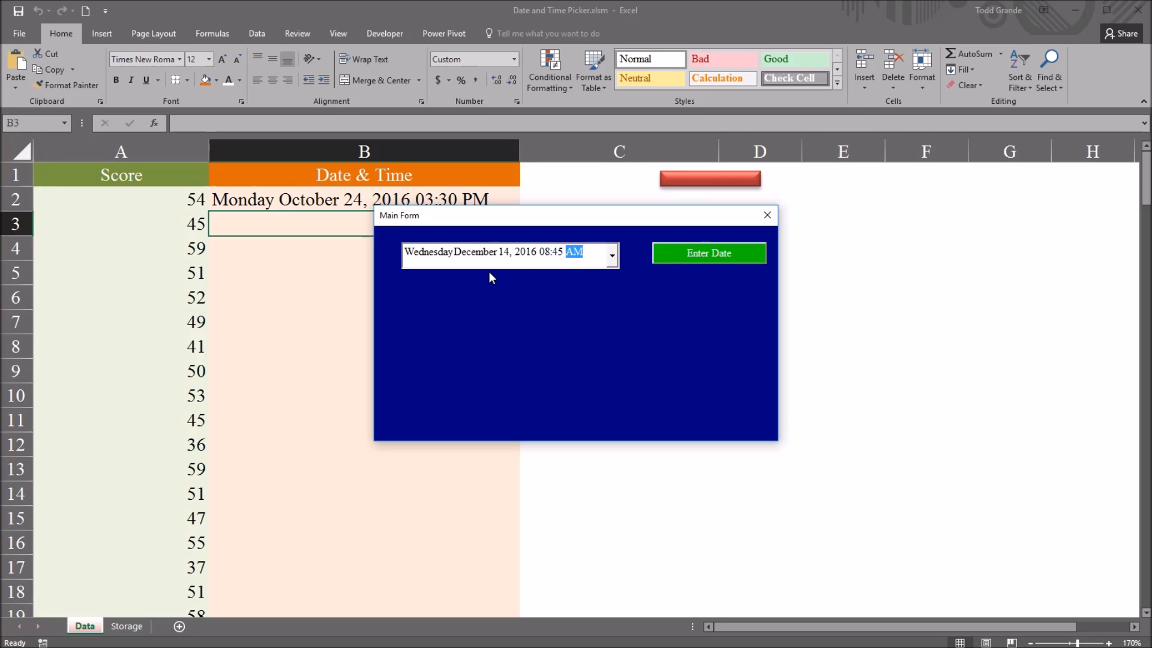
mouse_move(507, 258)
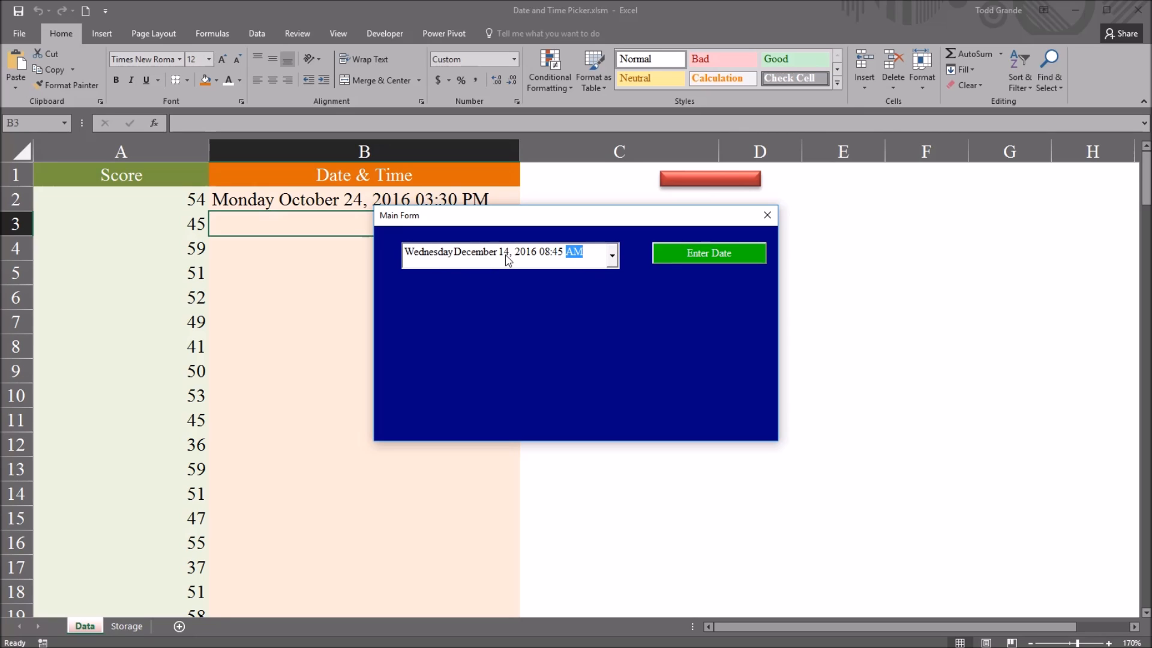
mouse_move(673, 258)
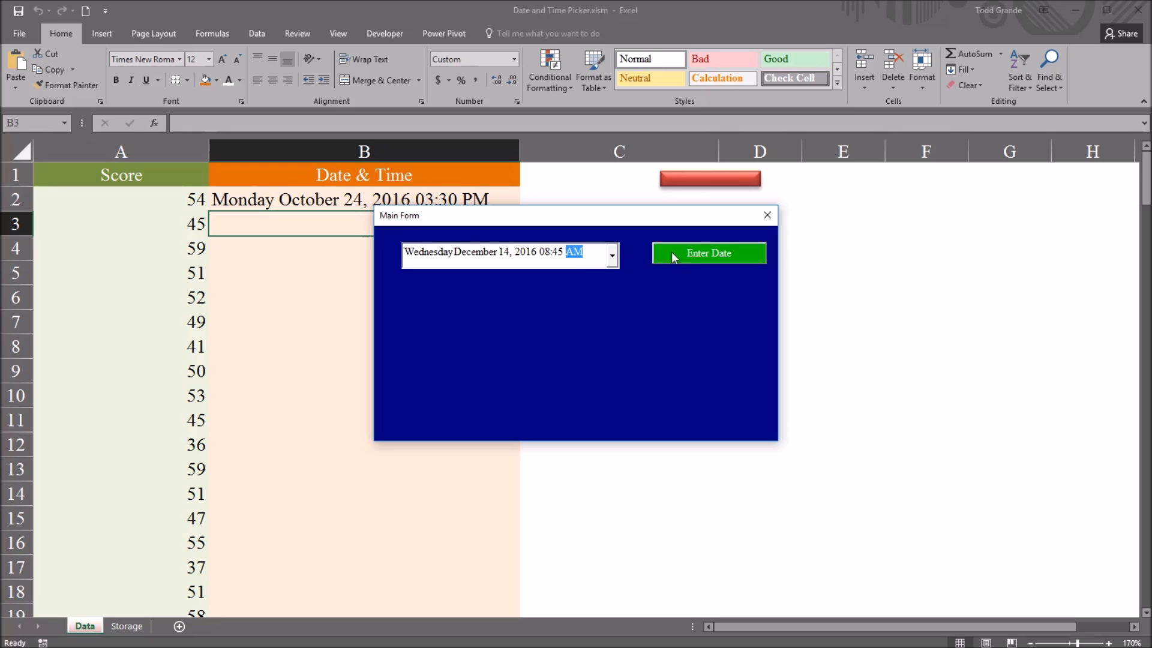
left_click(709, 252)
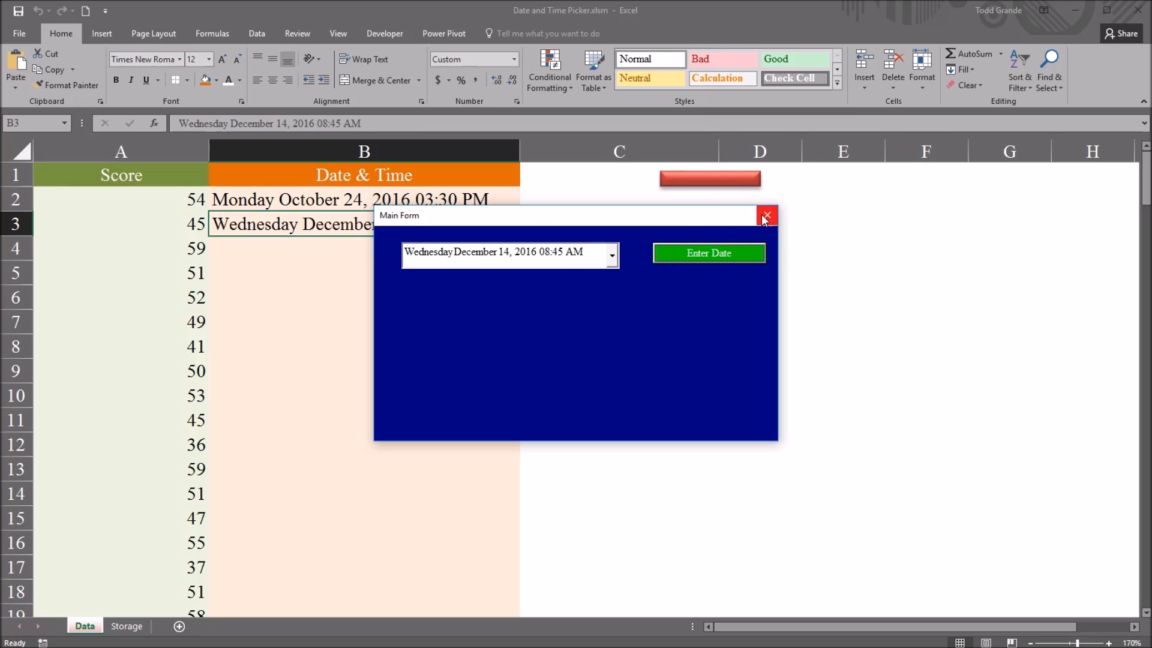
left_click(765, 216)
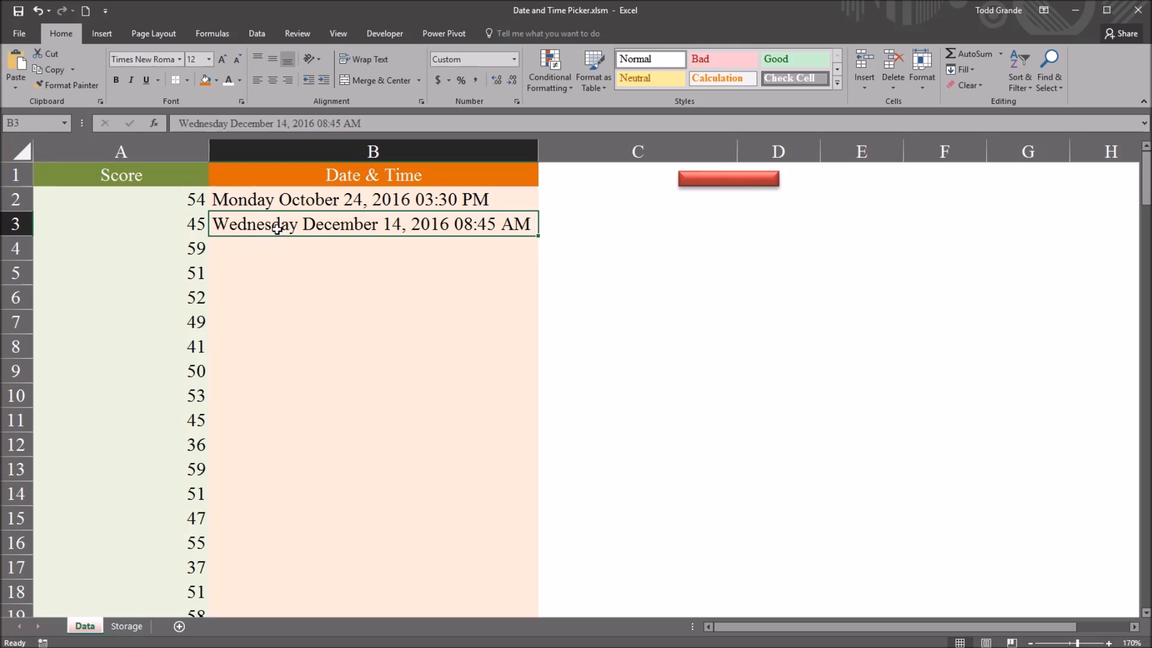
mouse_move(411, 247)
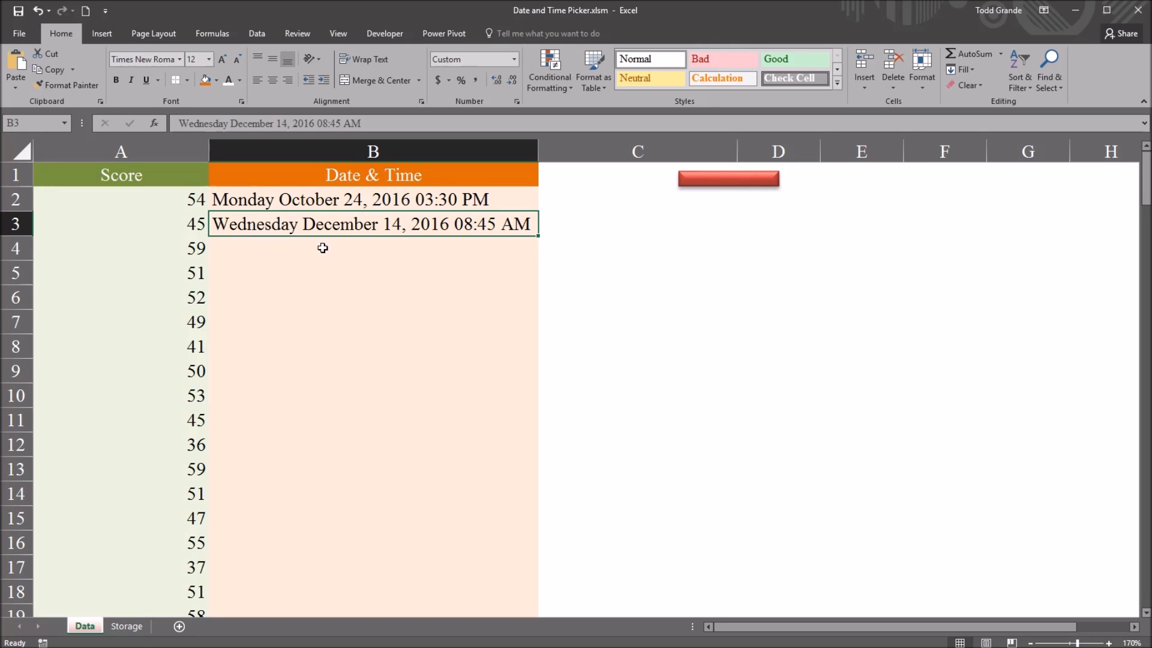
mouse_move(375, 264)
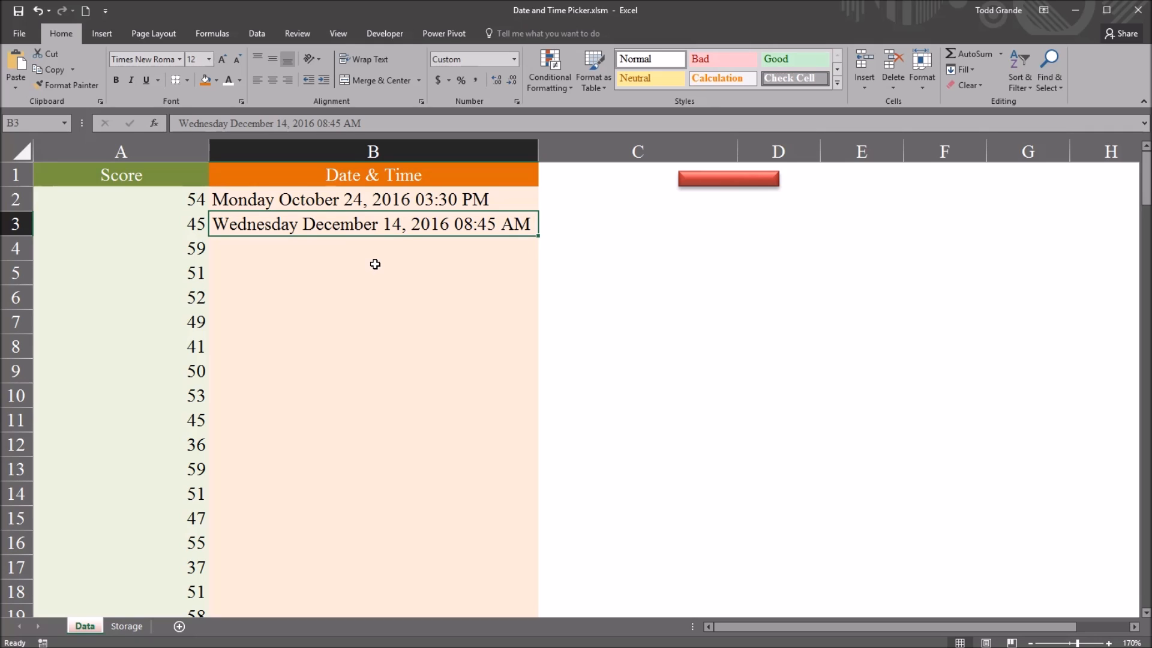